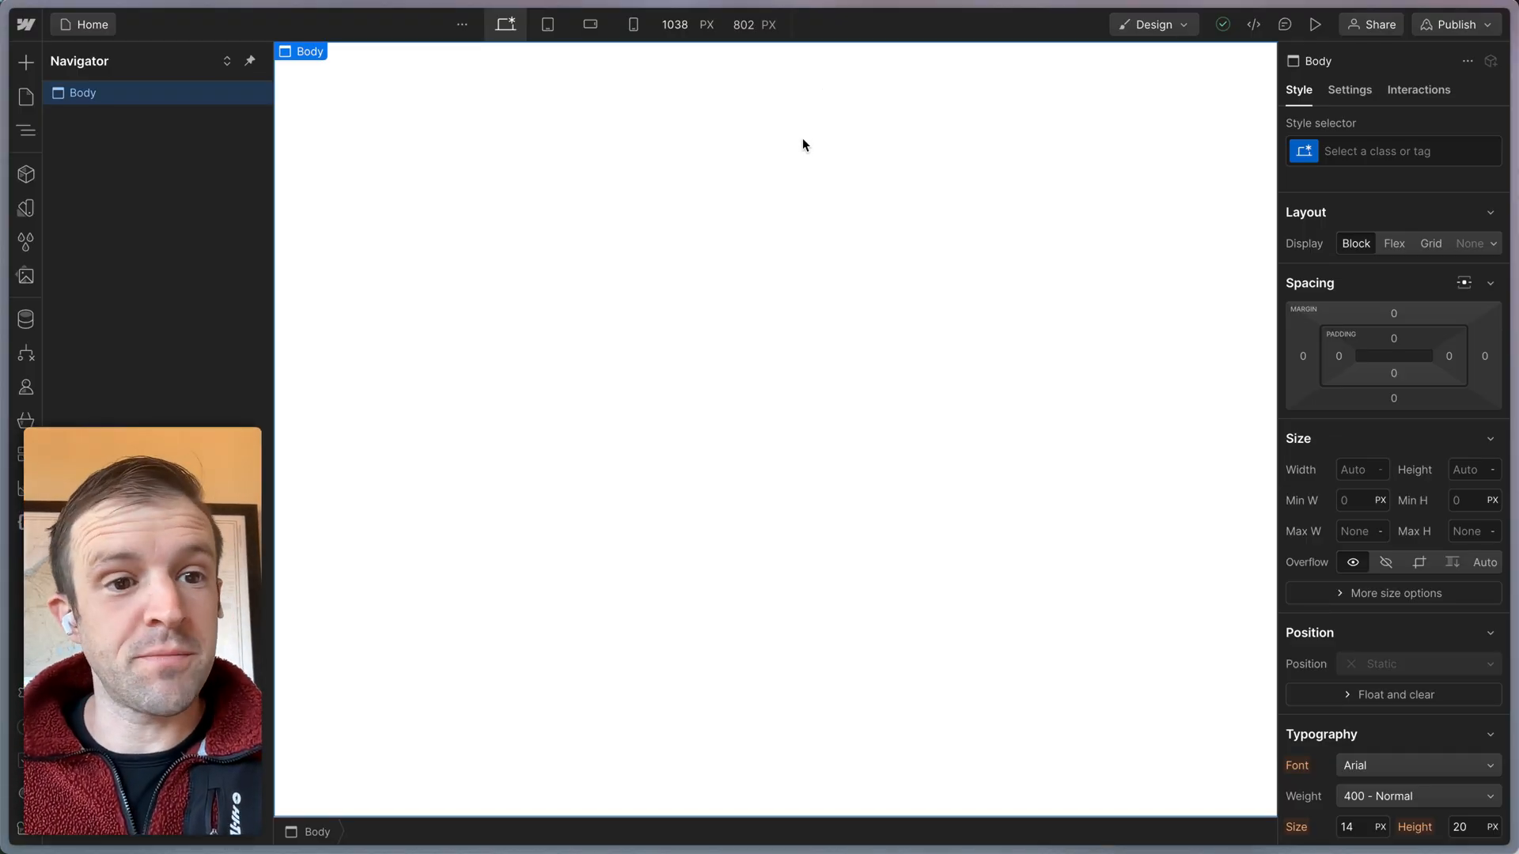
pyautogui.moveTo(747, 152)
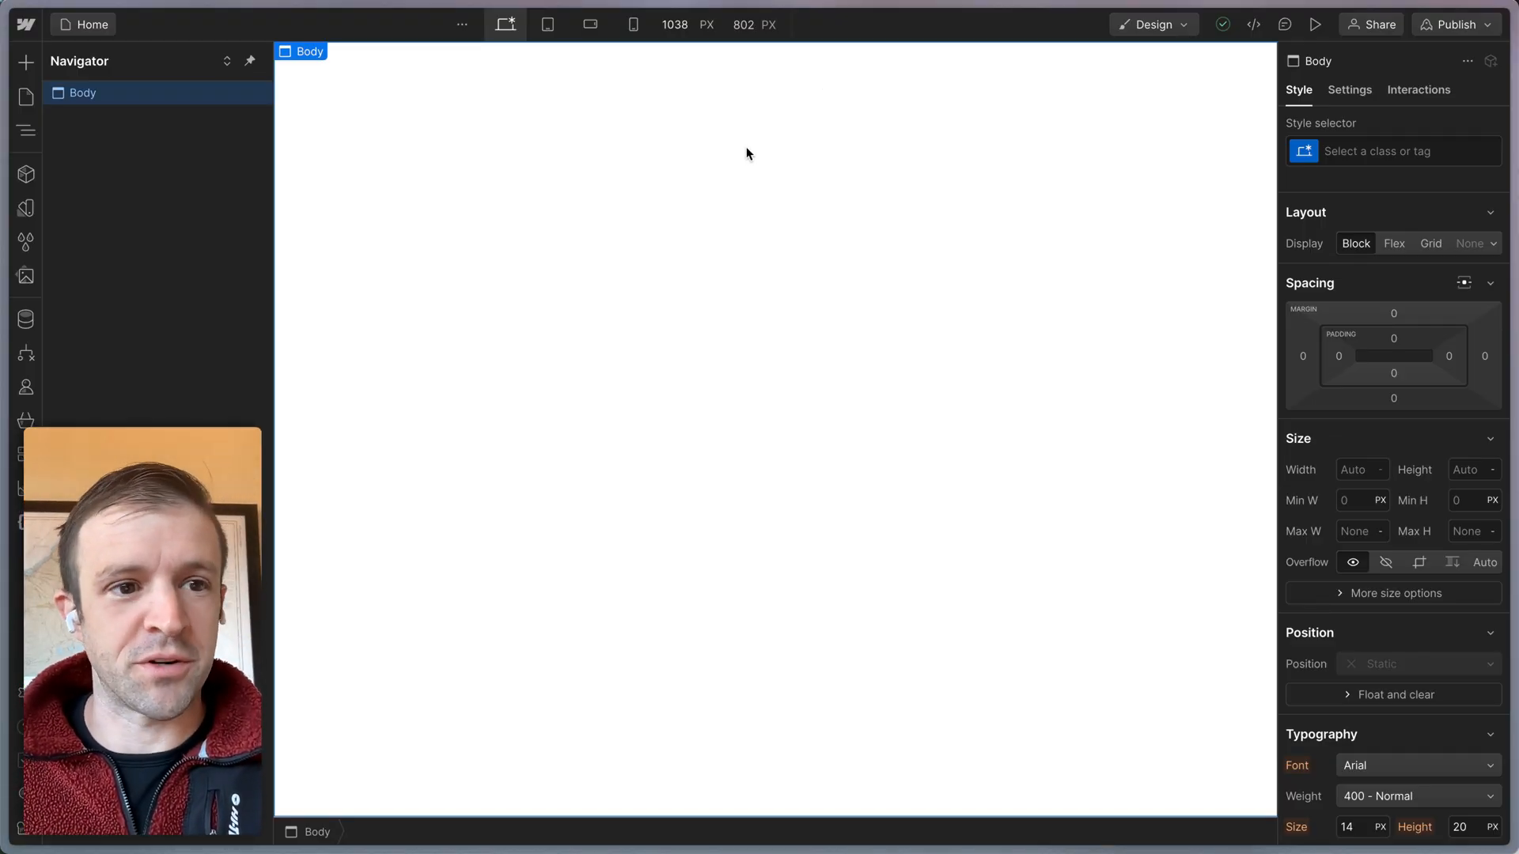
# Nest swiper, swiper-wrapper and swiper-slide divs inside a 100VH-tall layout div.
pyautogui.write('di')
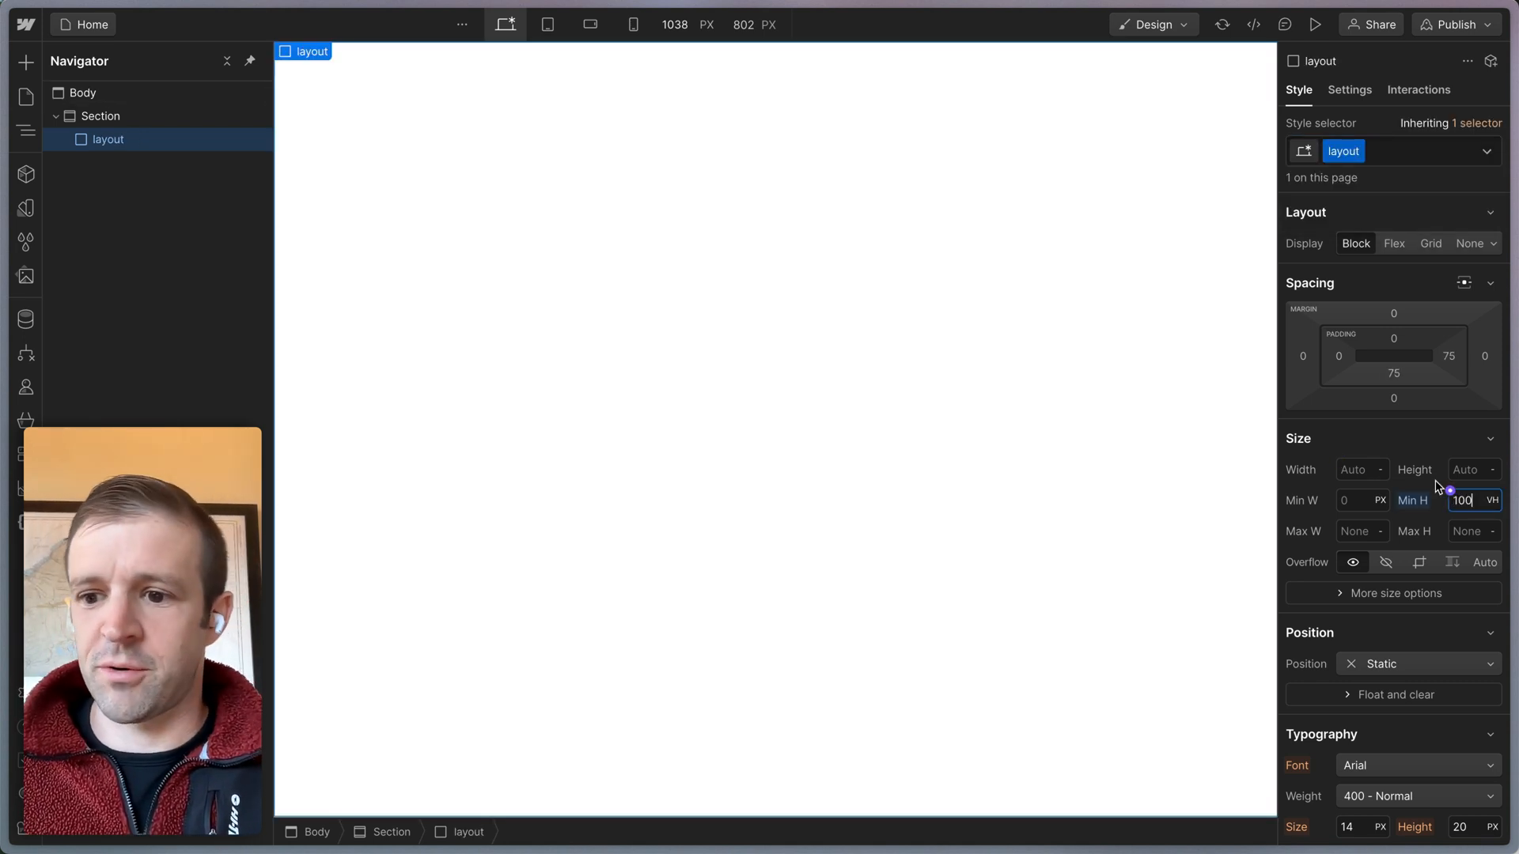
pyautogui.click(1392, 243)
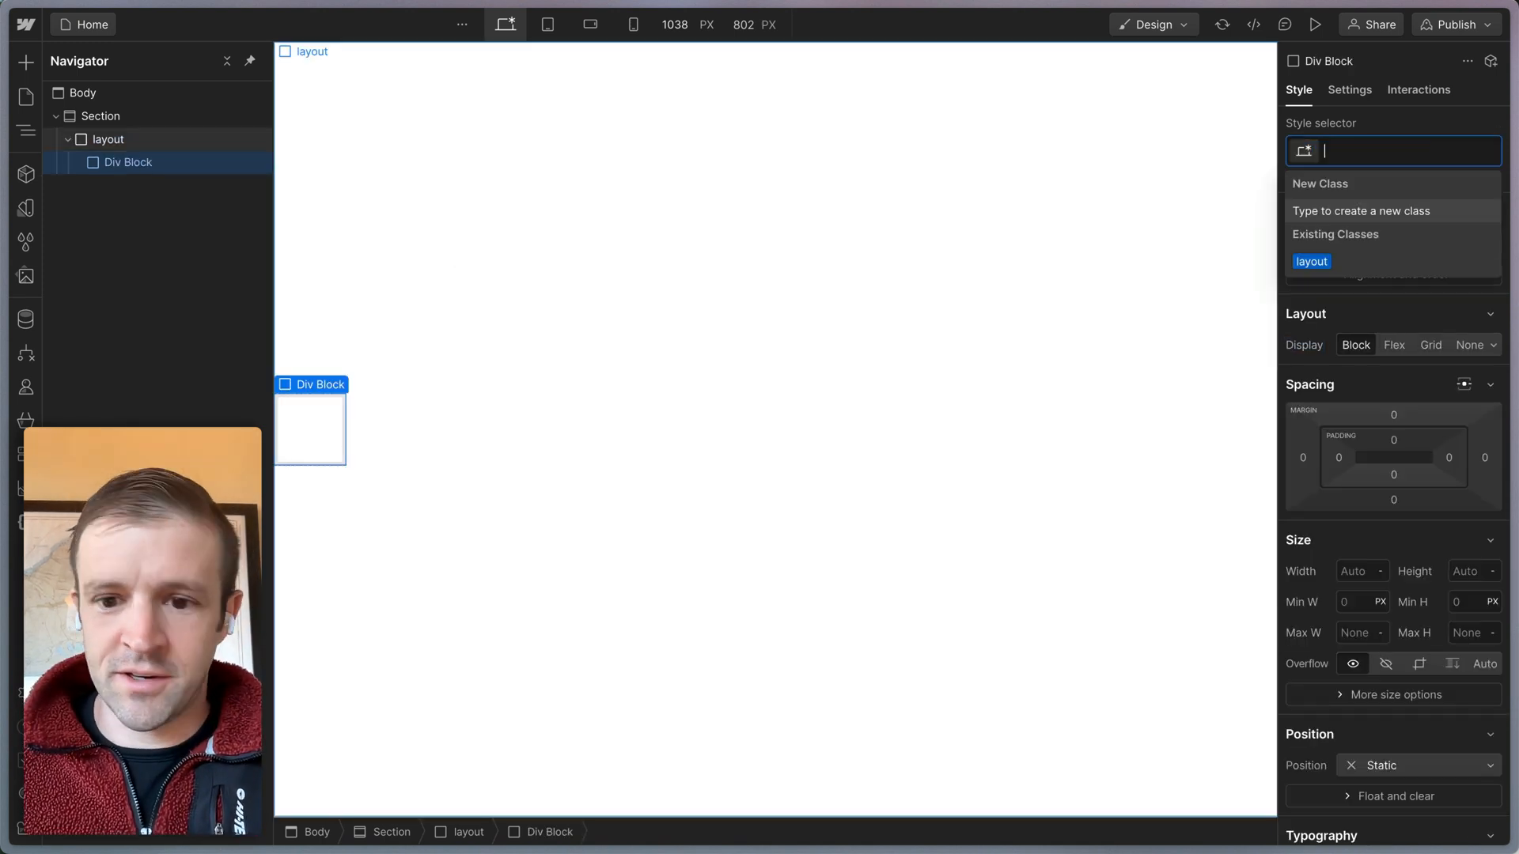
pyautogui.write('swiper')
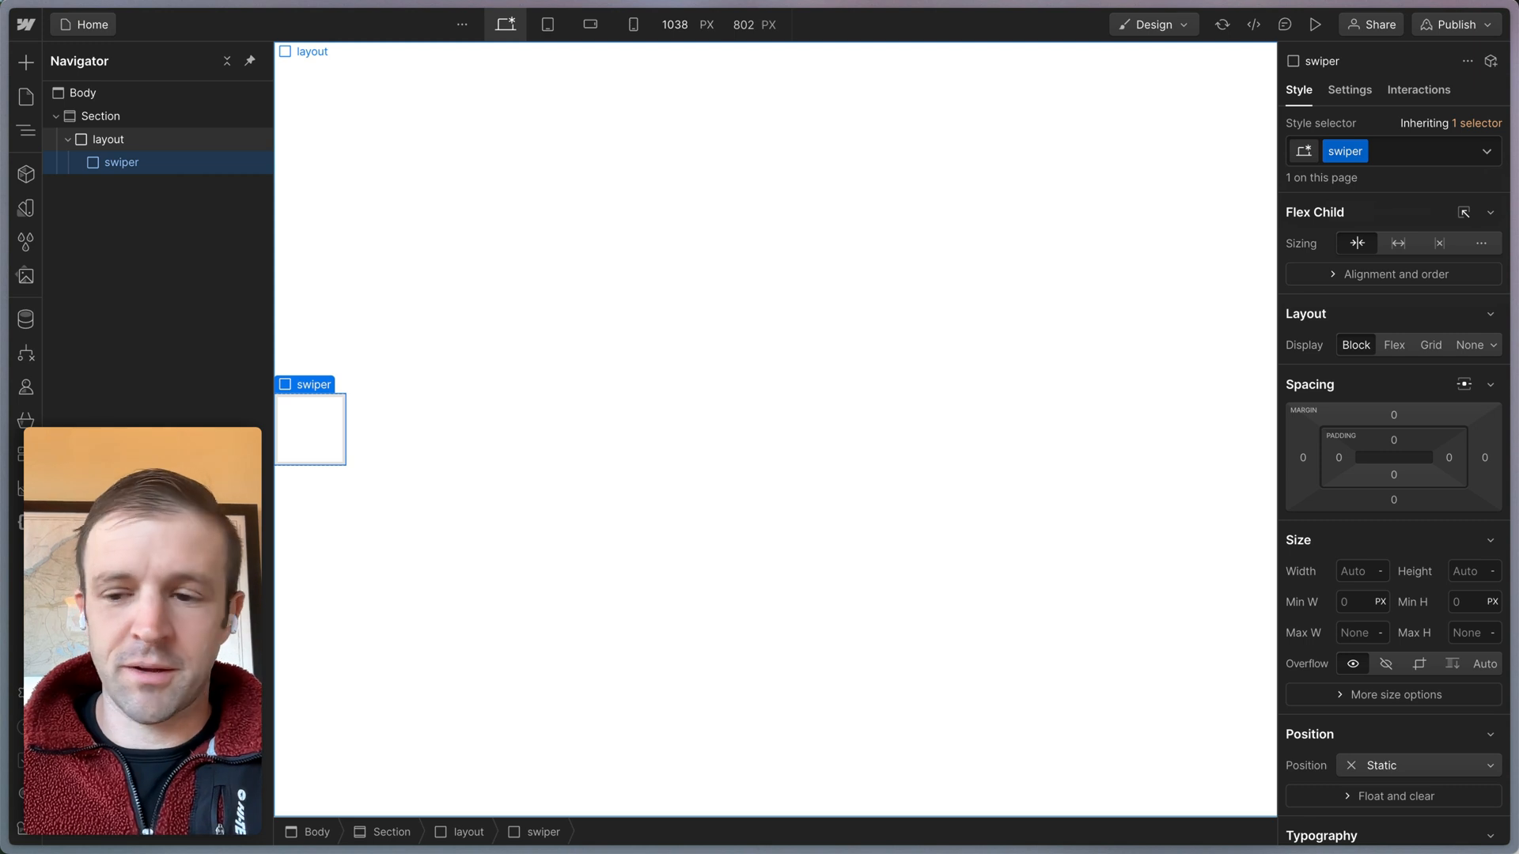
pyautogui.click(1419, 150)
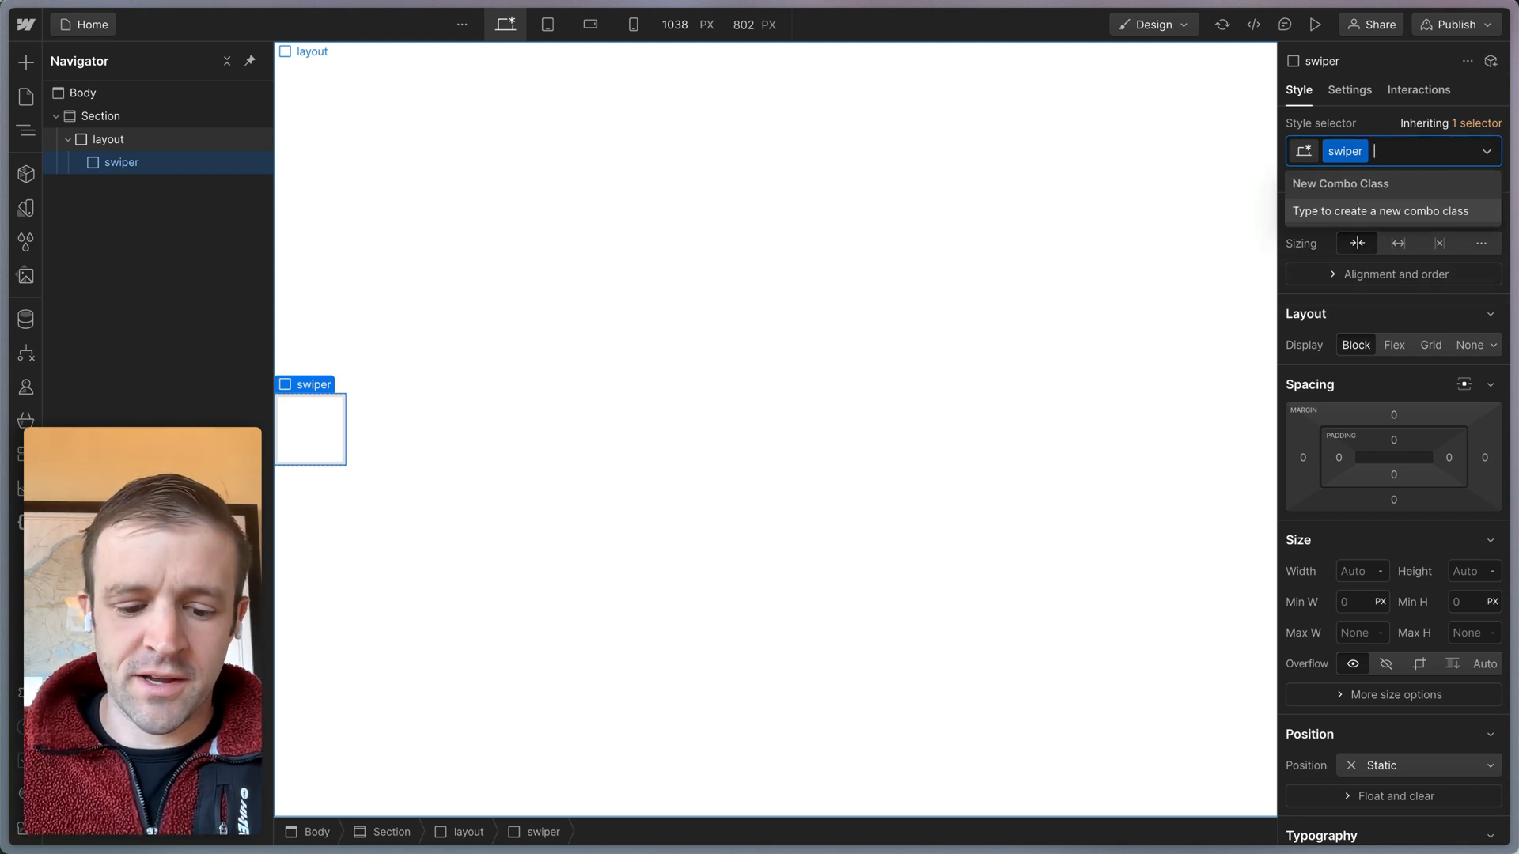
pyautogui.write('swiper-')
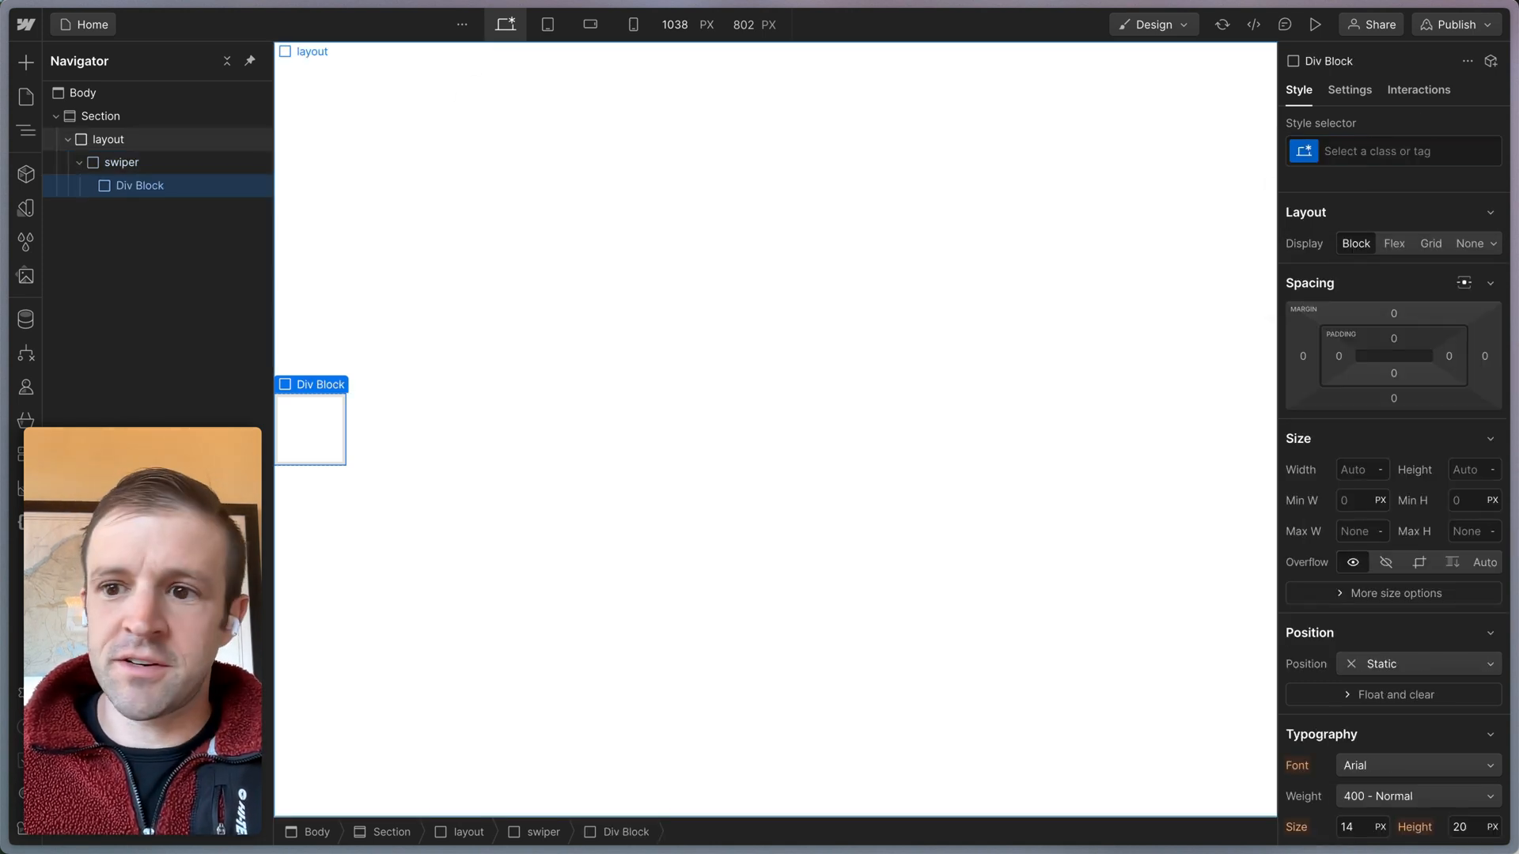
pyautogui.write('swiper-wrapper')
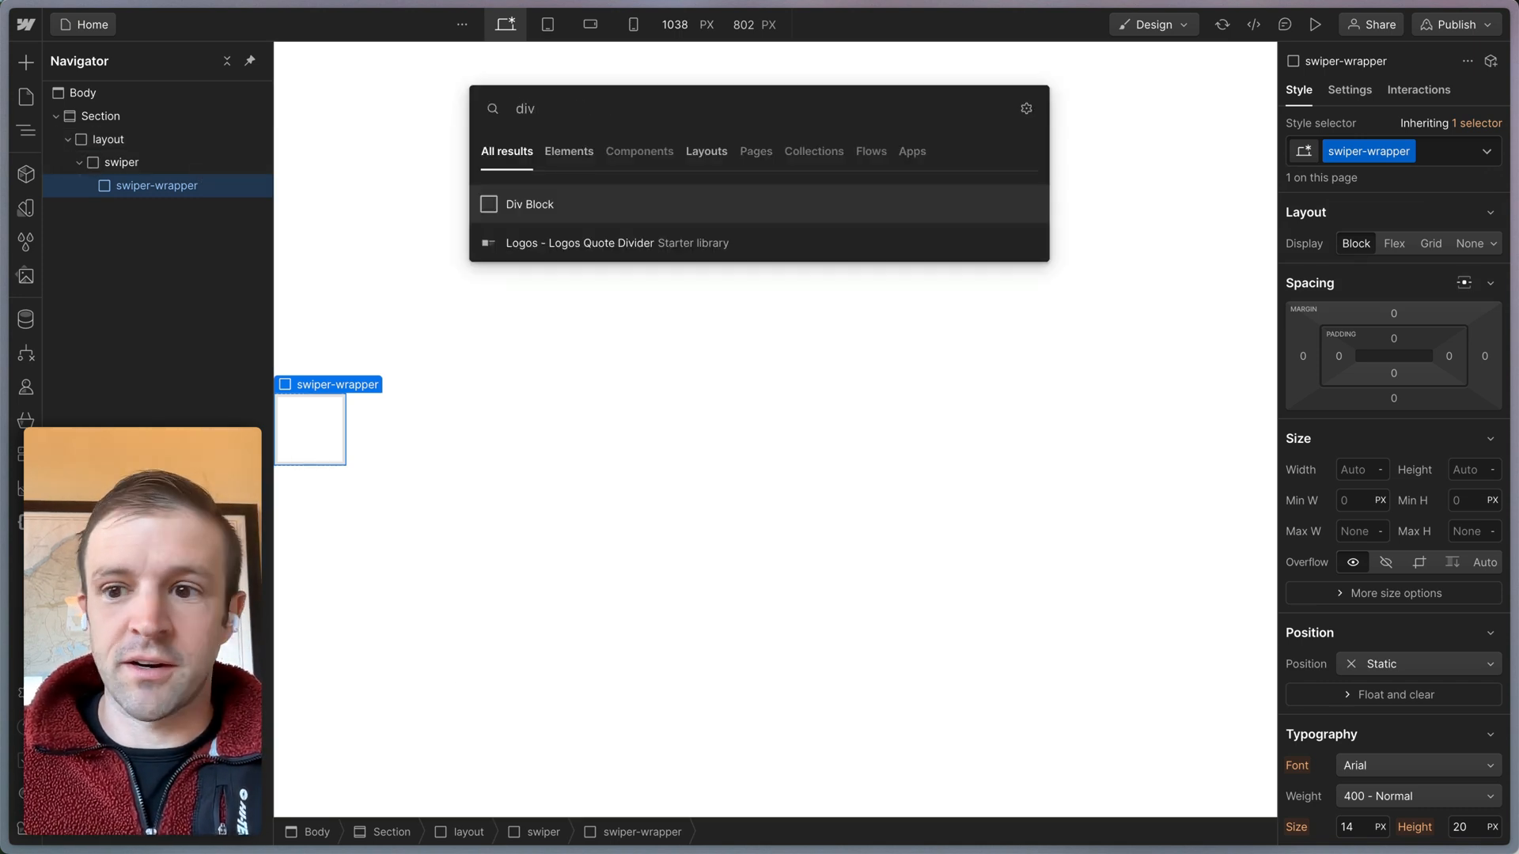
pyautogui.click(530, 203)
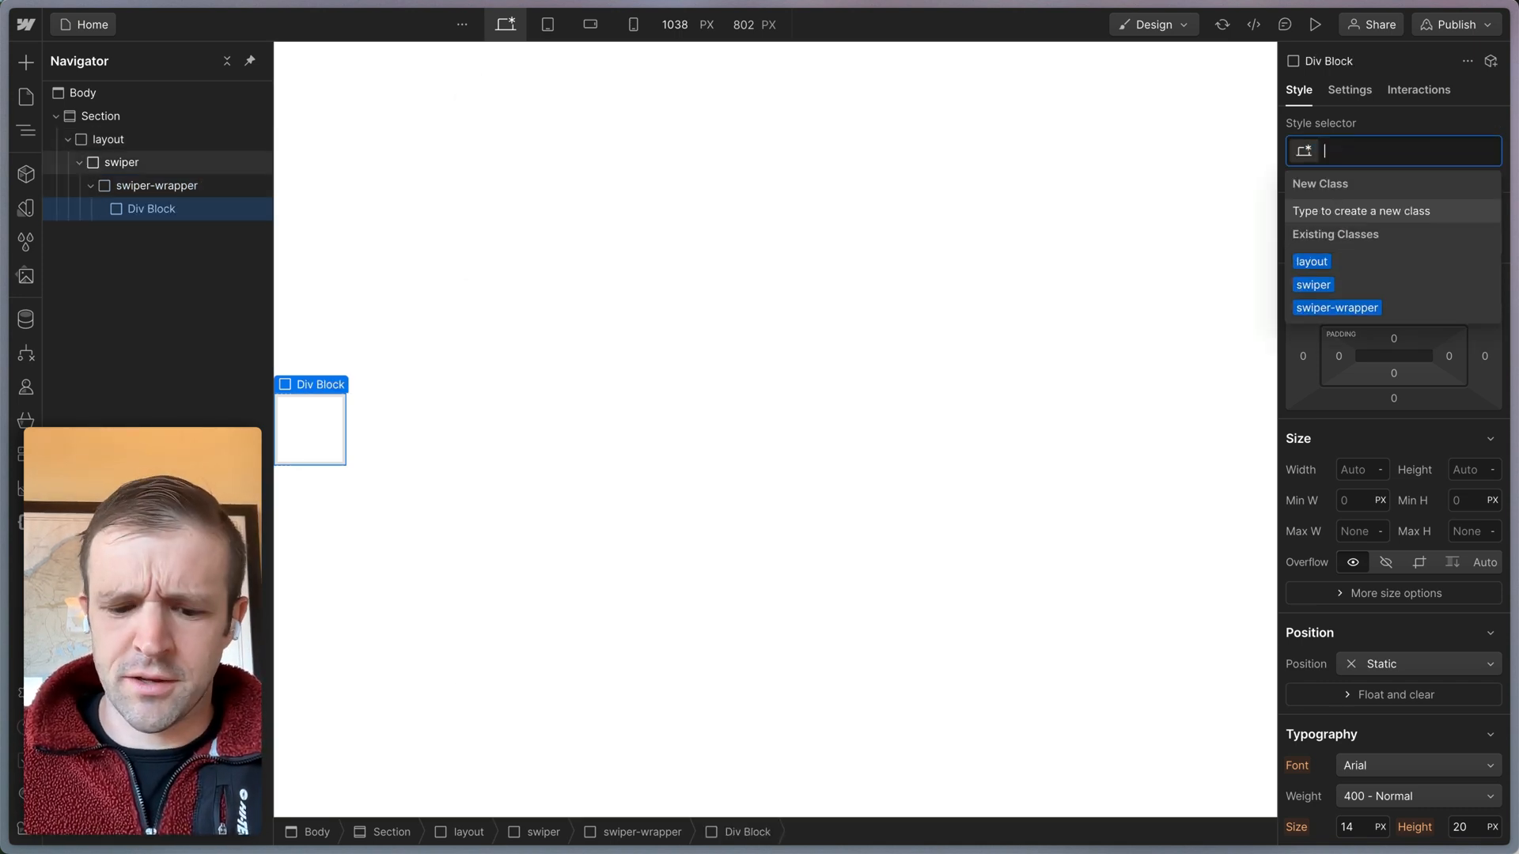
pyautogui.write('swiper-slide')
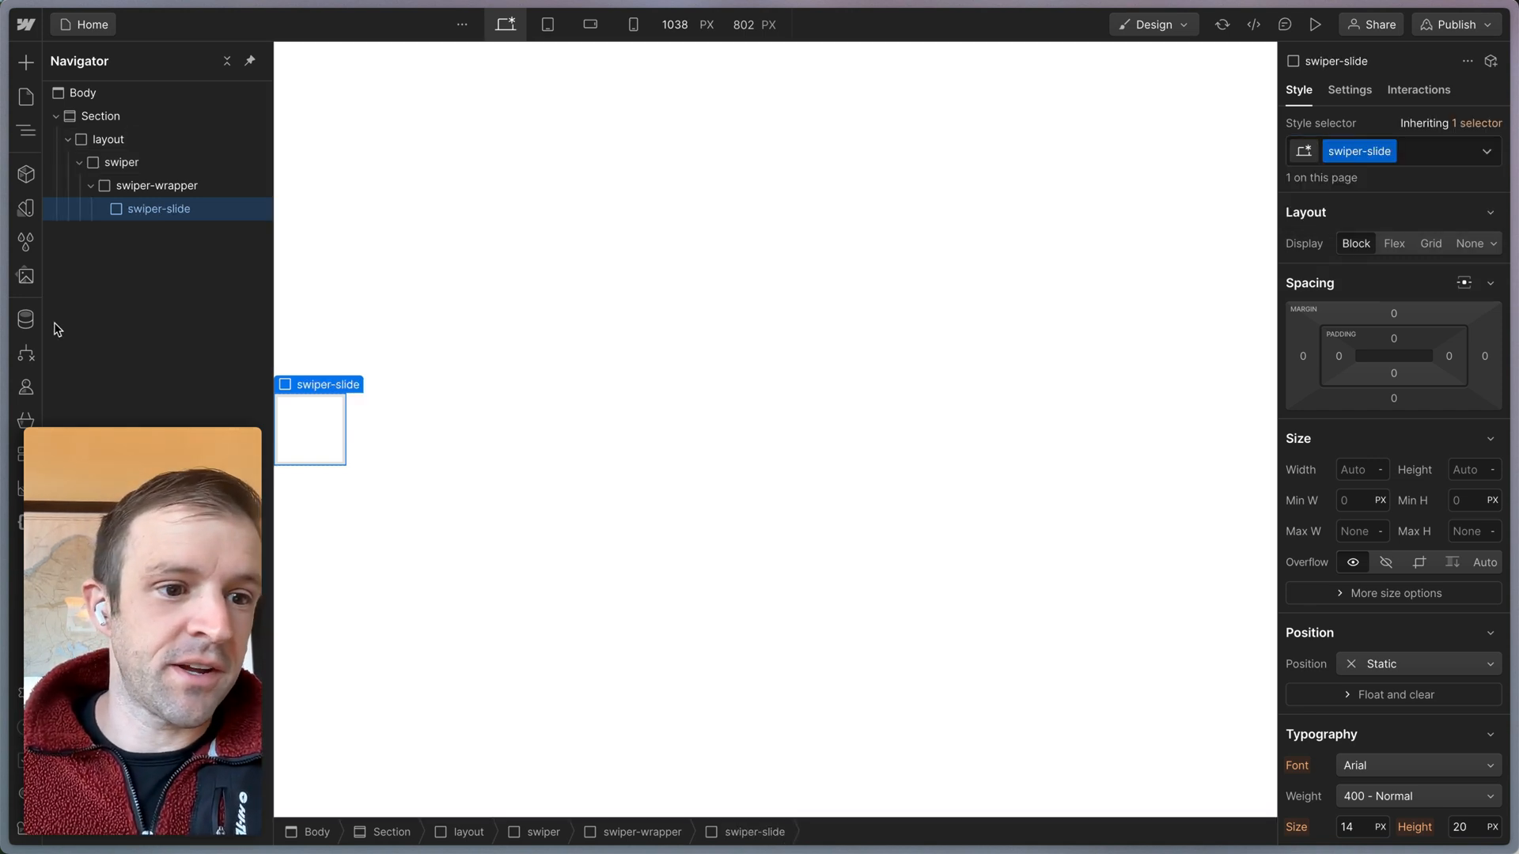
pyautogui.click(26, 275)
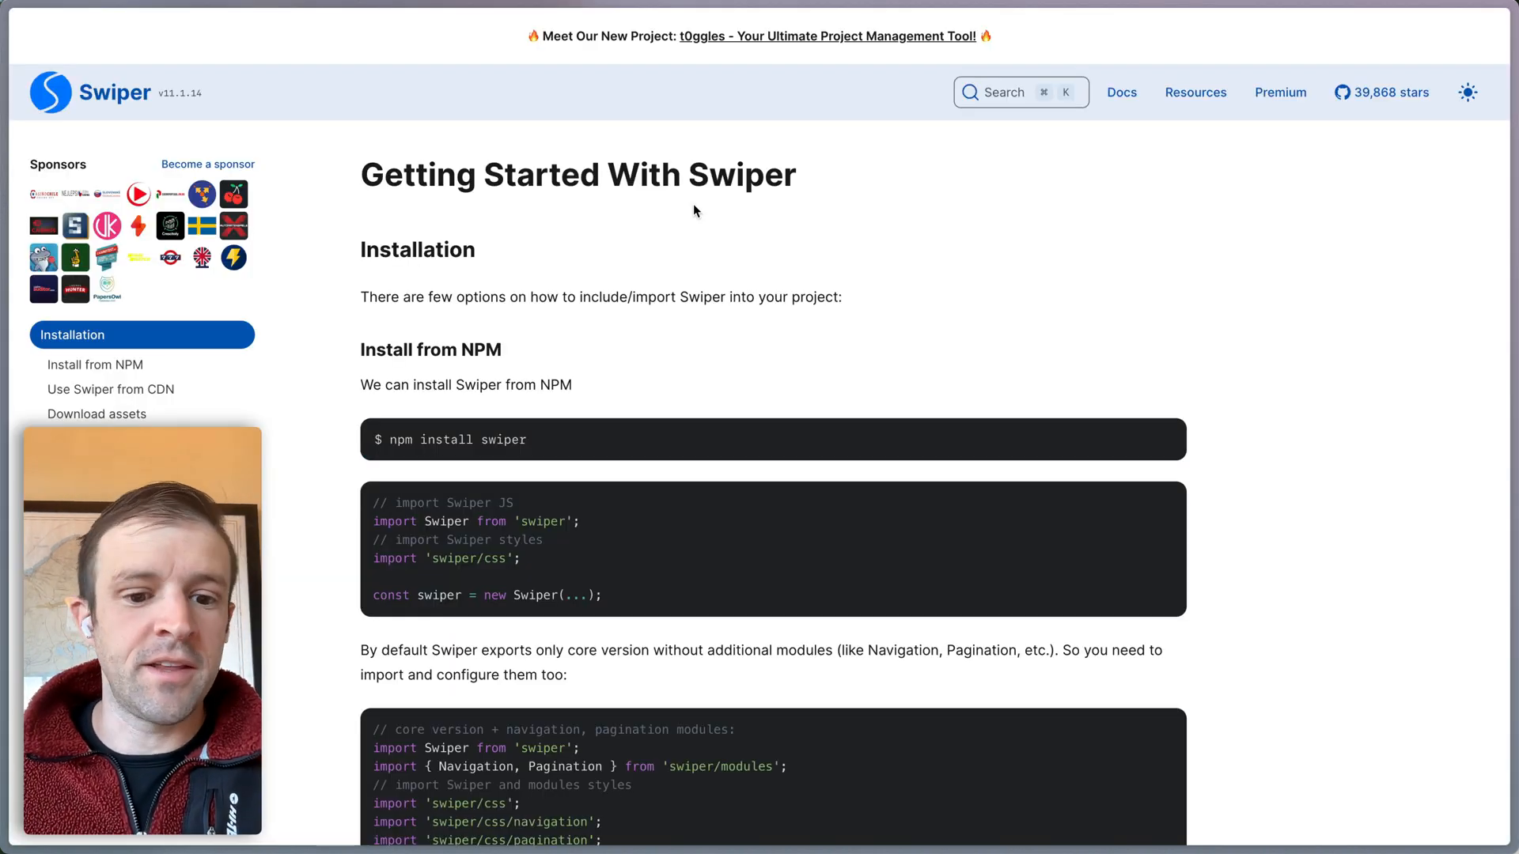
# Scroll through the Installation section of Swiper's Getting Started guide.
pyautogui.scroll(-3)
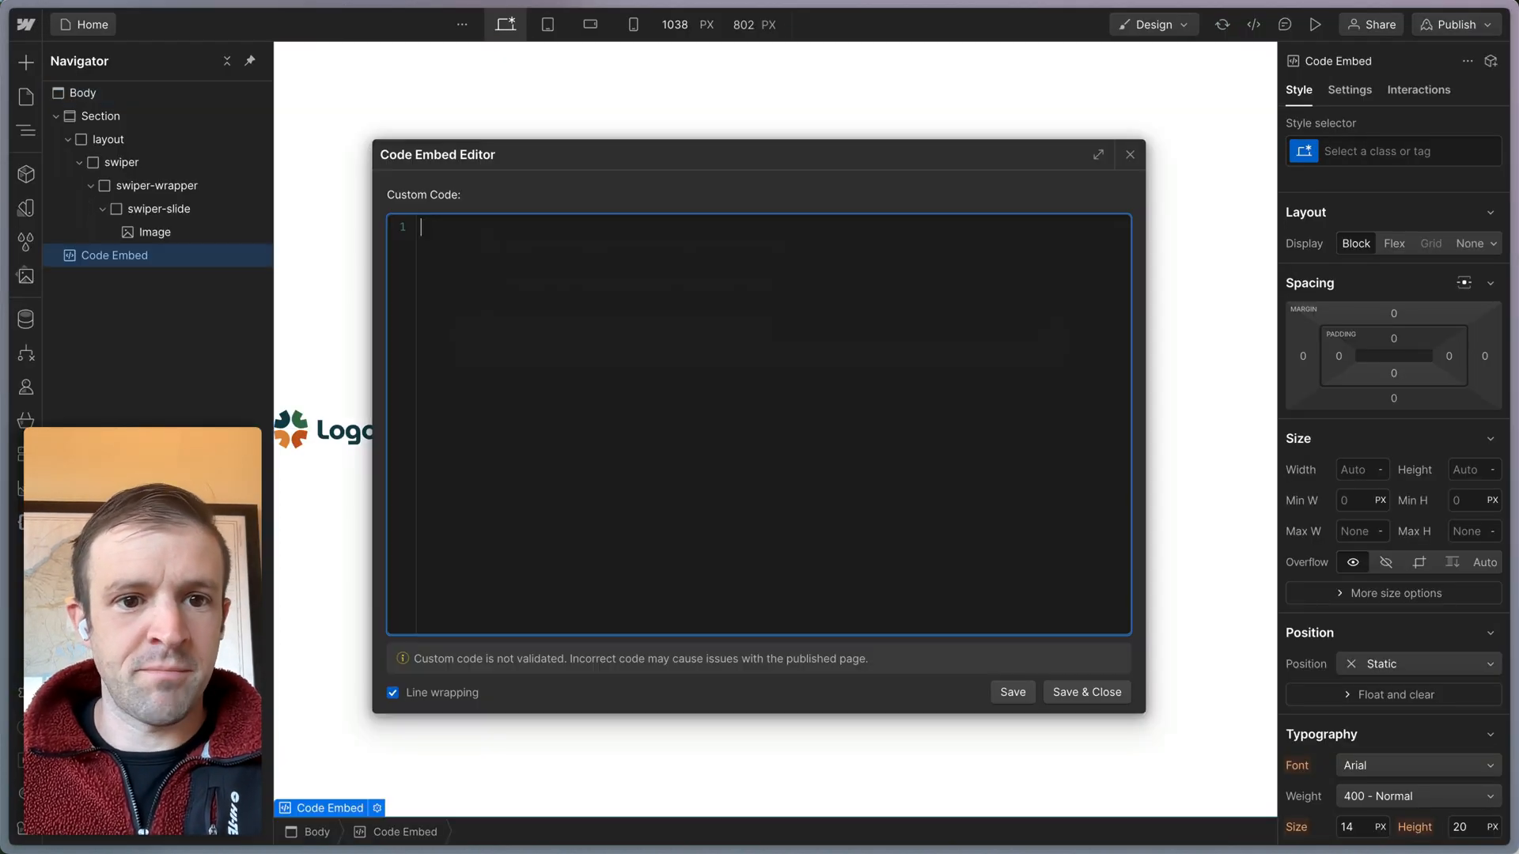
# Save a Code Embed linking jsDelivr's swiper@11 swiper-bundle.min.css stylesheet.
pyautogui.write('<link rel="stylesheet" href="https://cdn.jsdelivr.net/npm/swiper@11/swiper-bundle.min.css" />')
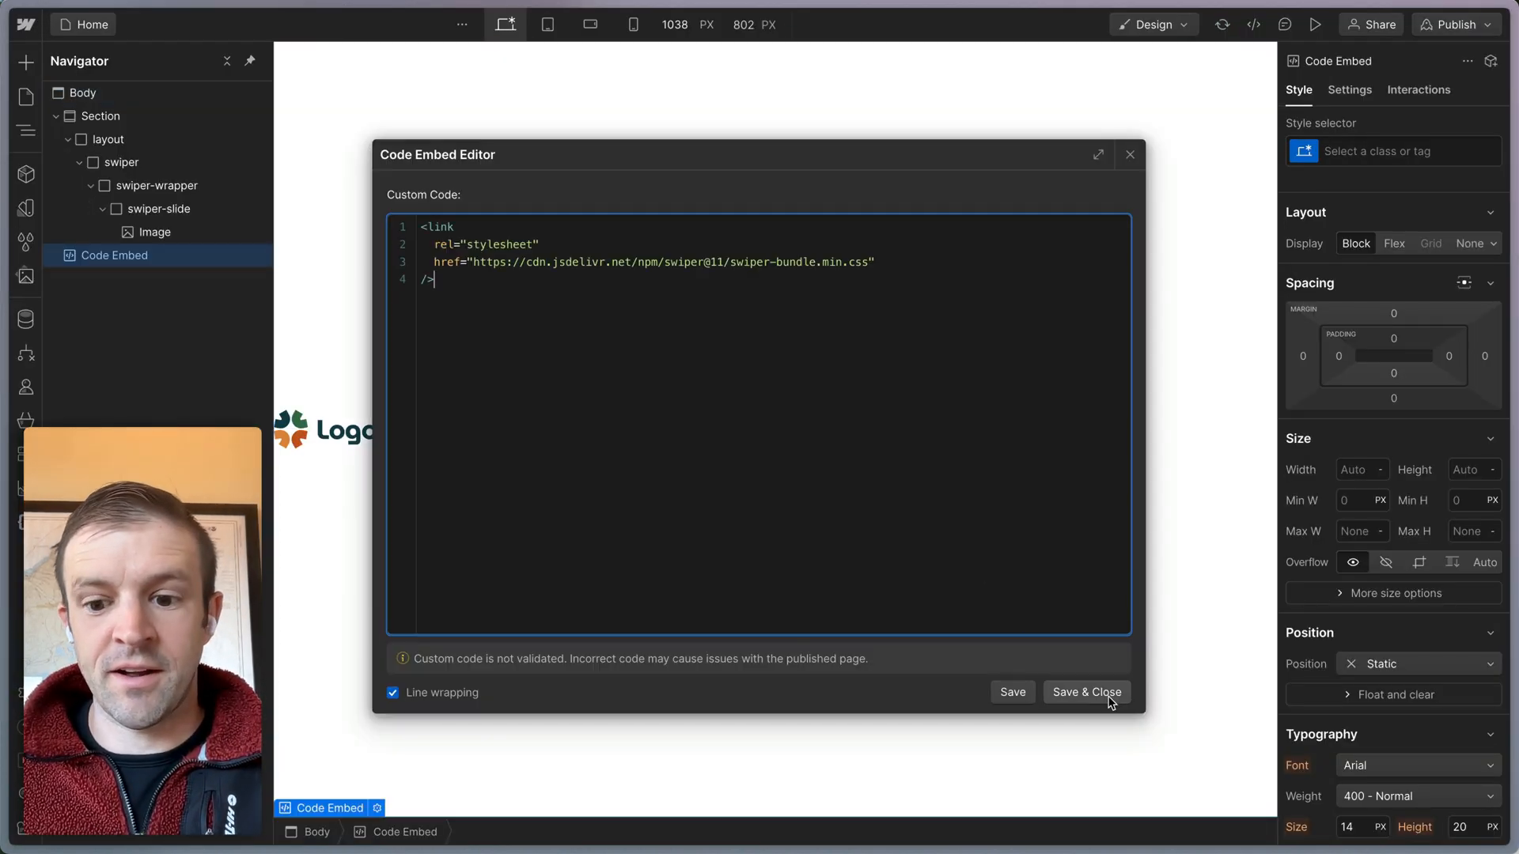
pyautogui.click(1085, 691)
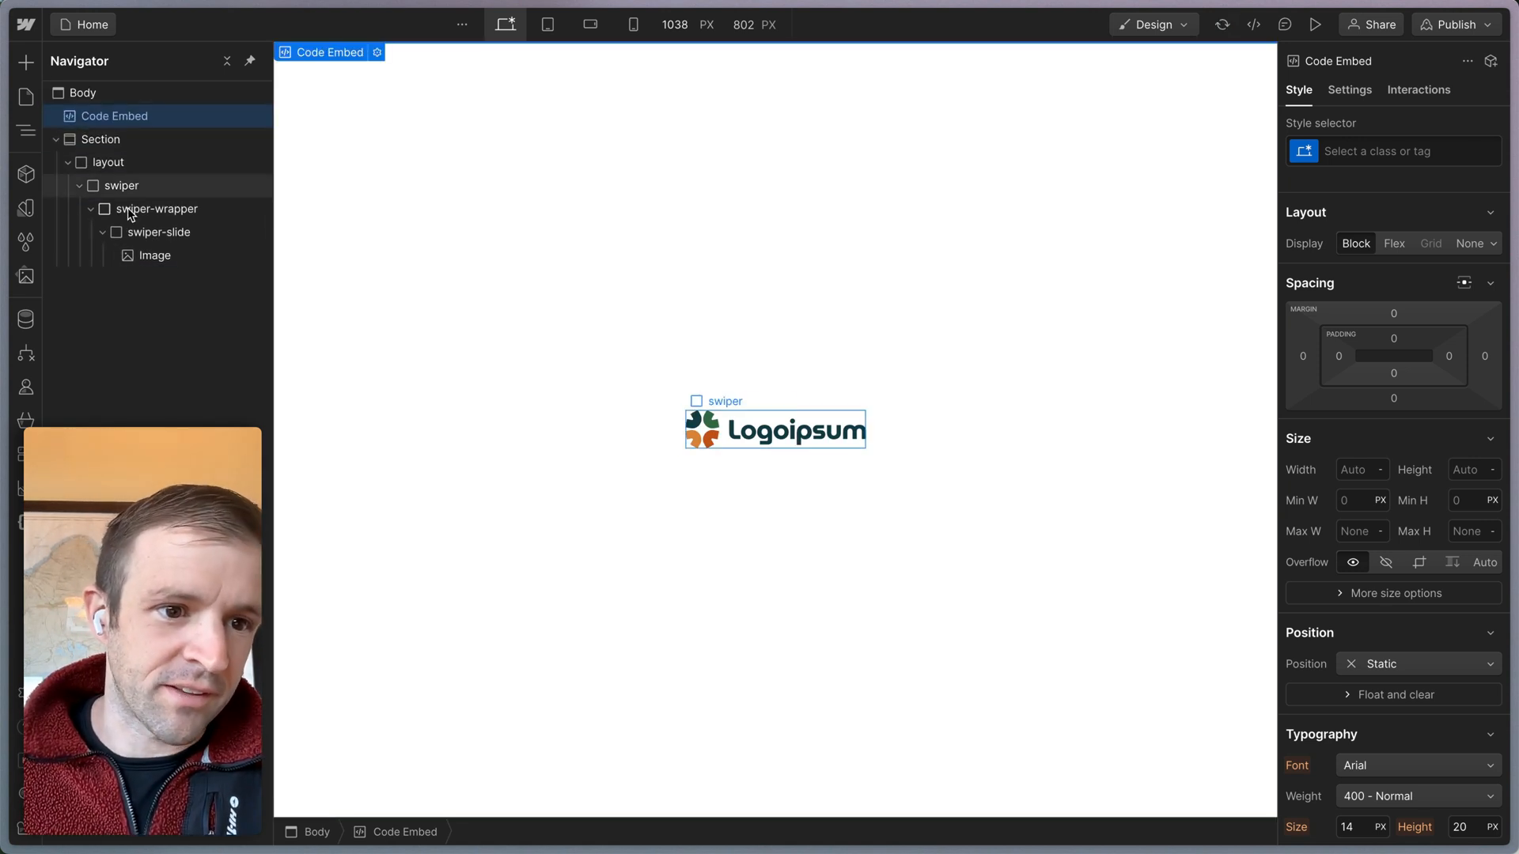
pyautogui.click(156, 208)
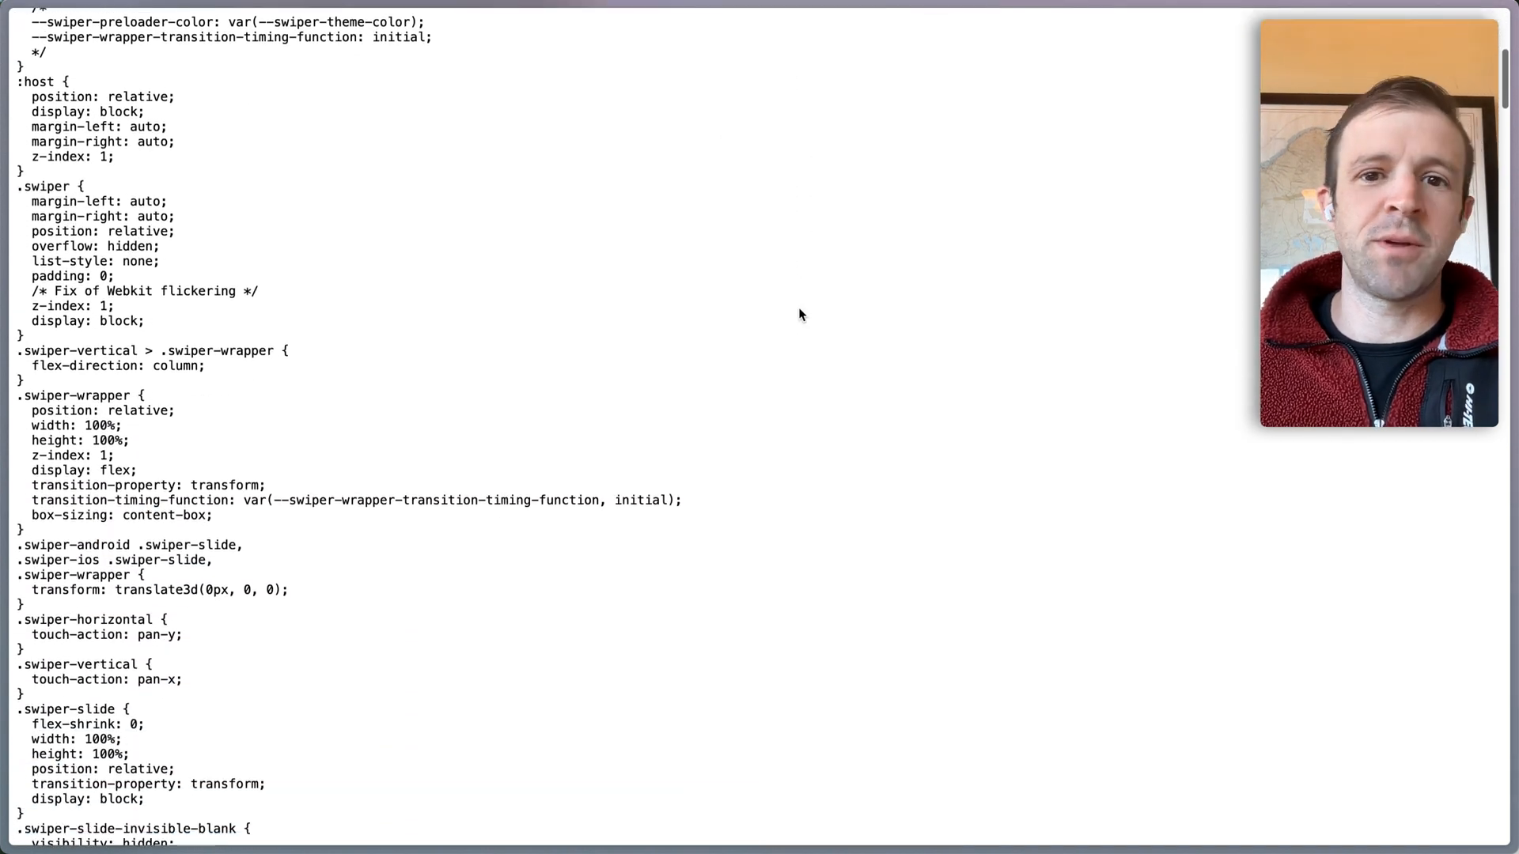
# Scroll through the swiper-bundle.min.css rules on jsDelivr.
pyautogui.scroll(-3)
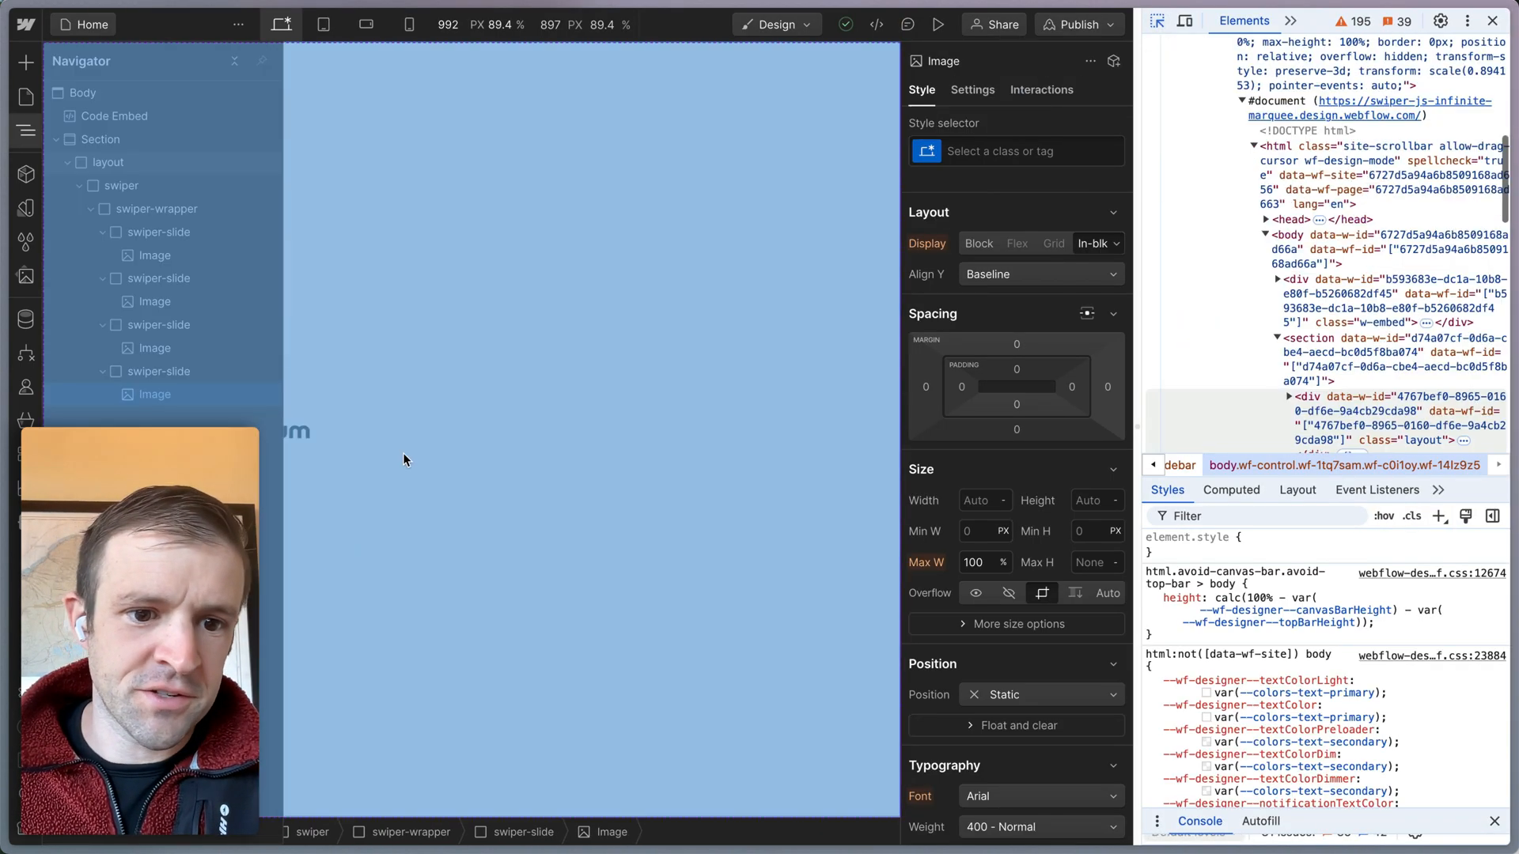
# Select the swiper-slide elements to inspect their Swiper styles.
pyautogui.click(159, 232)
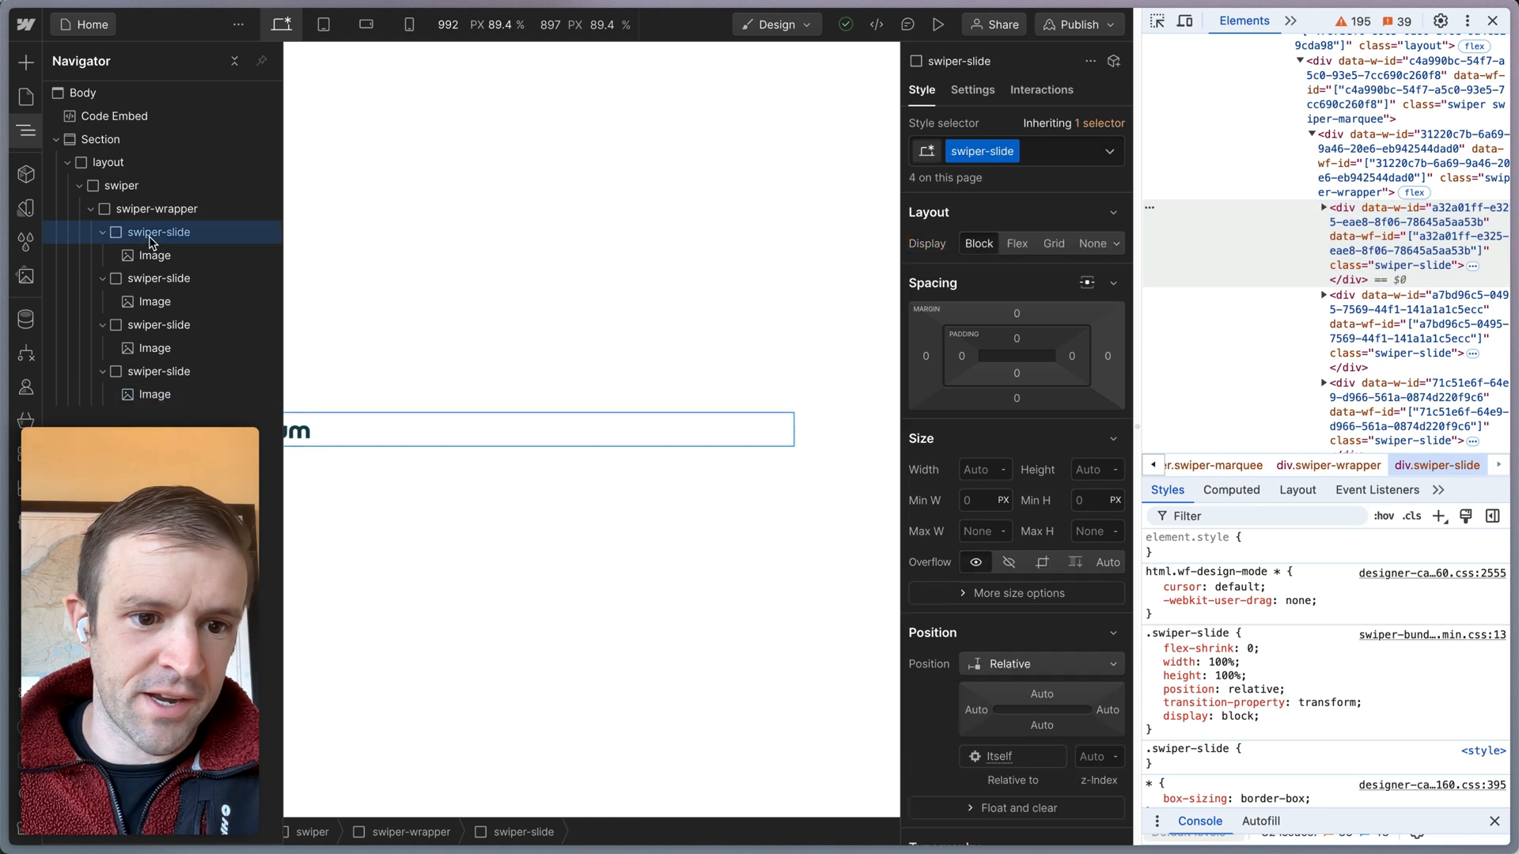
pyautogui.click(159, 277)
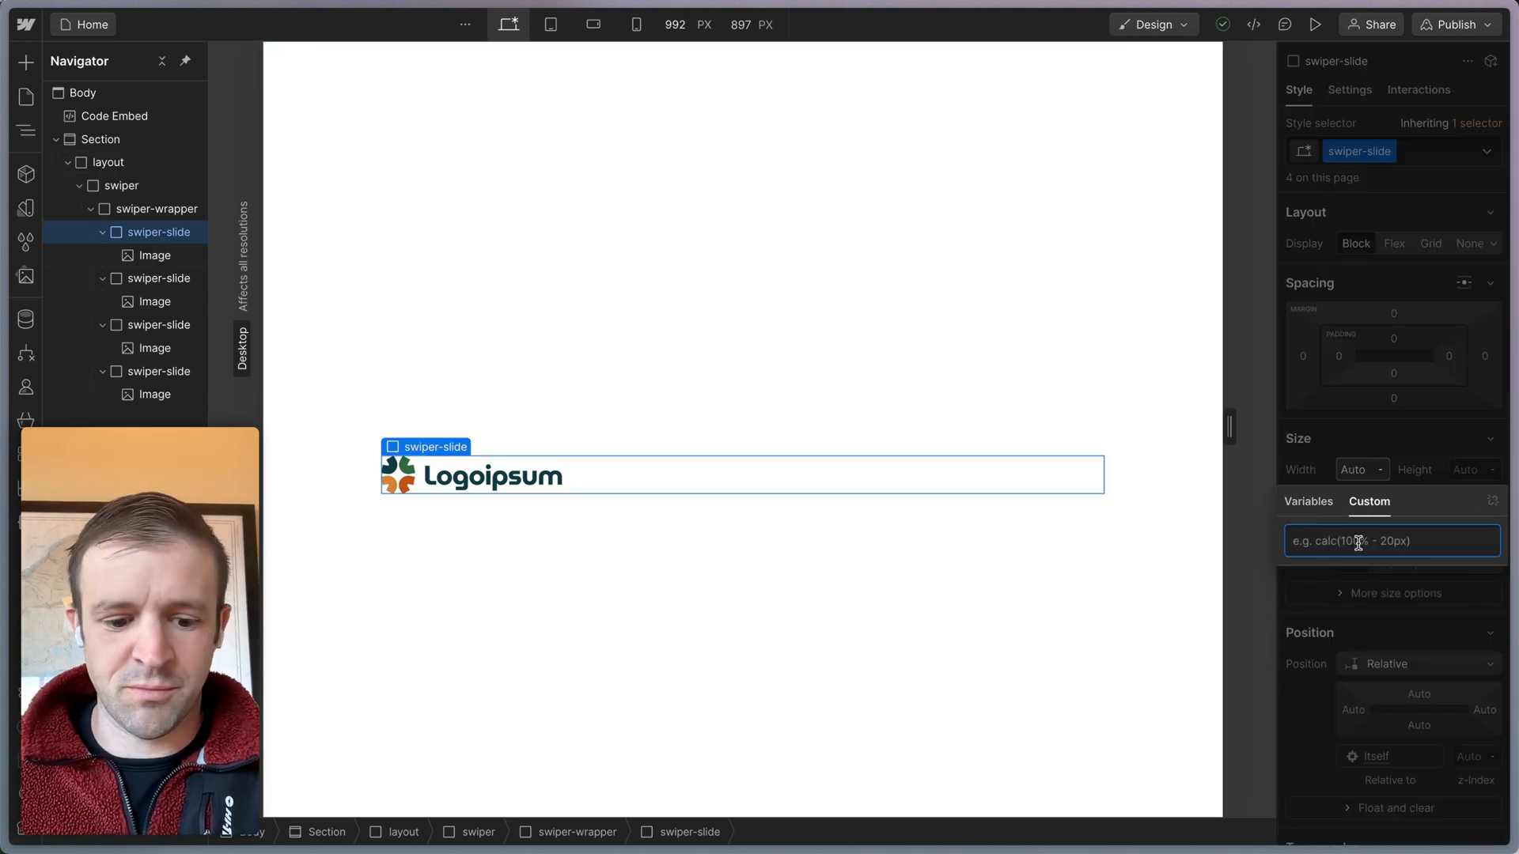
# Set the swiper-slide class width to 12rem.
pyautogui.write('12rem limpo')
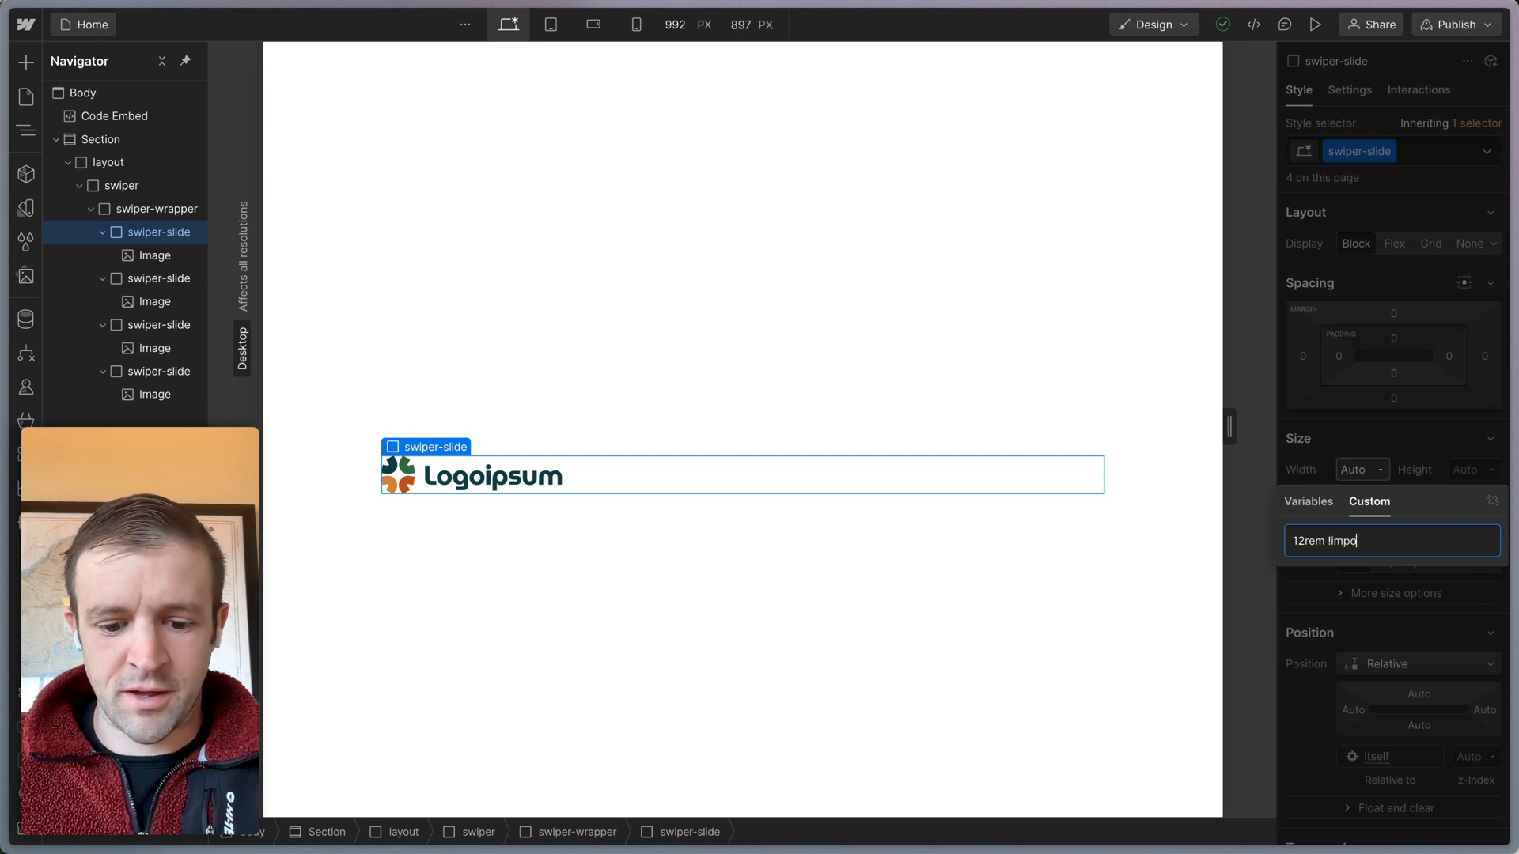
pyautogui.press('Enter')
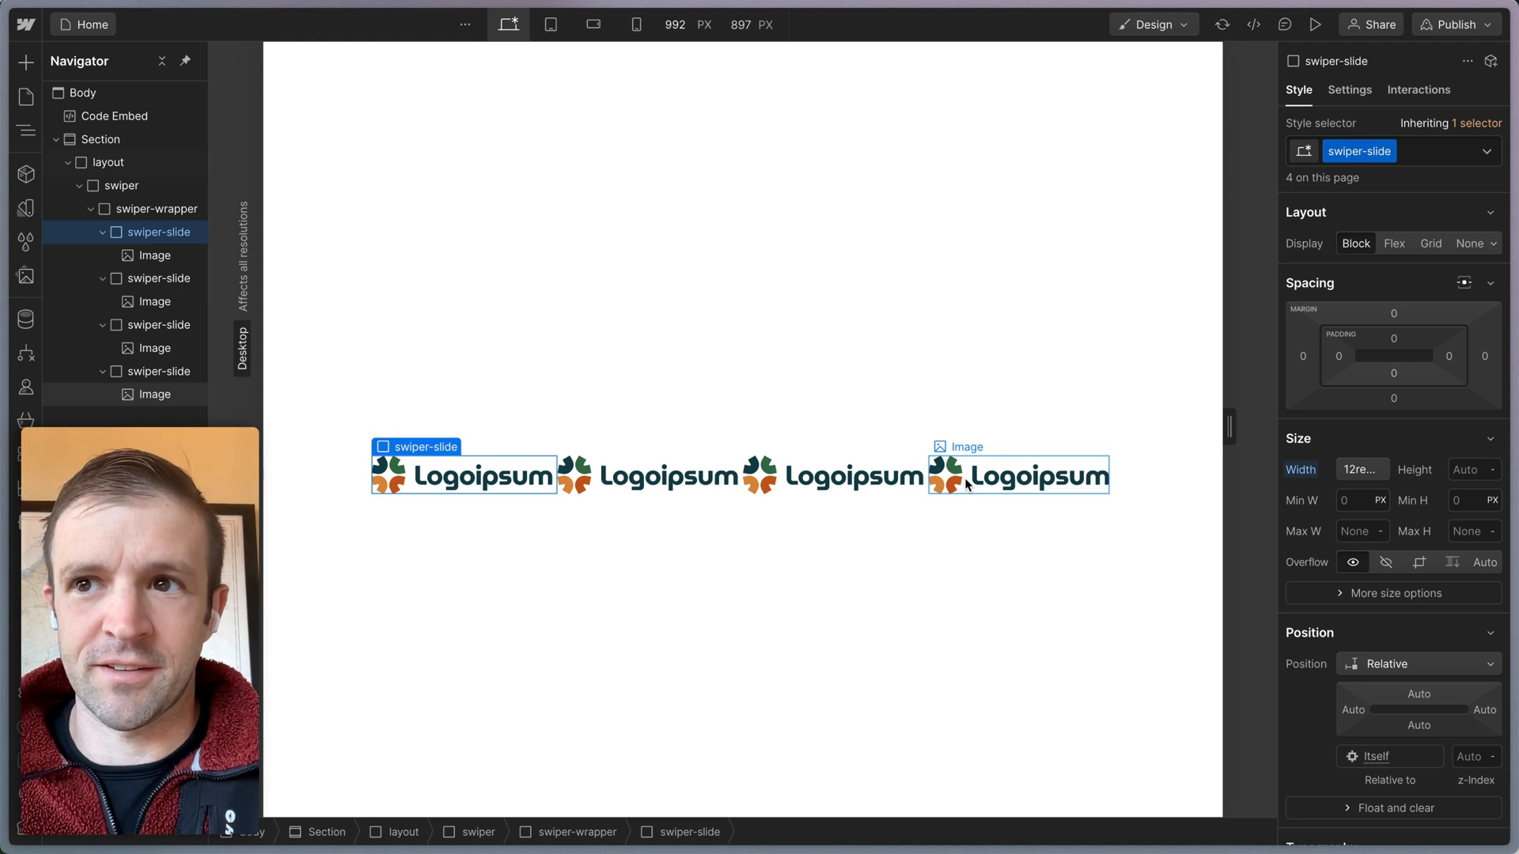
pyautogui.click(161, 208)
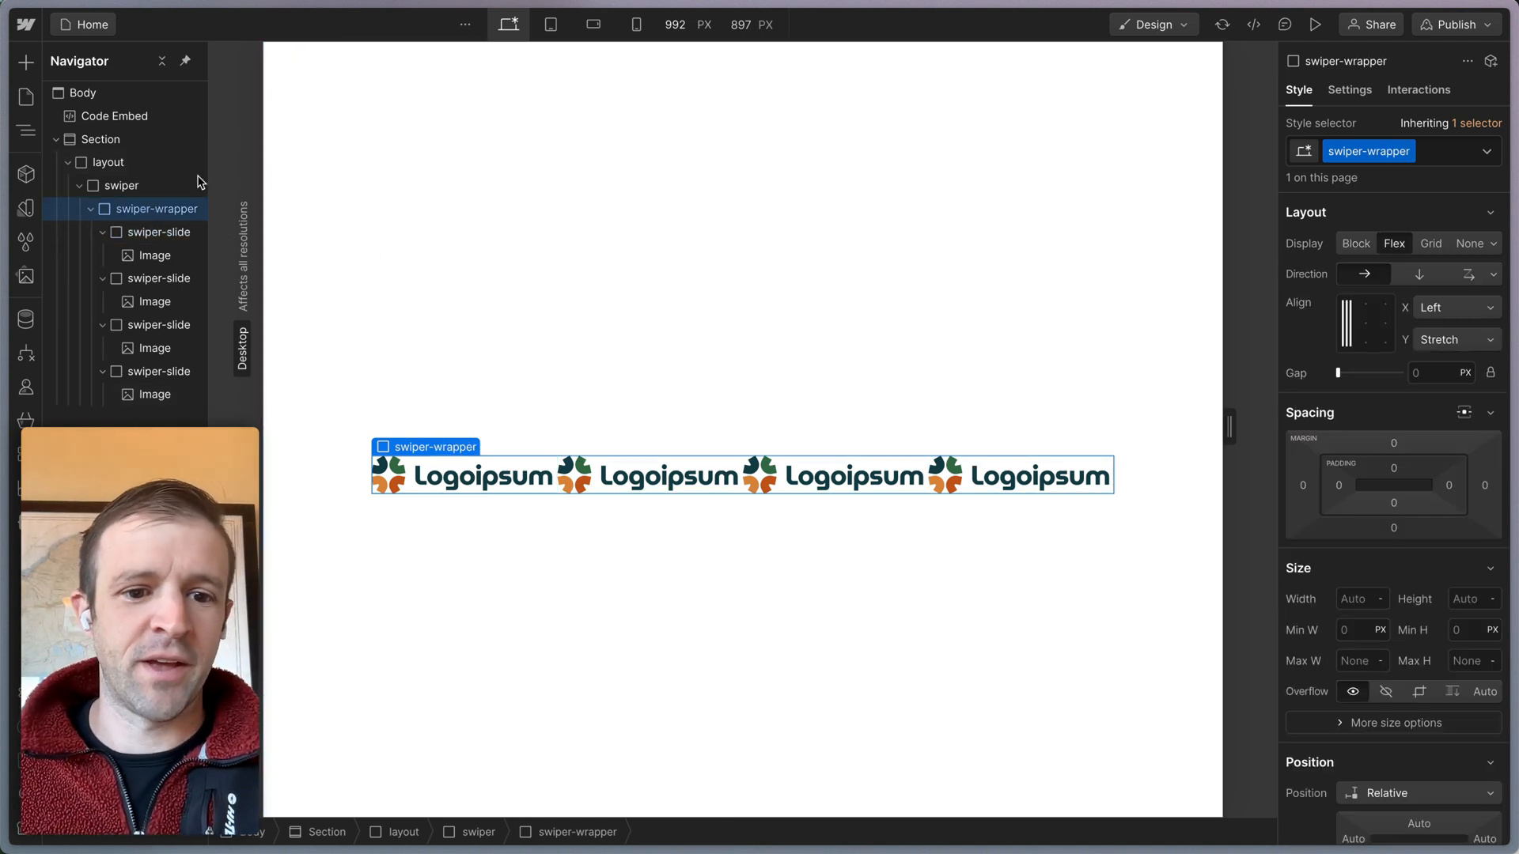
pyautogui.moveTo(146, 199)
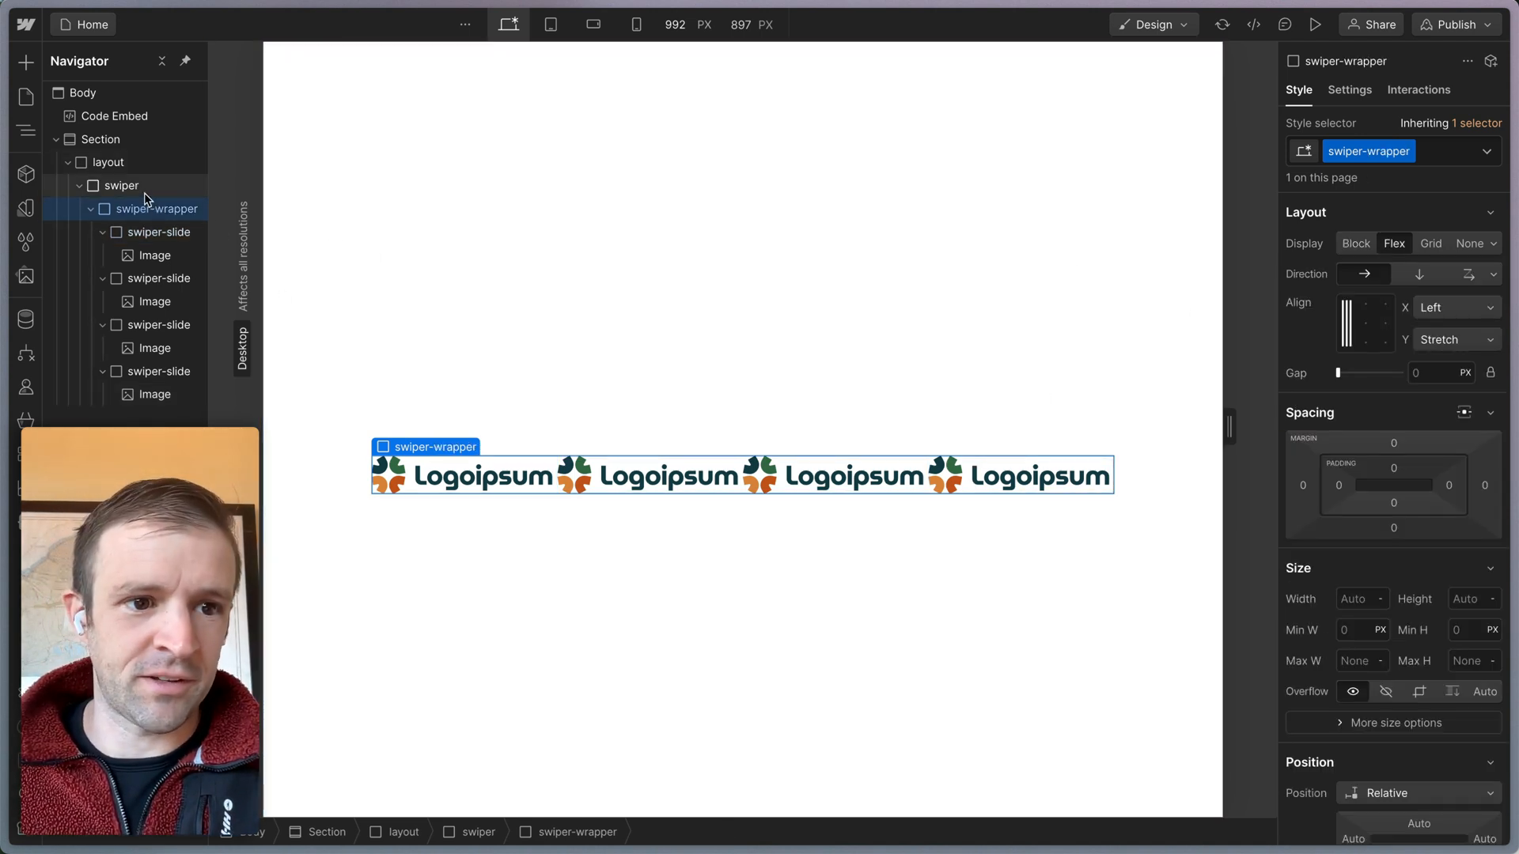
# Center the layout with Flex, adjust swiper margins and overflow, then publish.
pyautogui.click(108, 163)
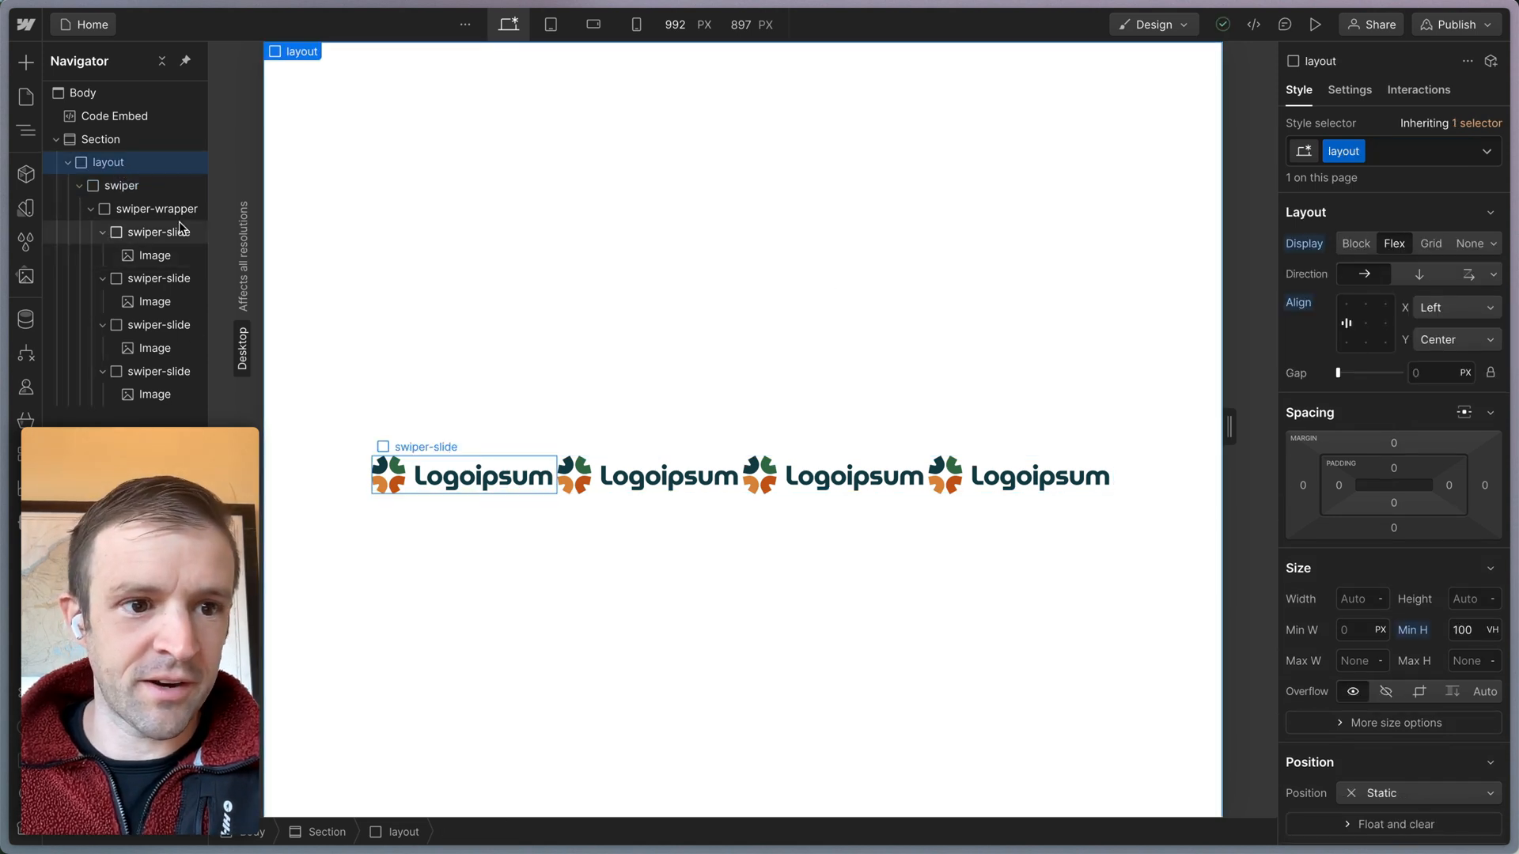
pyautogui.click(124, 185)
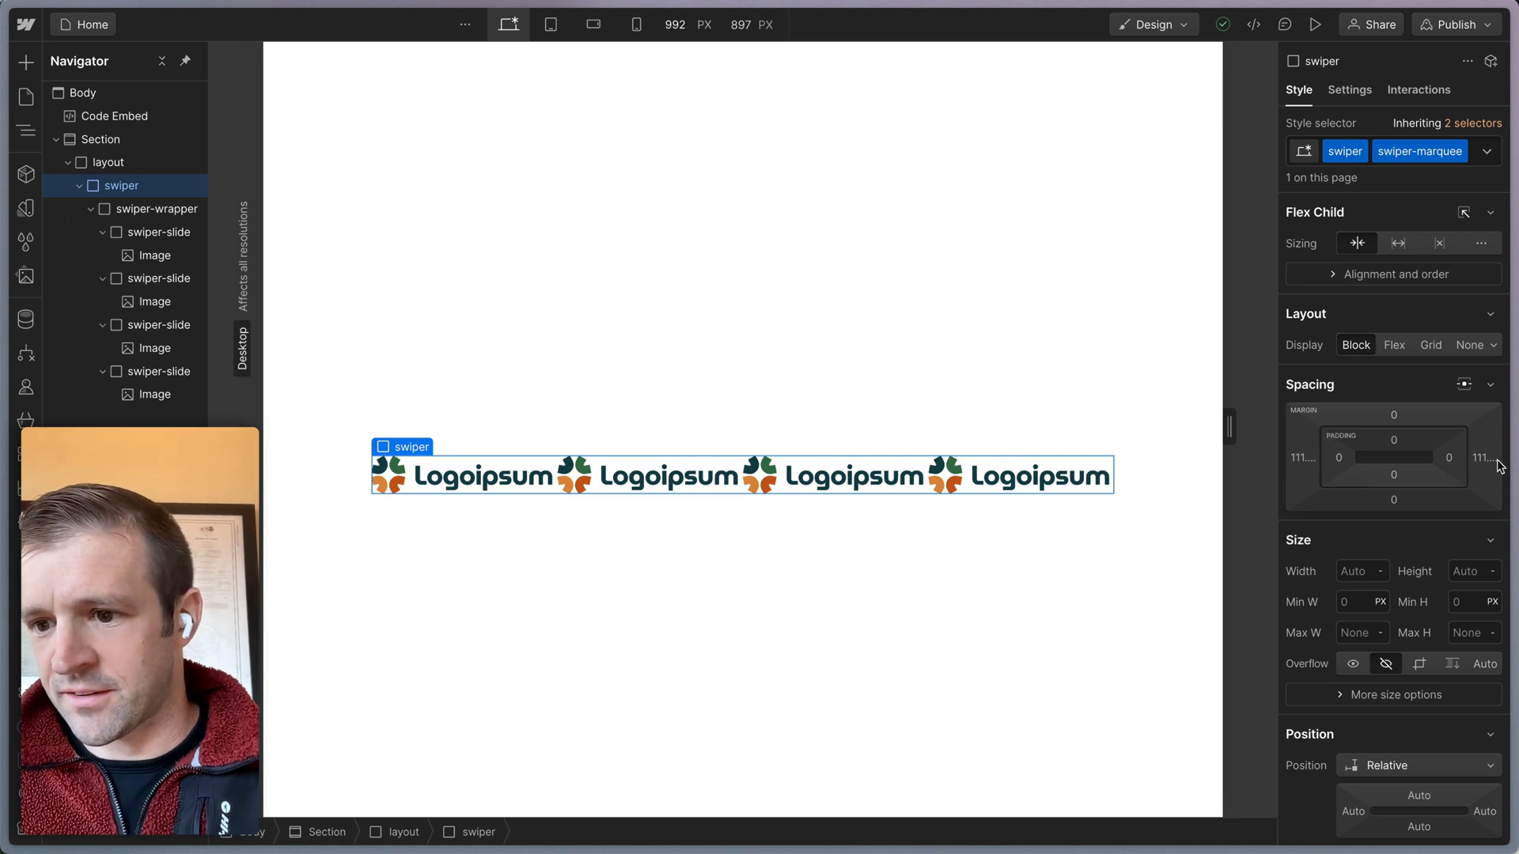
pyautogui.moveTo(1454, 25)
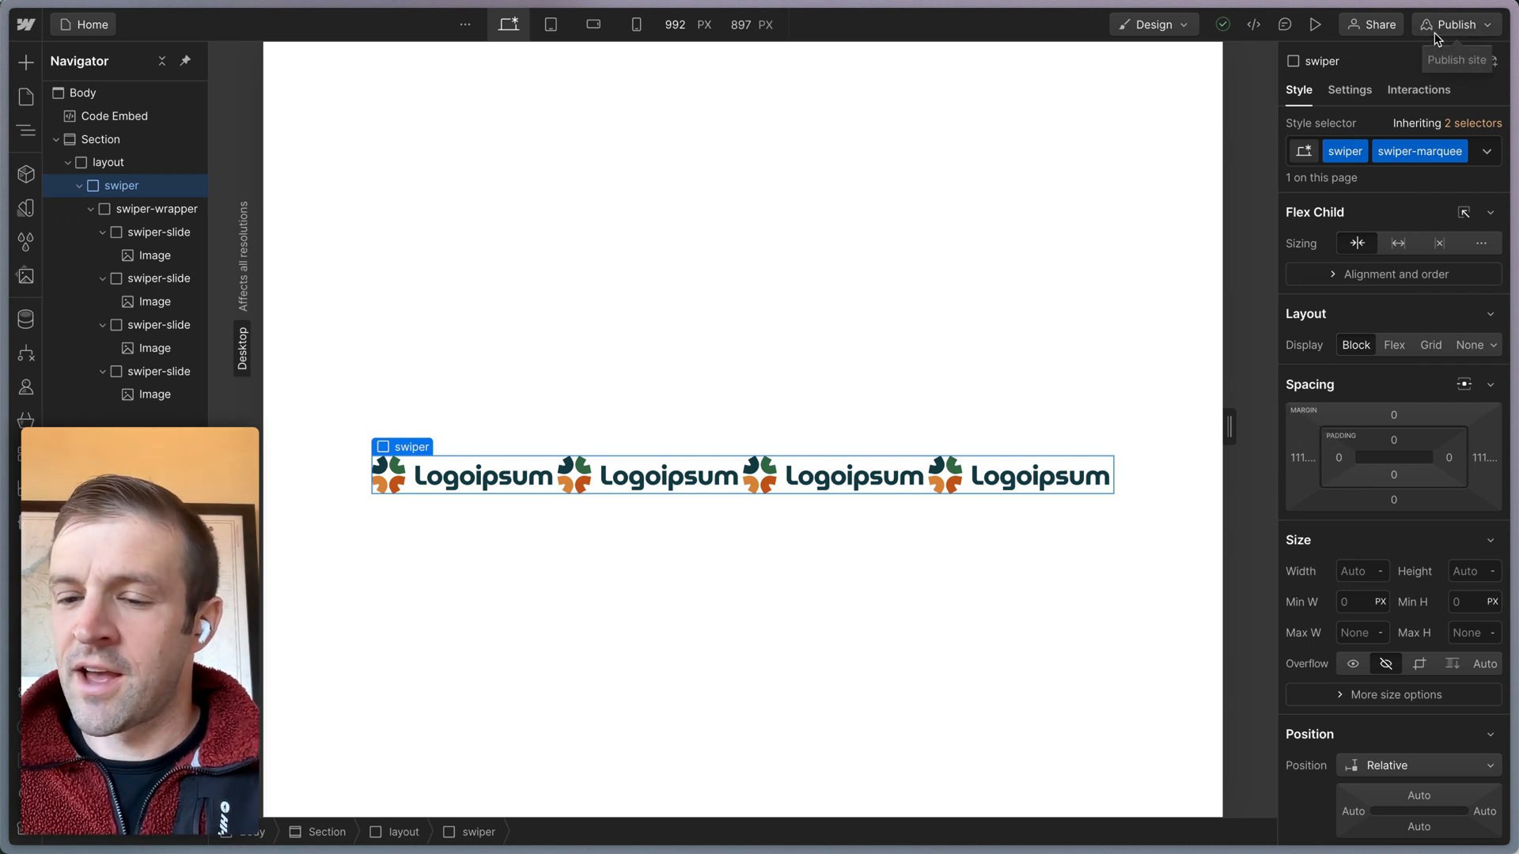
pyautogui.click(1455, 25)
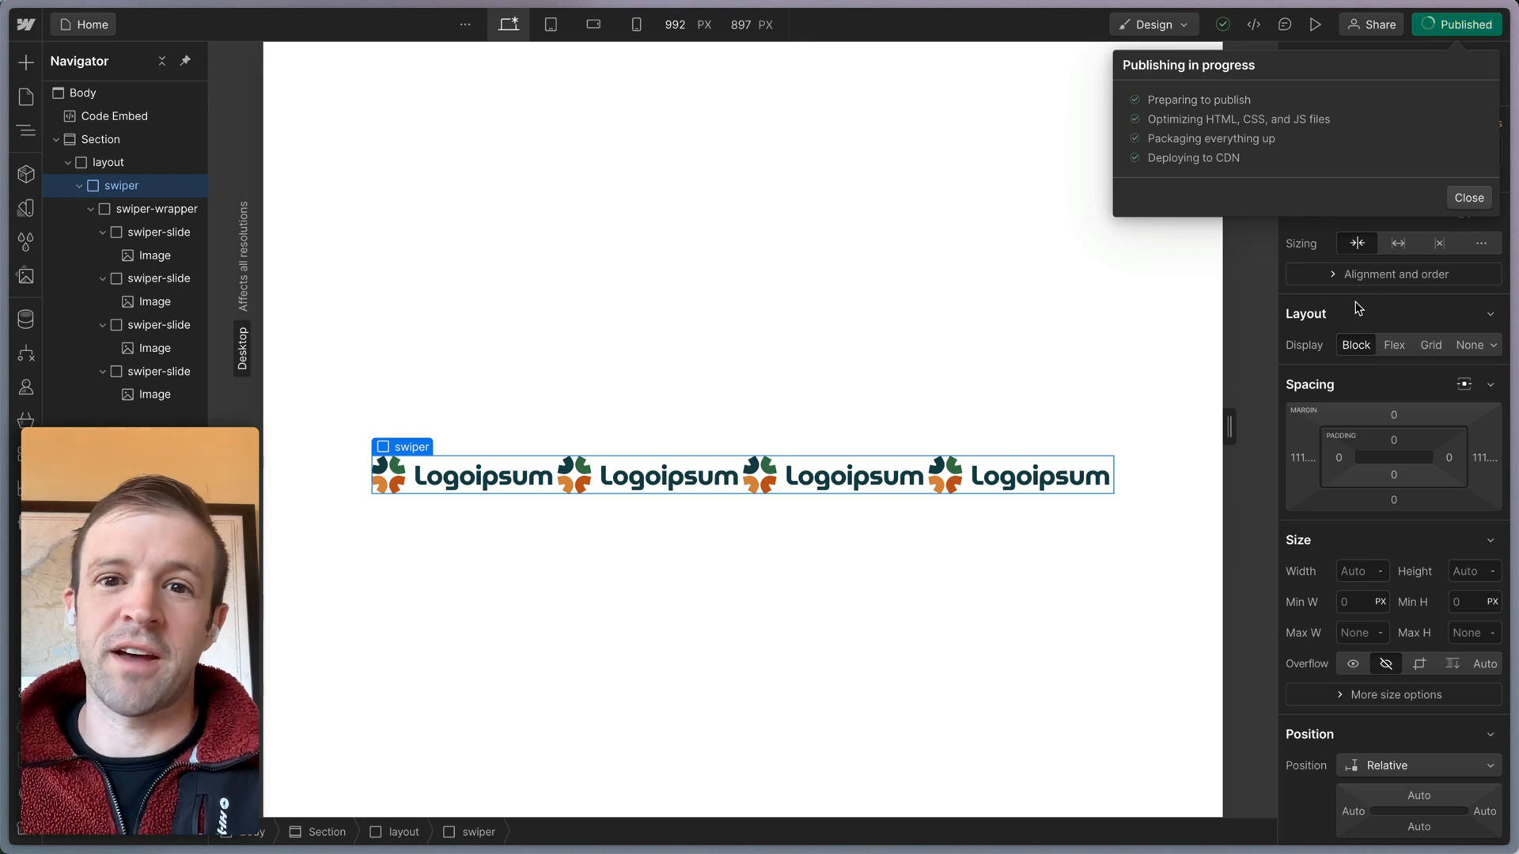
pyautogui.click(1468, 198)
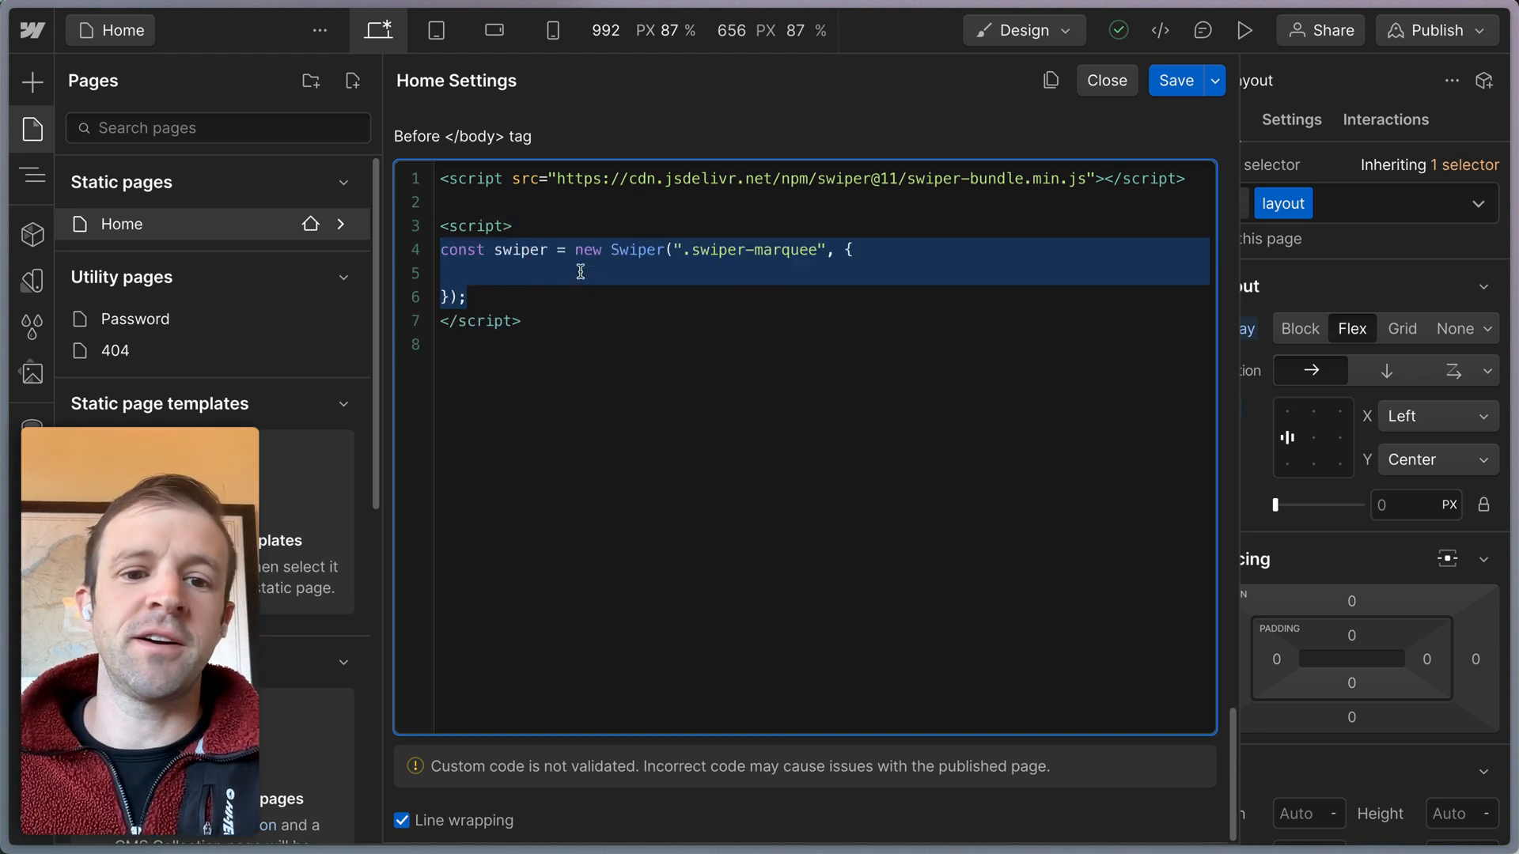
# Set slidesPerView to 'auto' in the Swiper initialization code.
pyautogui.doubleClick(521, 250)
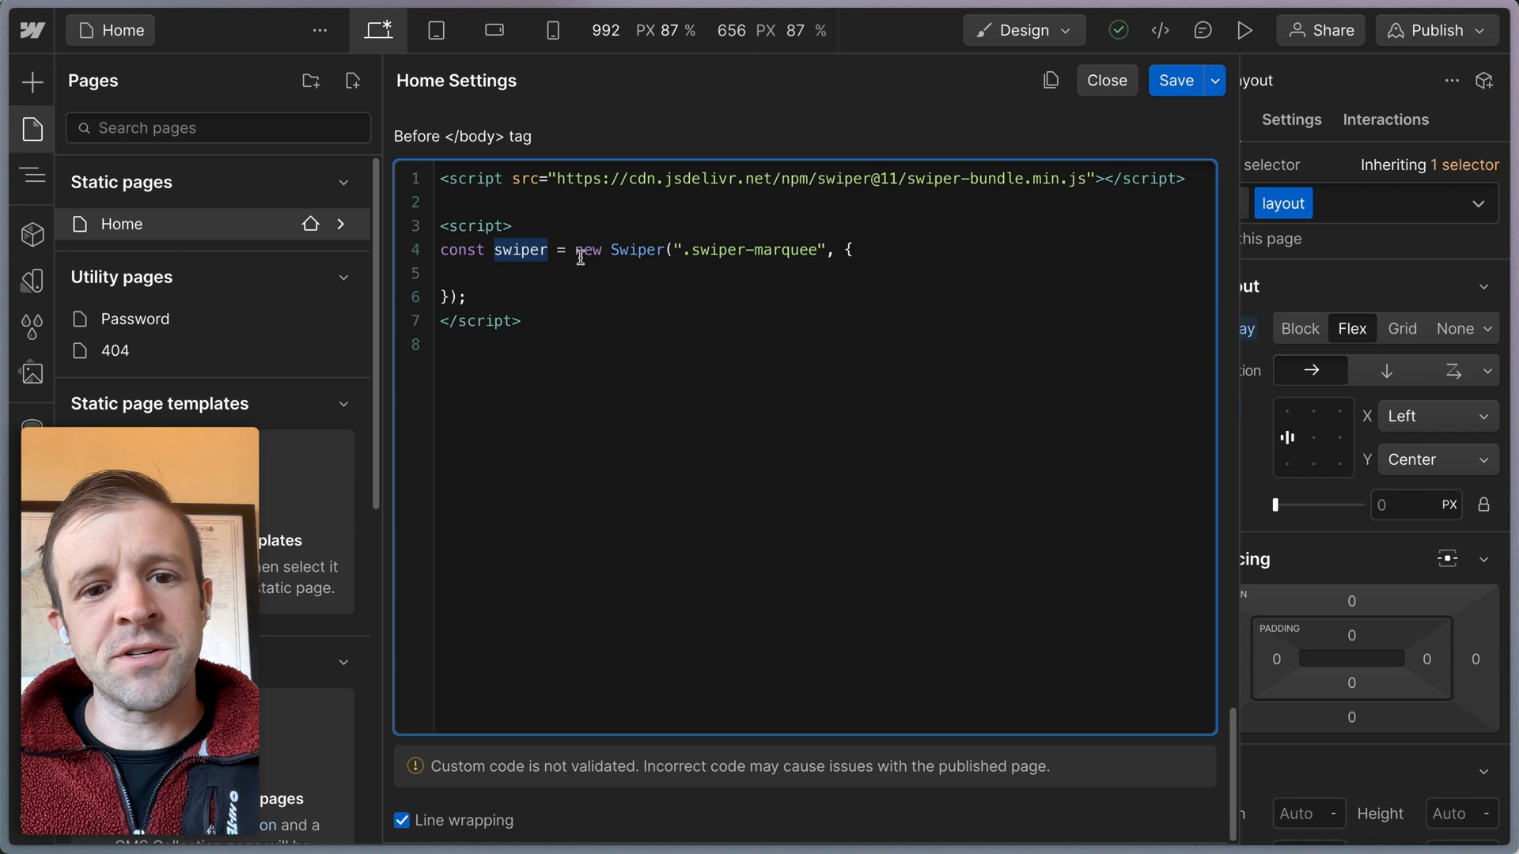
pyautogui.doubleClick(636, 250)
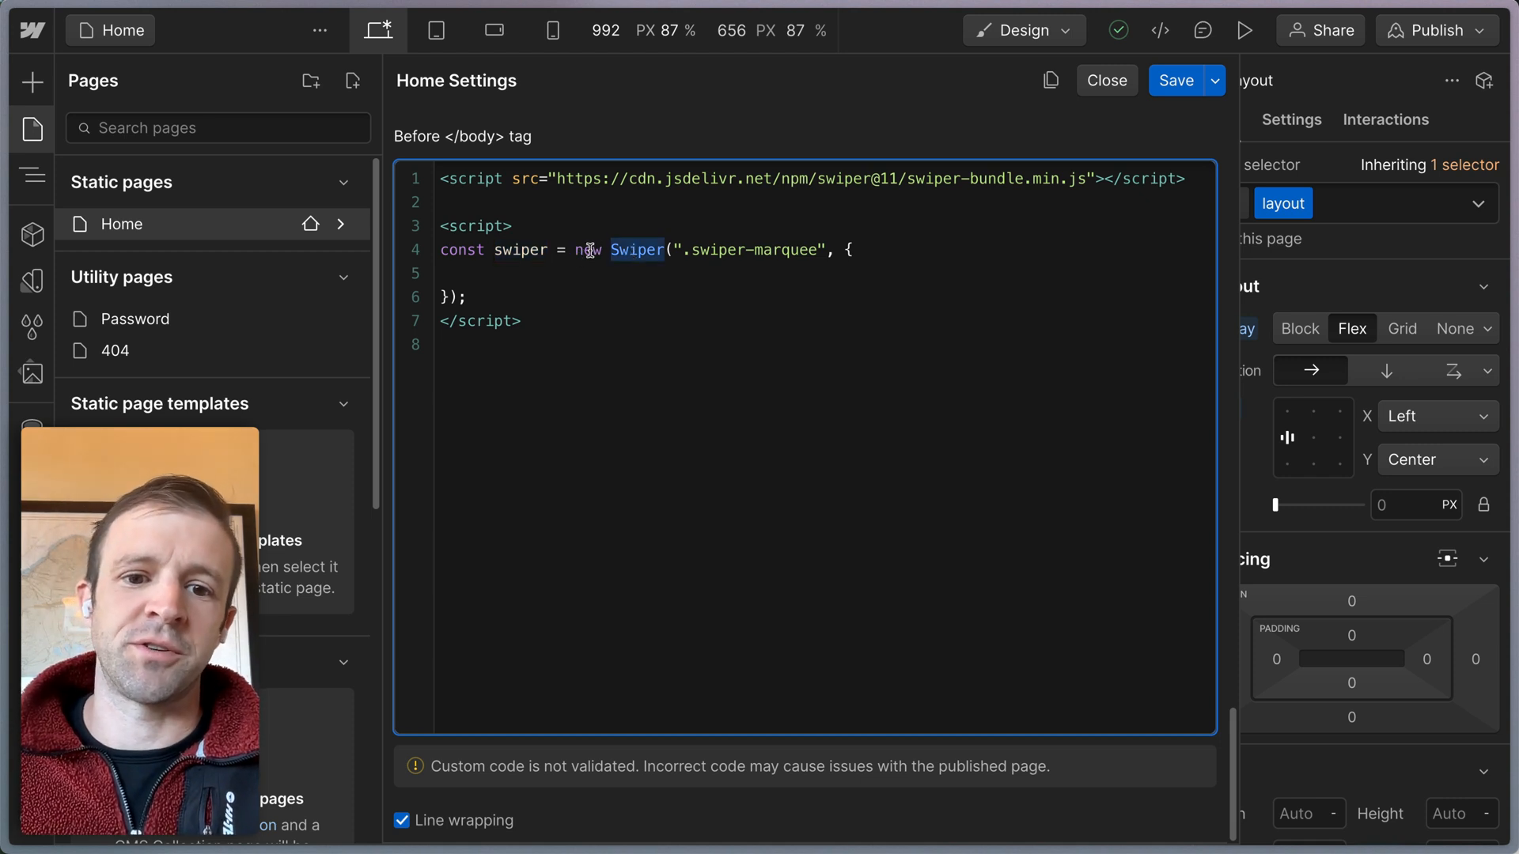
pyautogui.doubleClick(635, 250)
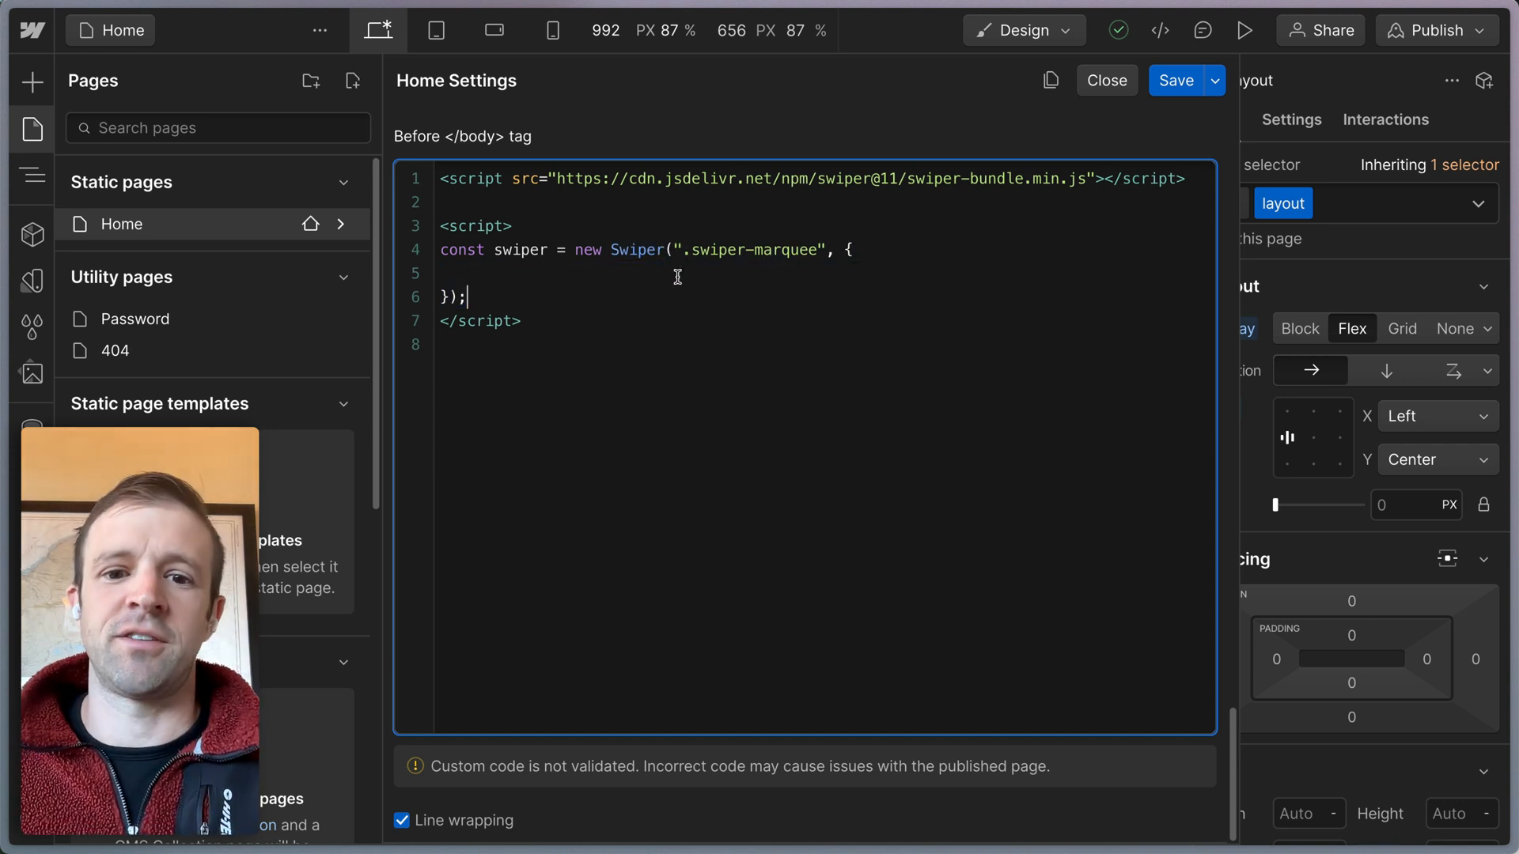
pyautogui.doubleClick(748, 250)
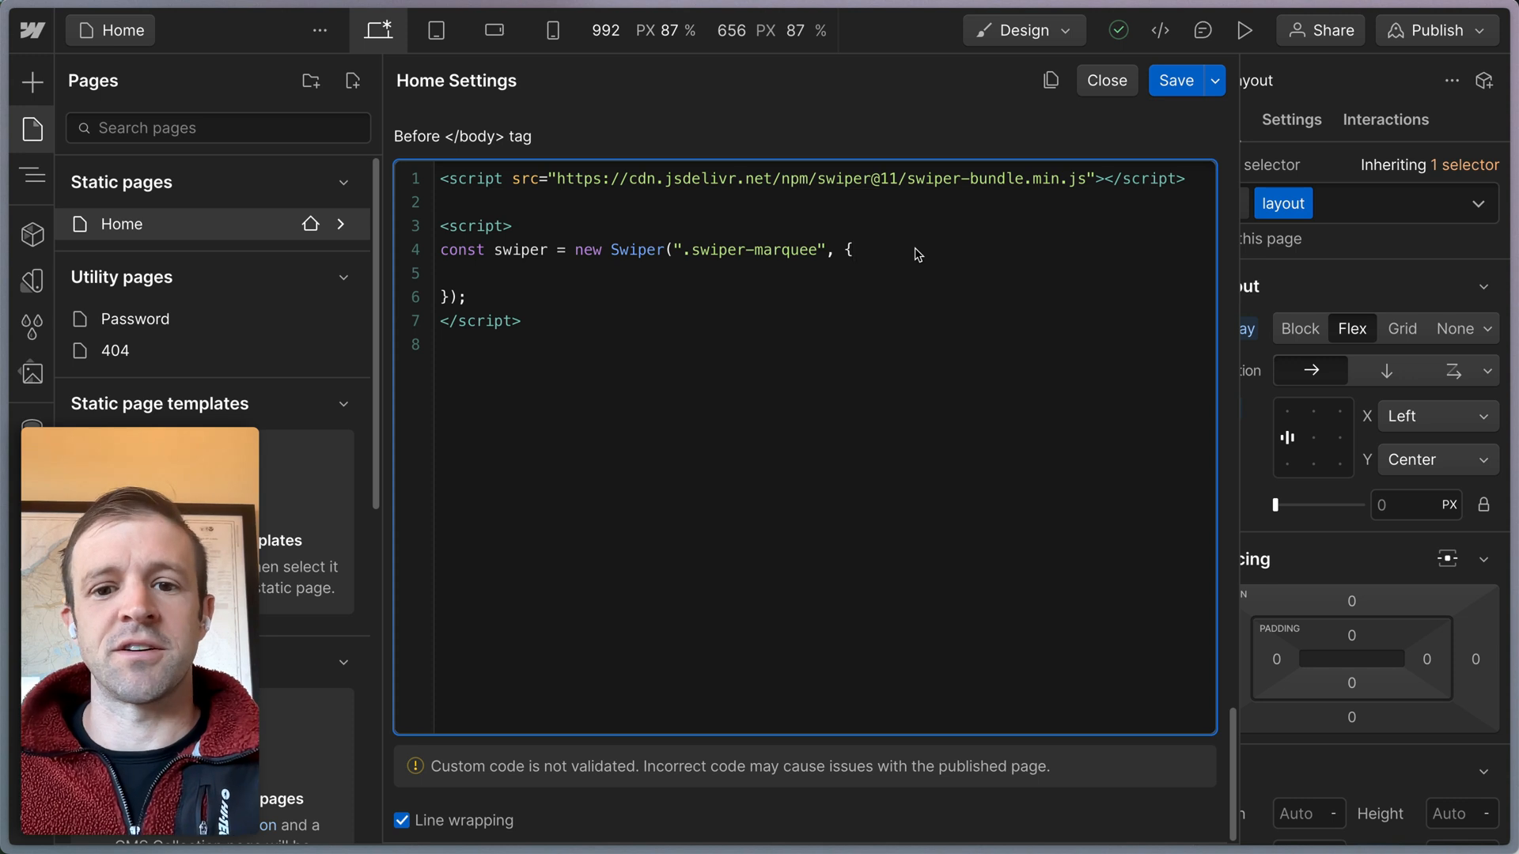
pyautogui.write("slidesPerView: 'auto',")
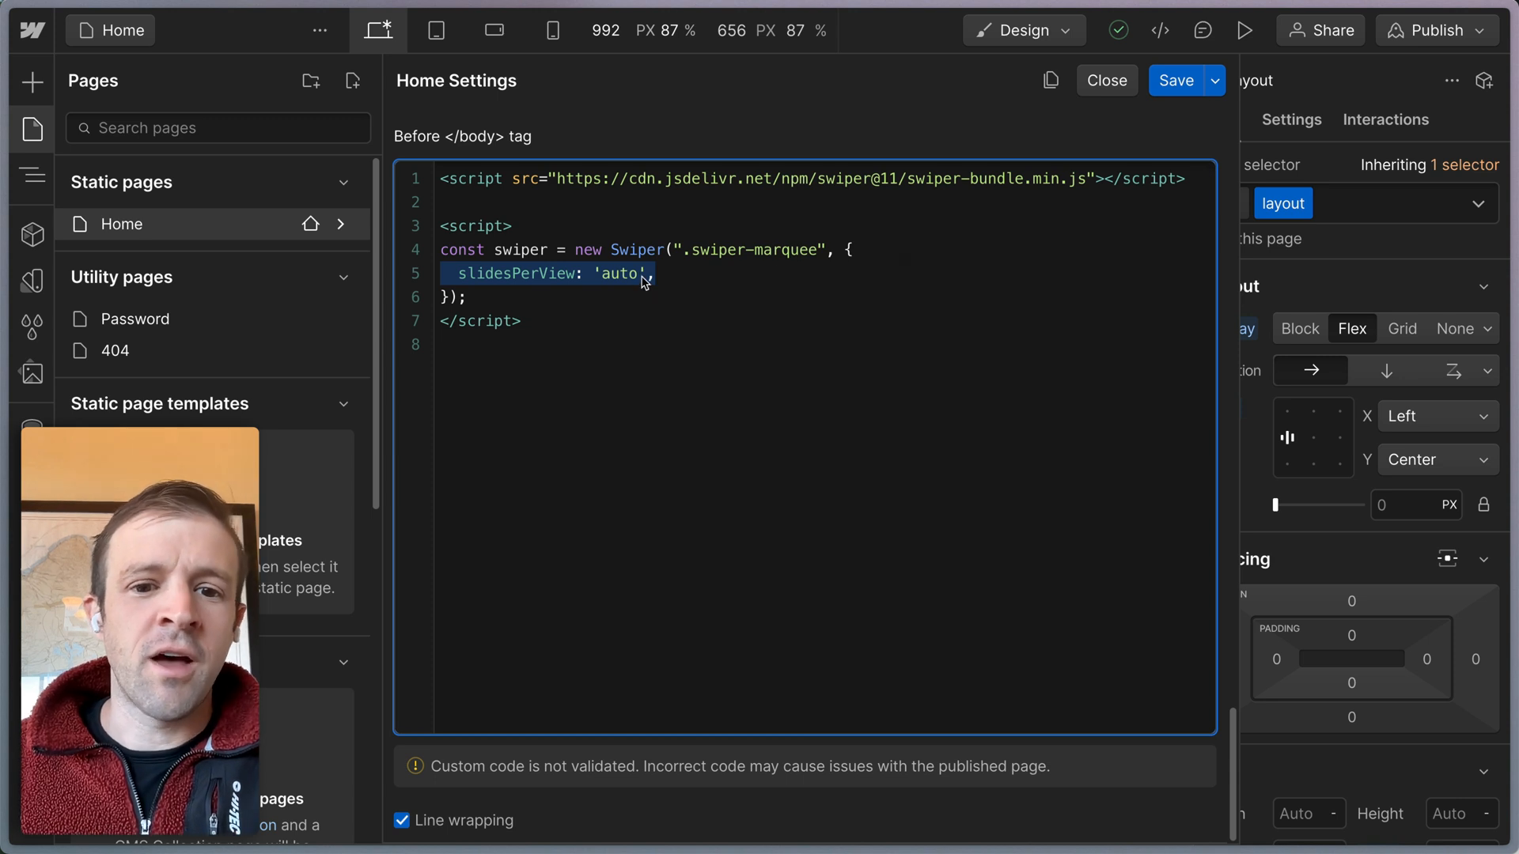
pyautogui.click(647, 273)
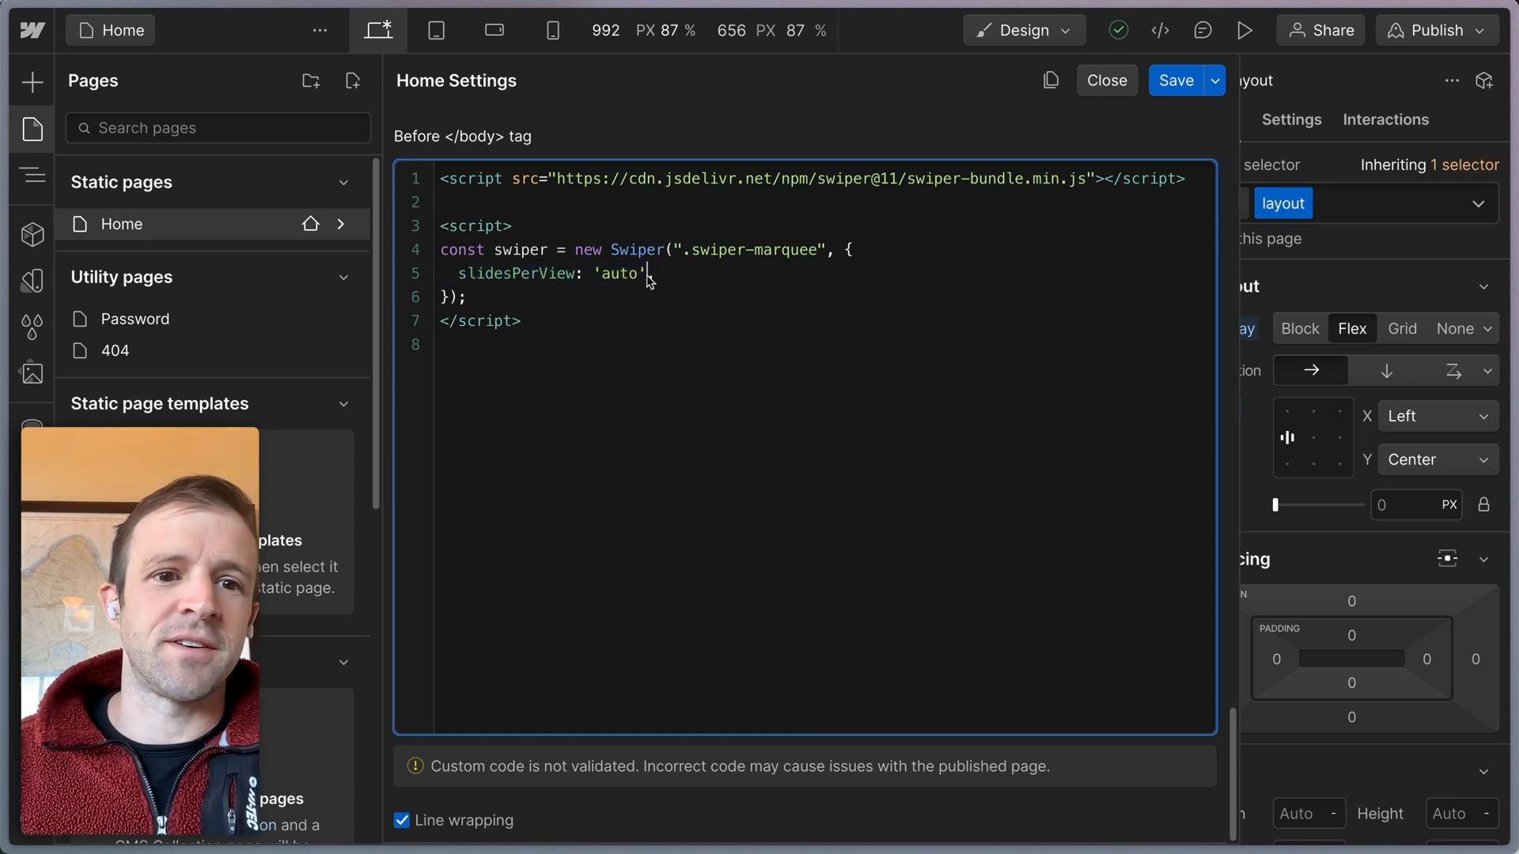
pyautogui.write(',')
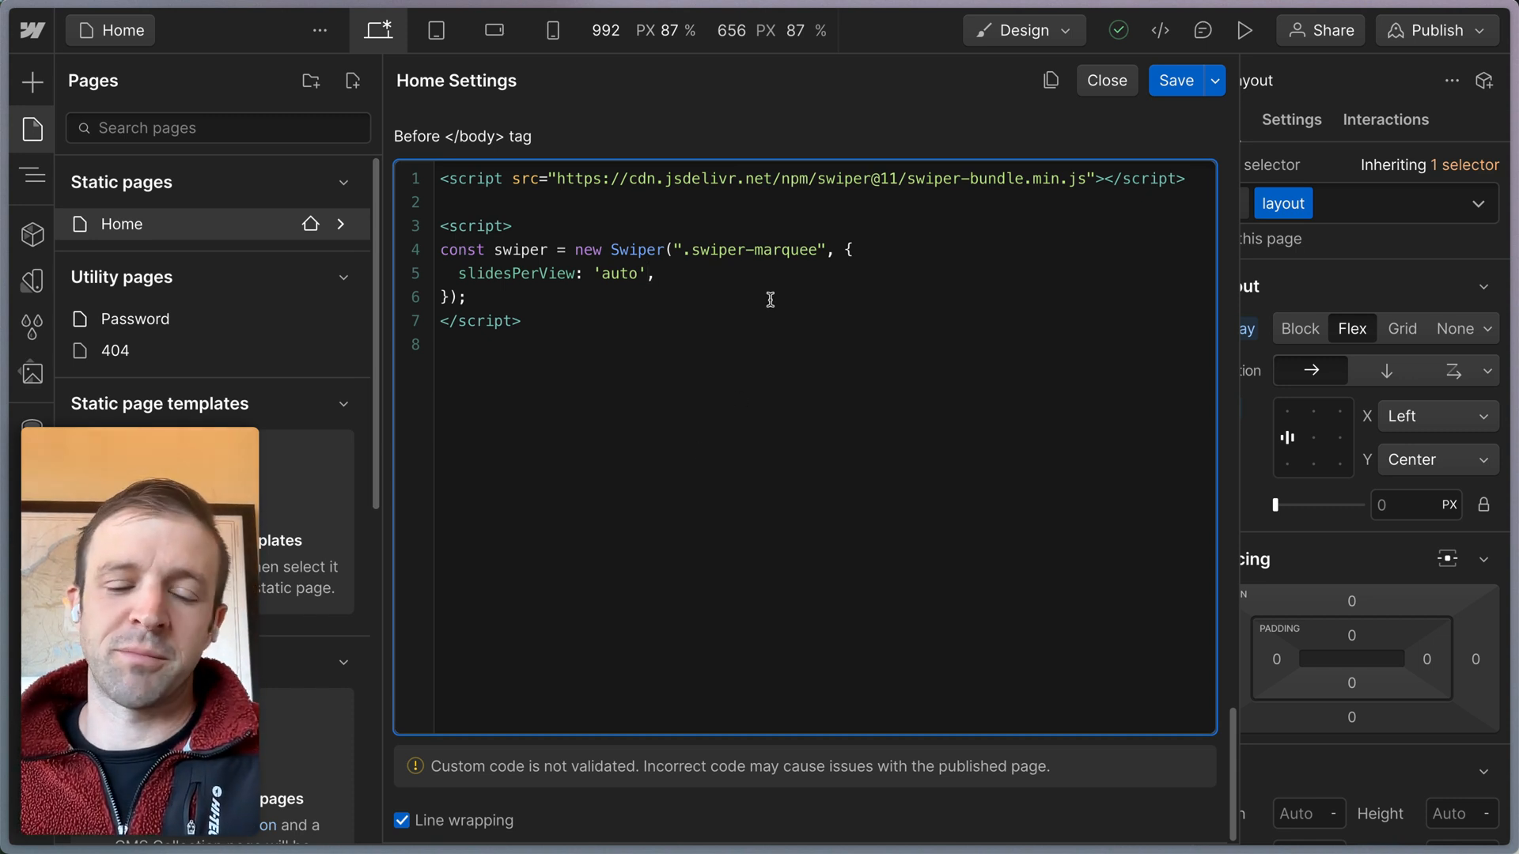
# Add spaceBetween 120, loop true, speed 4000 and allowTouchMove false.
pyautogui.write('spaceBetween: 120,')
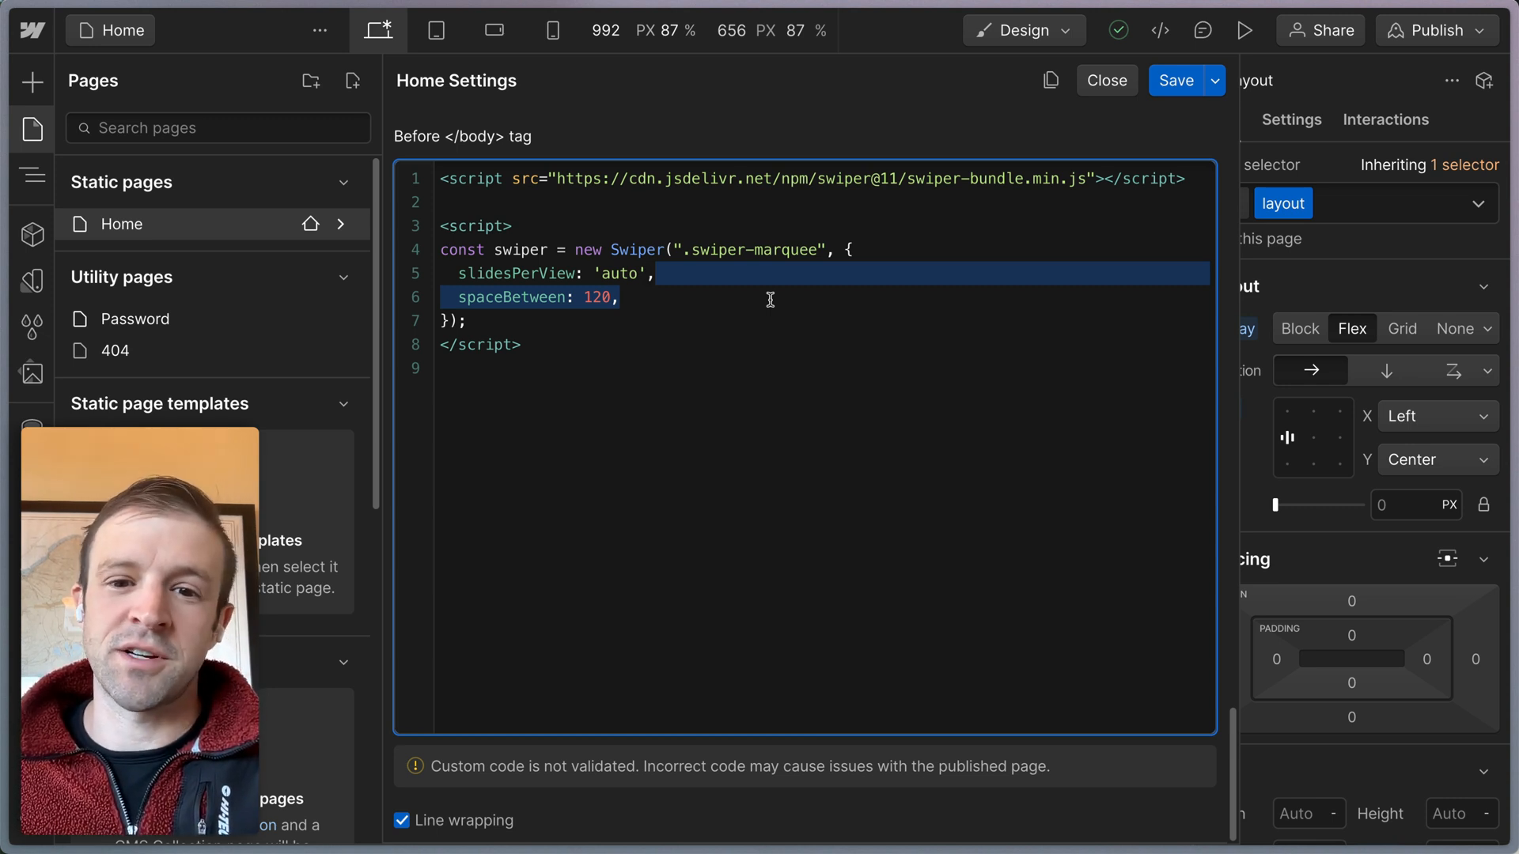
pyautogui.write('loop: true,')
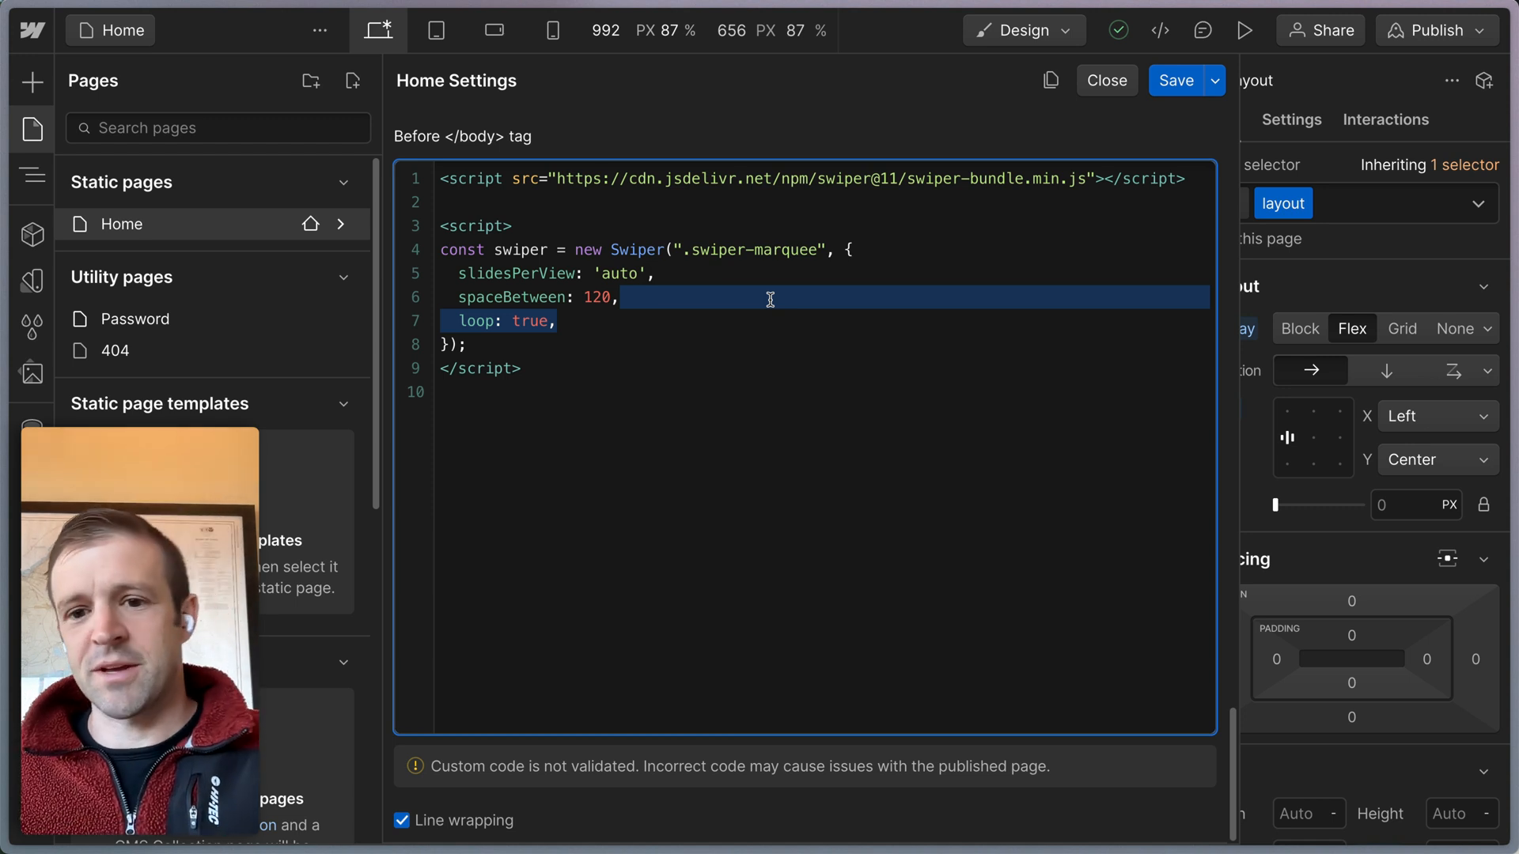
pyautogui.write('speed: 4000,')
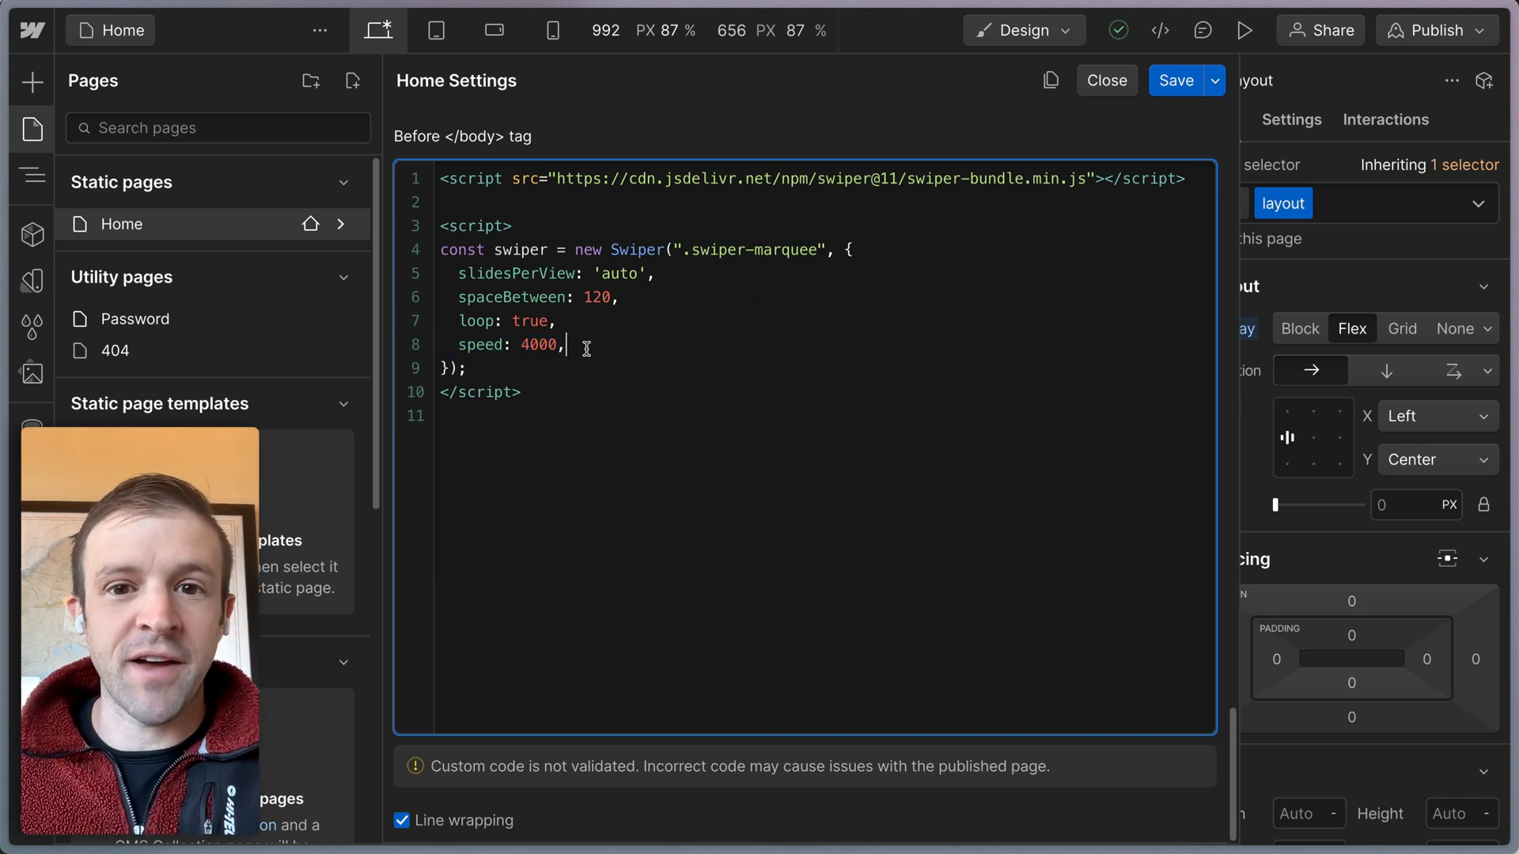
pyautogui.write('allowTouchMove: false,')
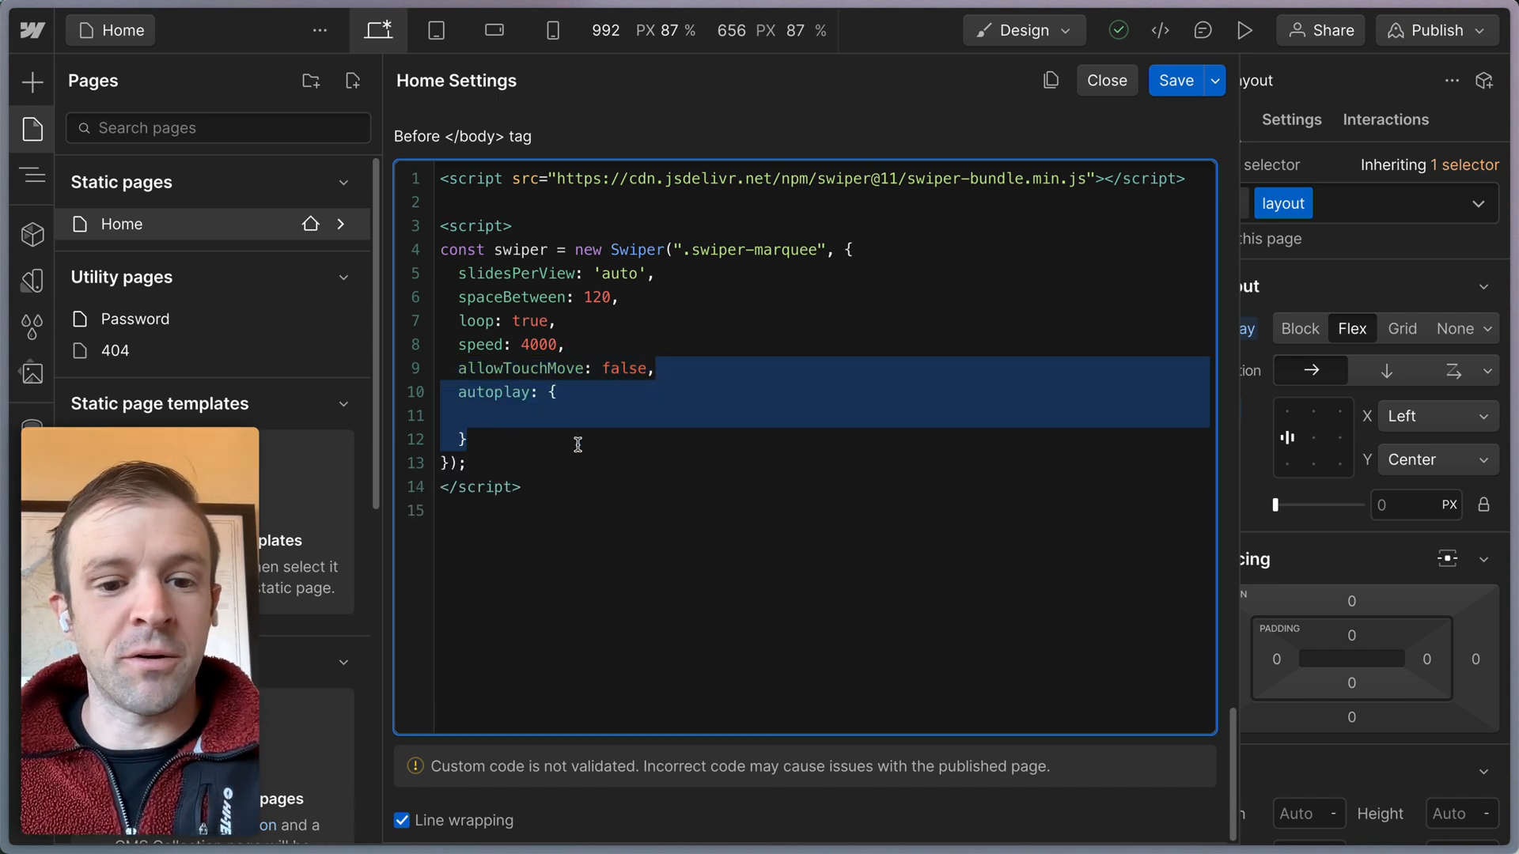
# Set autoplay delay 1 with disableOnInteraction false, and save the custom code.
pyautogui.click(577, 444)
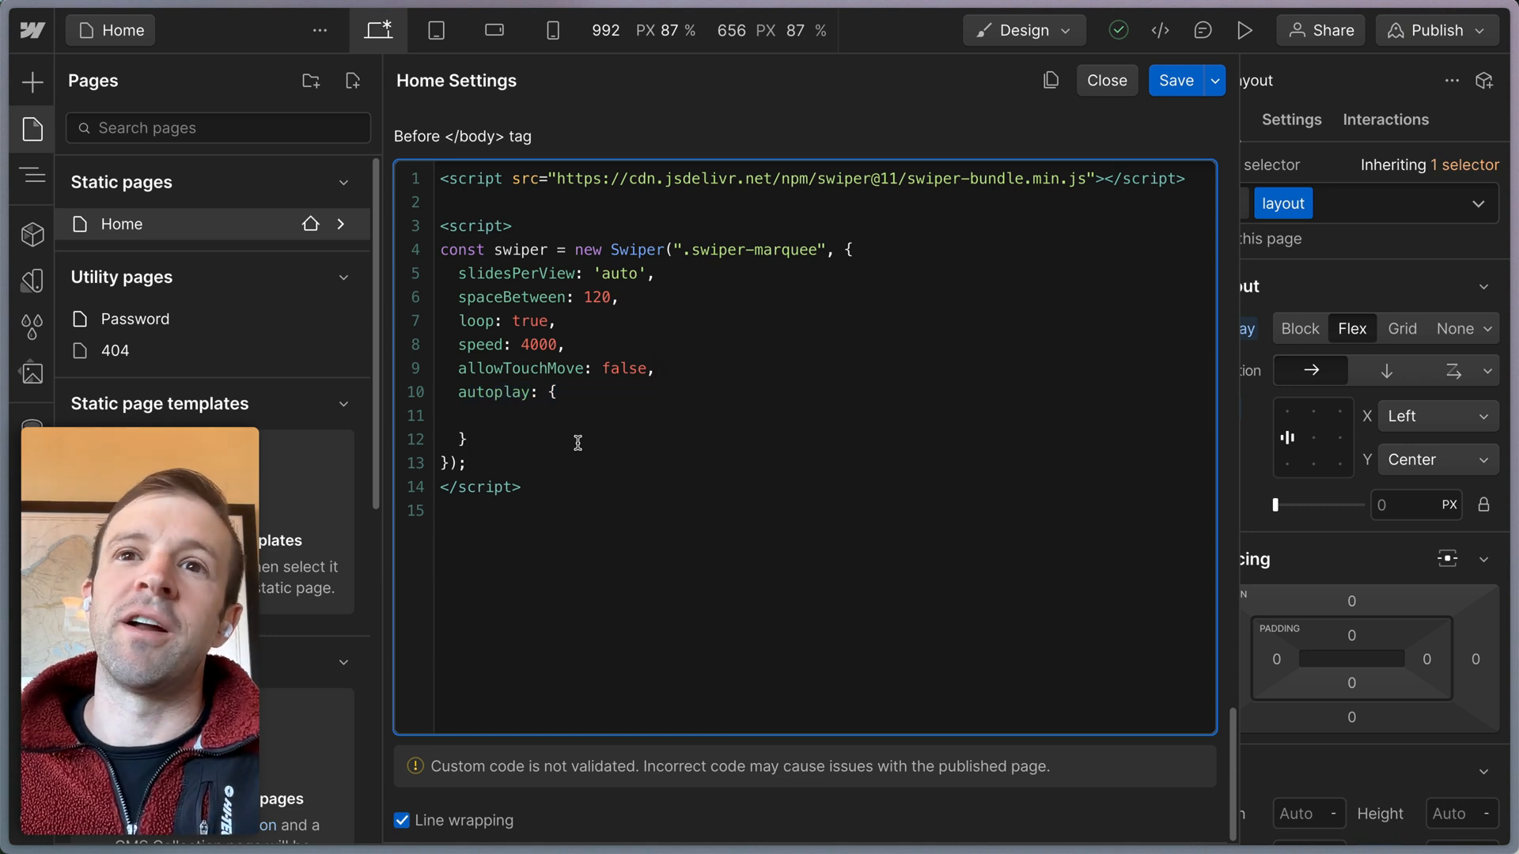
pyautogui.write('delay: 1,')
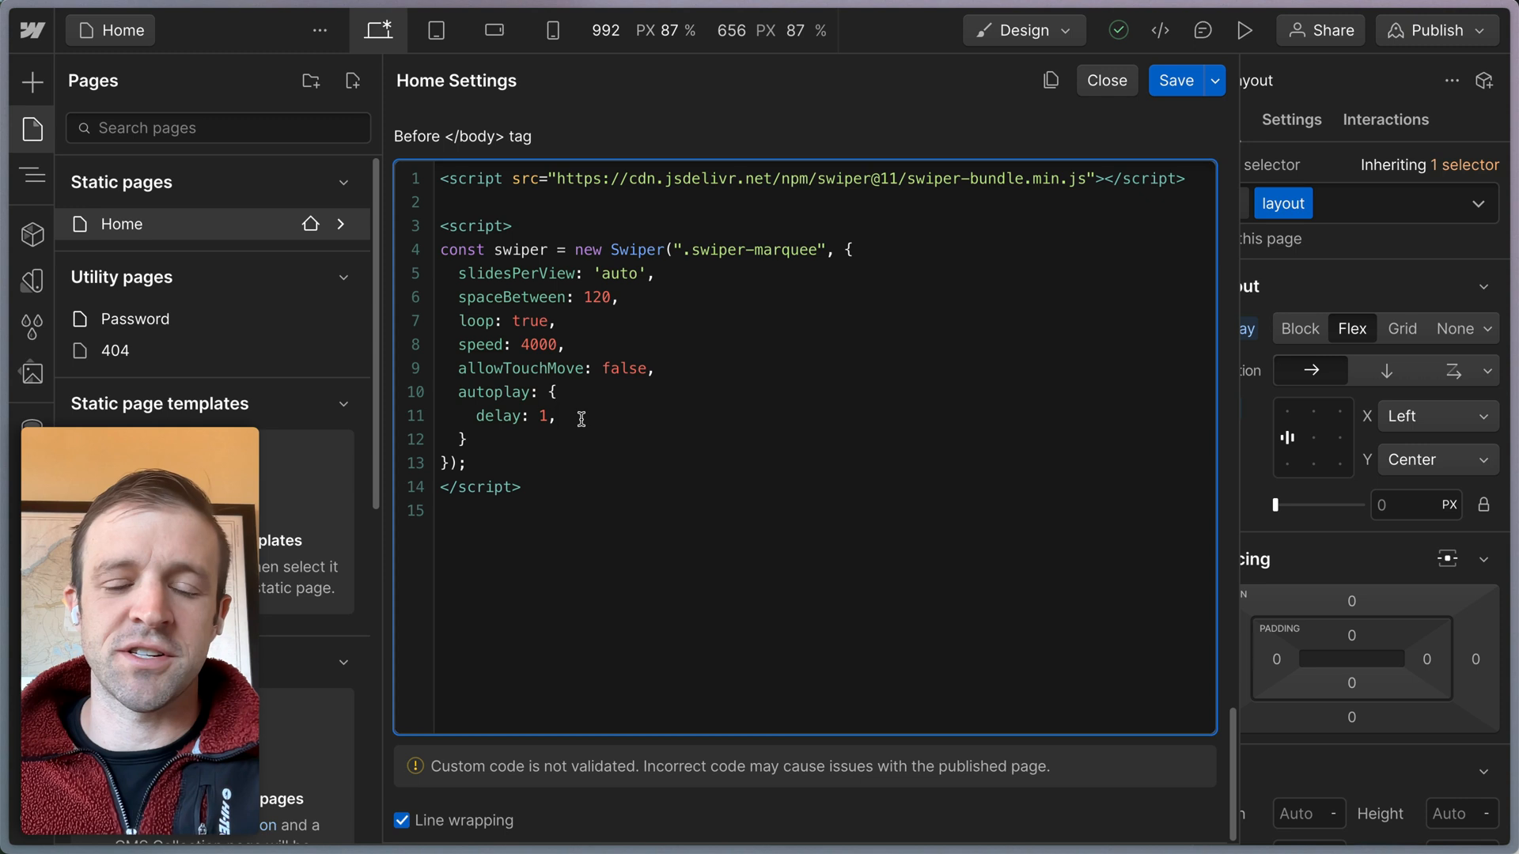
pyautogui.doubleClick(538, 345)
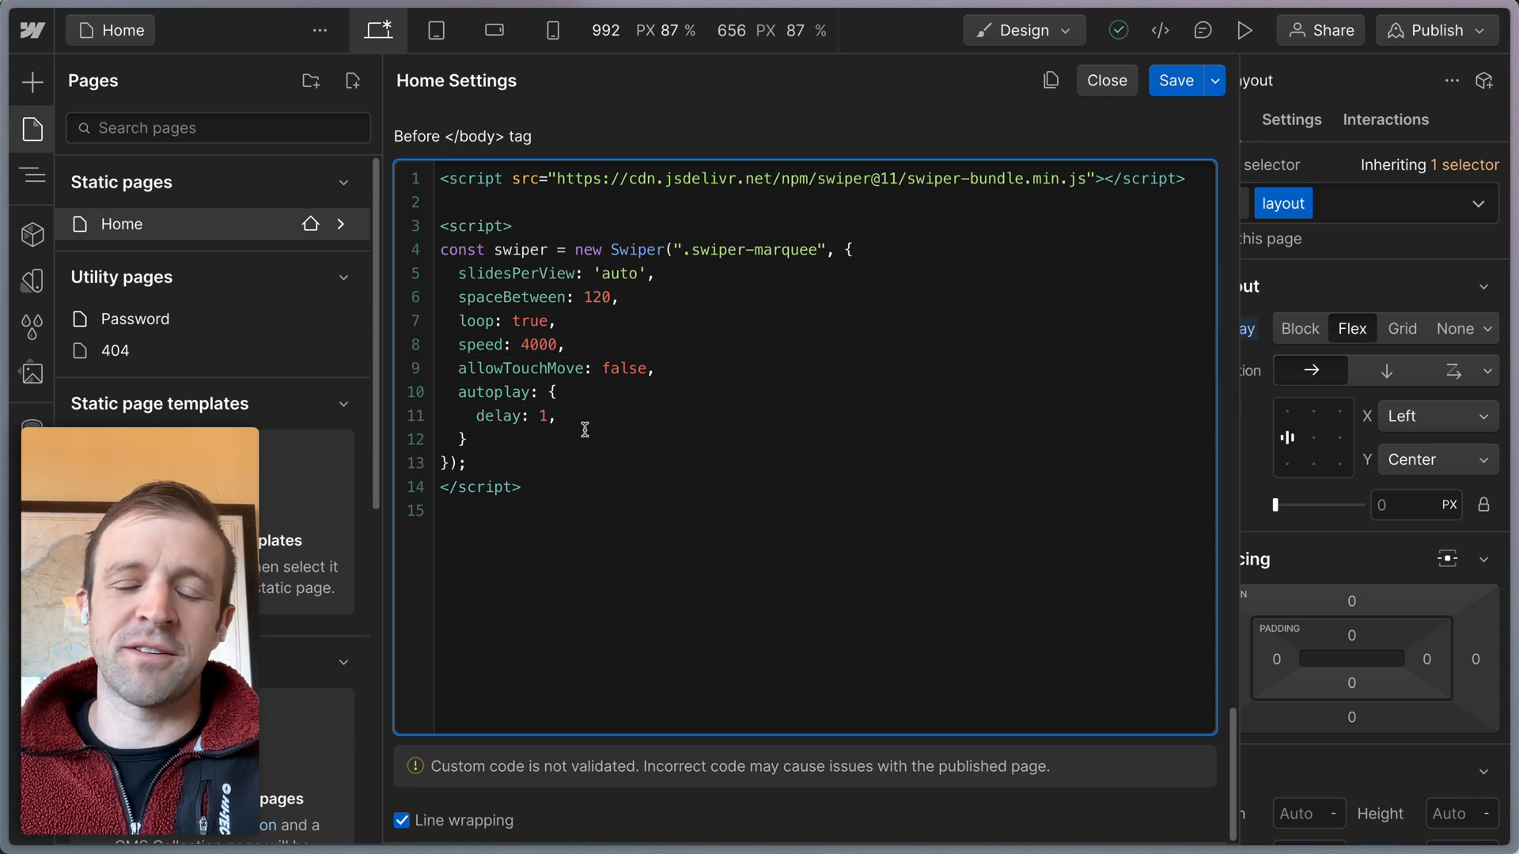
pyautogui.write('disableOnInteraction: false,')
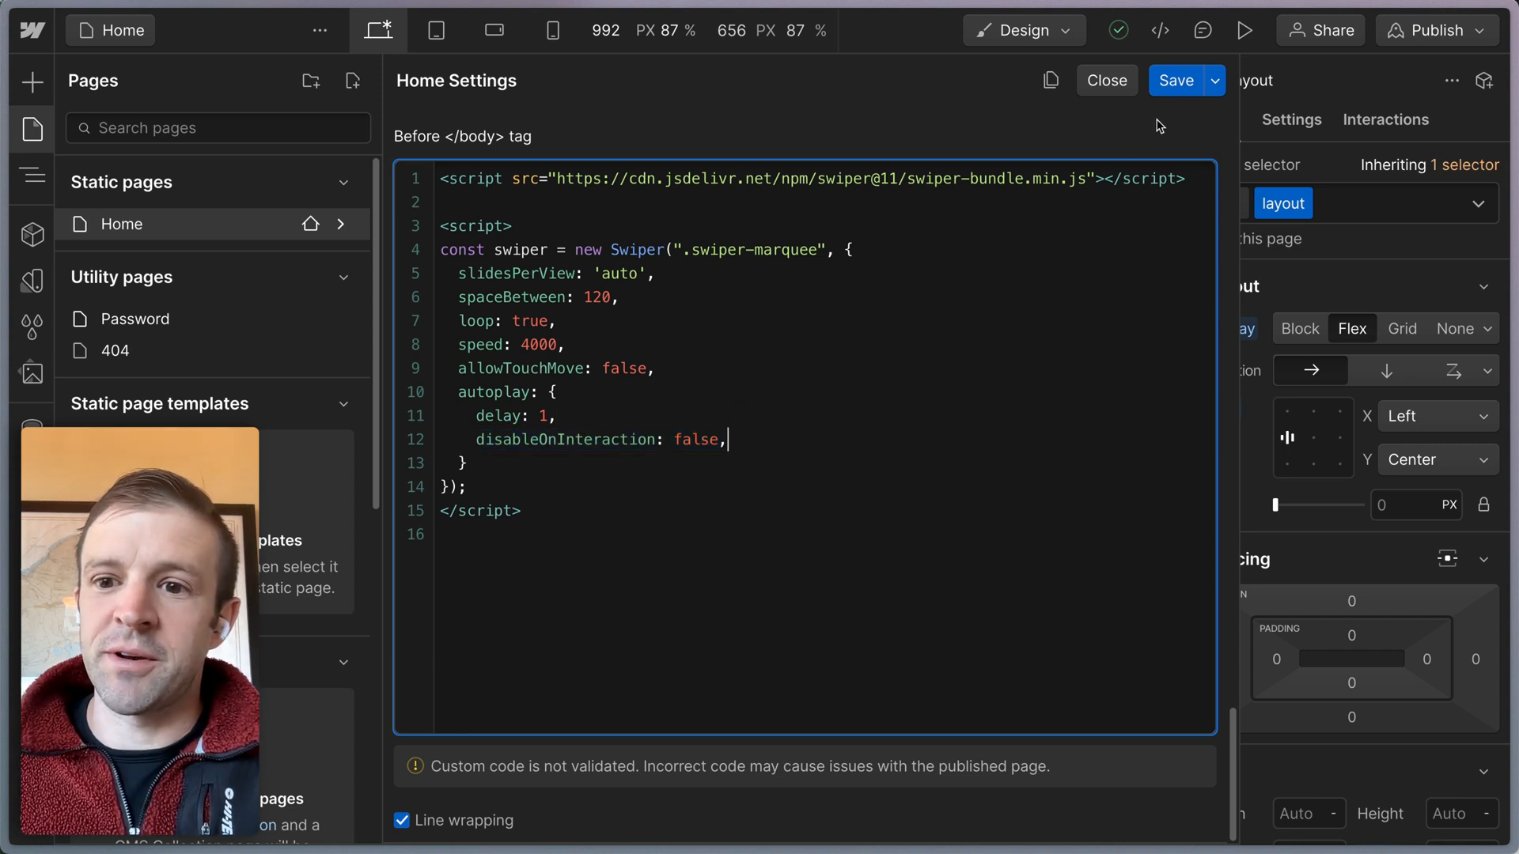
pyautogui.click(1104, 81)
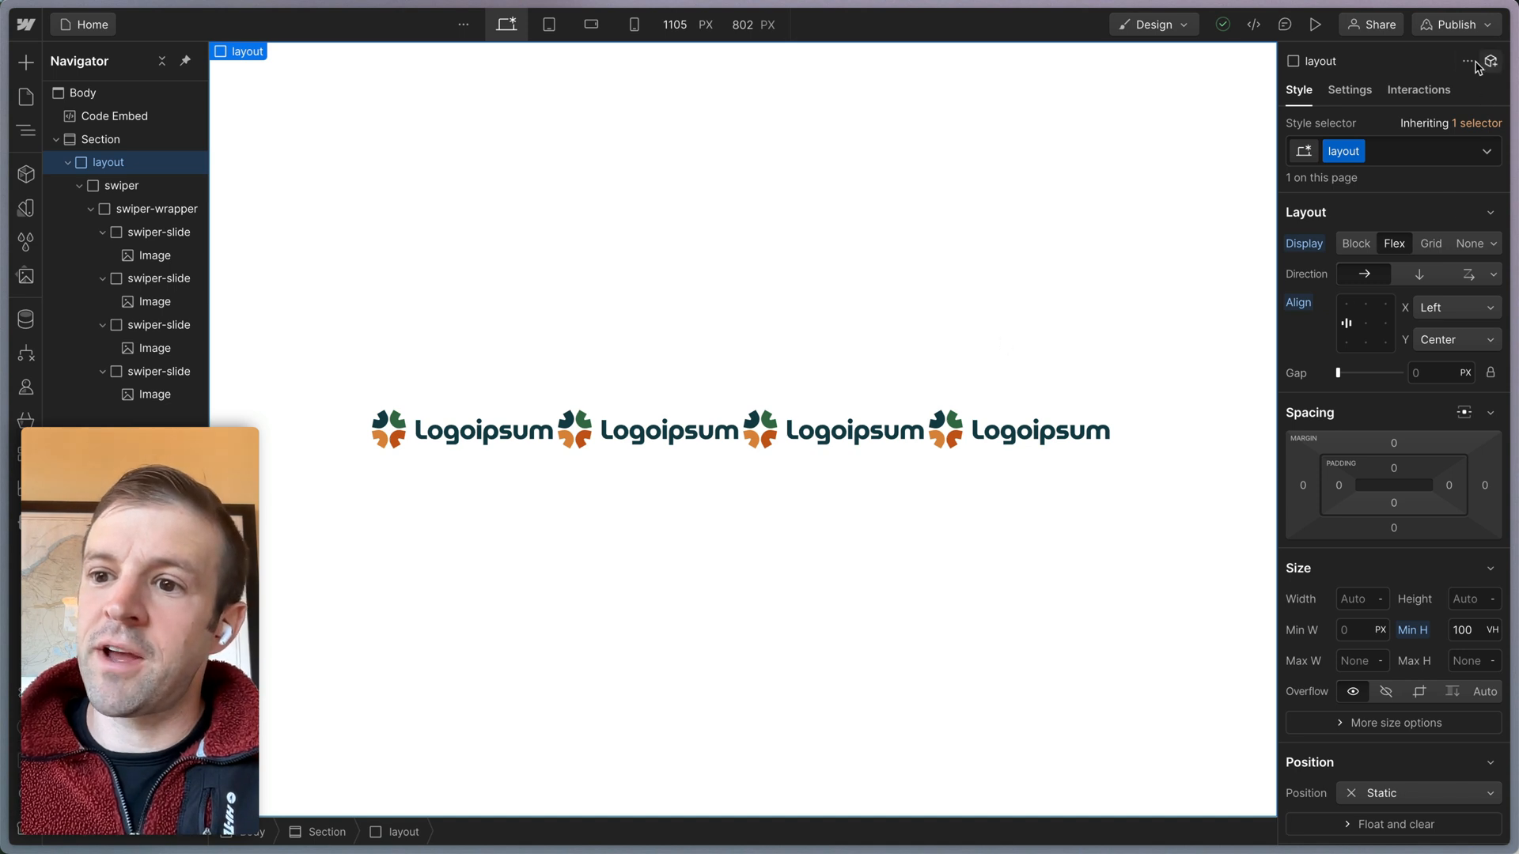
# Publish the site with the updated marquee code.
pyautogui.click(1454, 23)
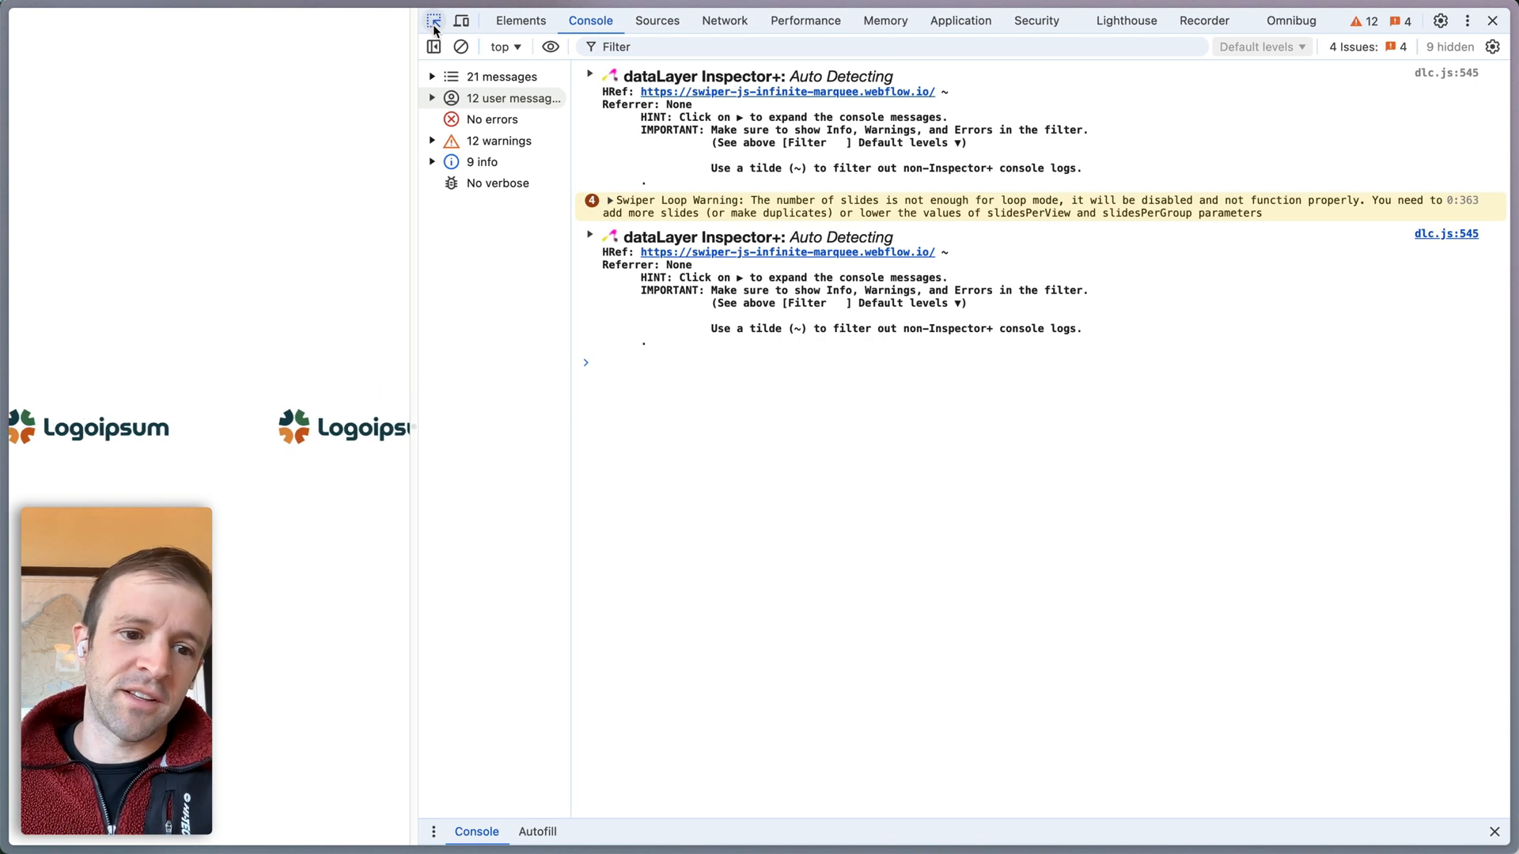
# Switch from the live page back to the Webflow Designer.
pyautogui.click(520, 20)
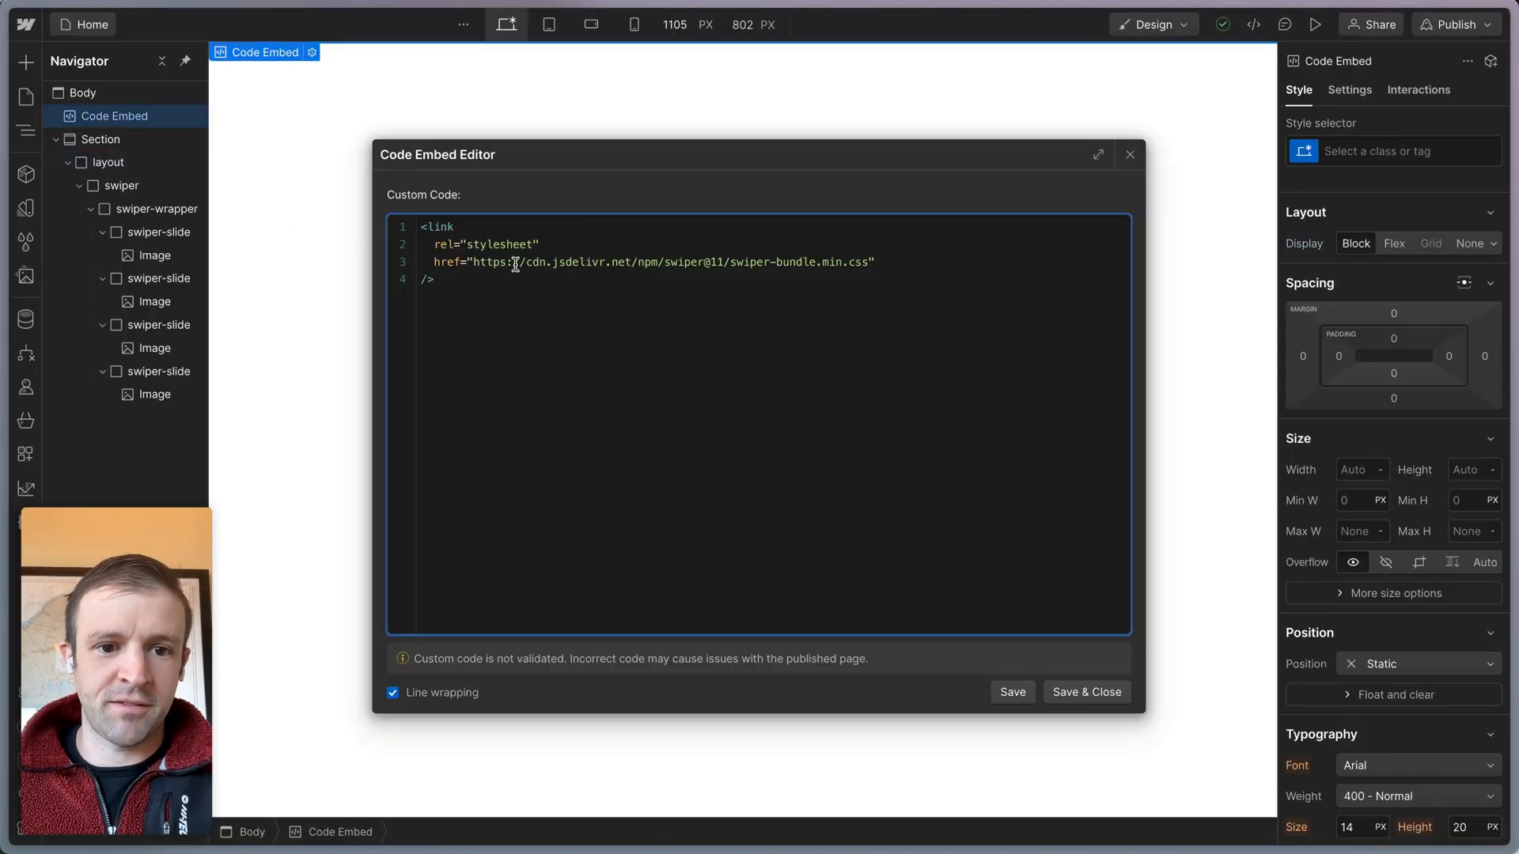
# Add a style giving .swiper-wrapper linear !important transition timing, and save the embed.
pyautogui.write('<style>')
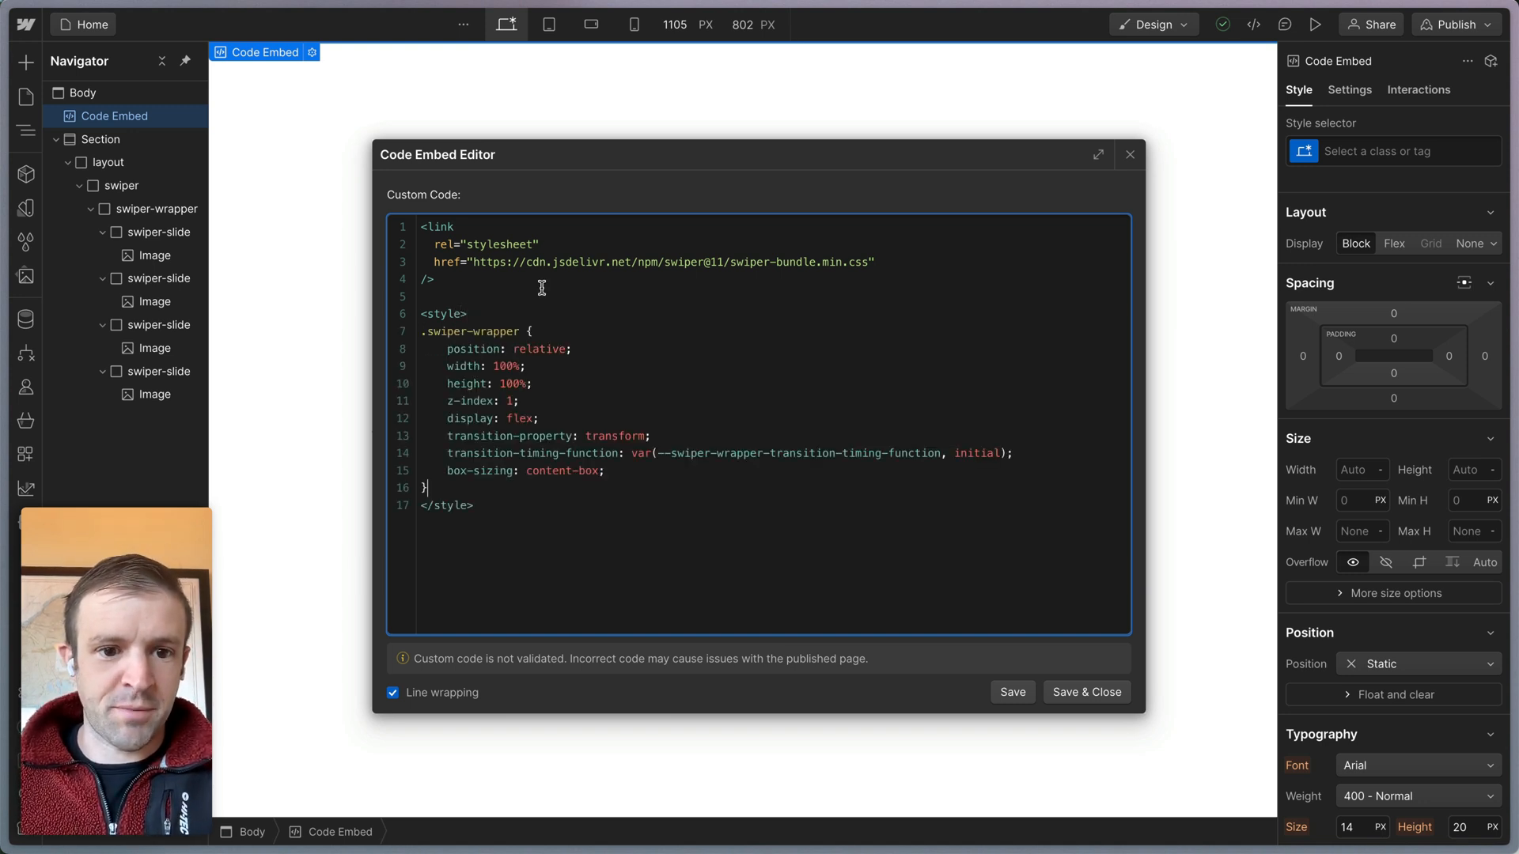
pyautogui.moveTo(449, 349); pyautogui.dragTo(651, 436)
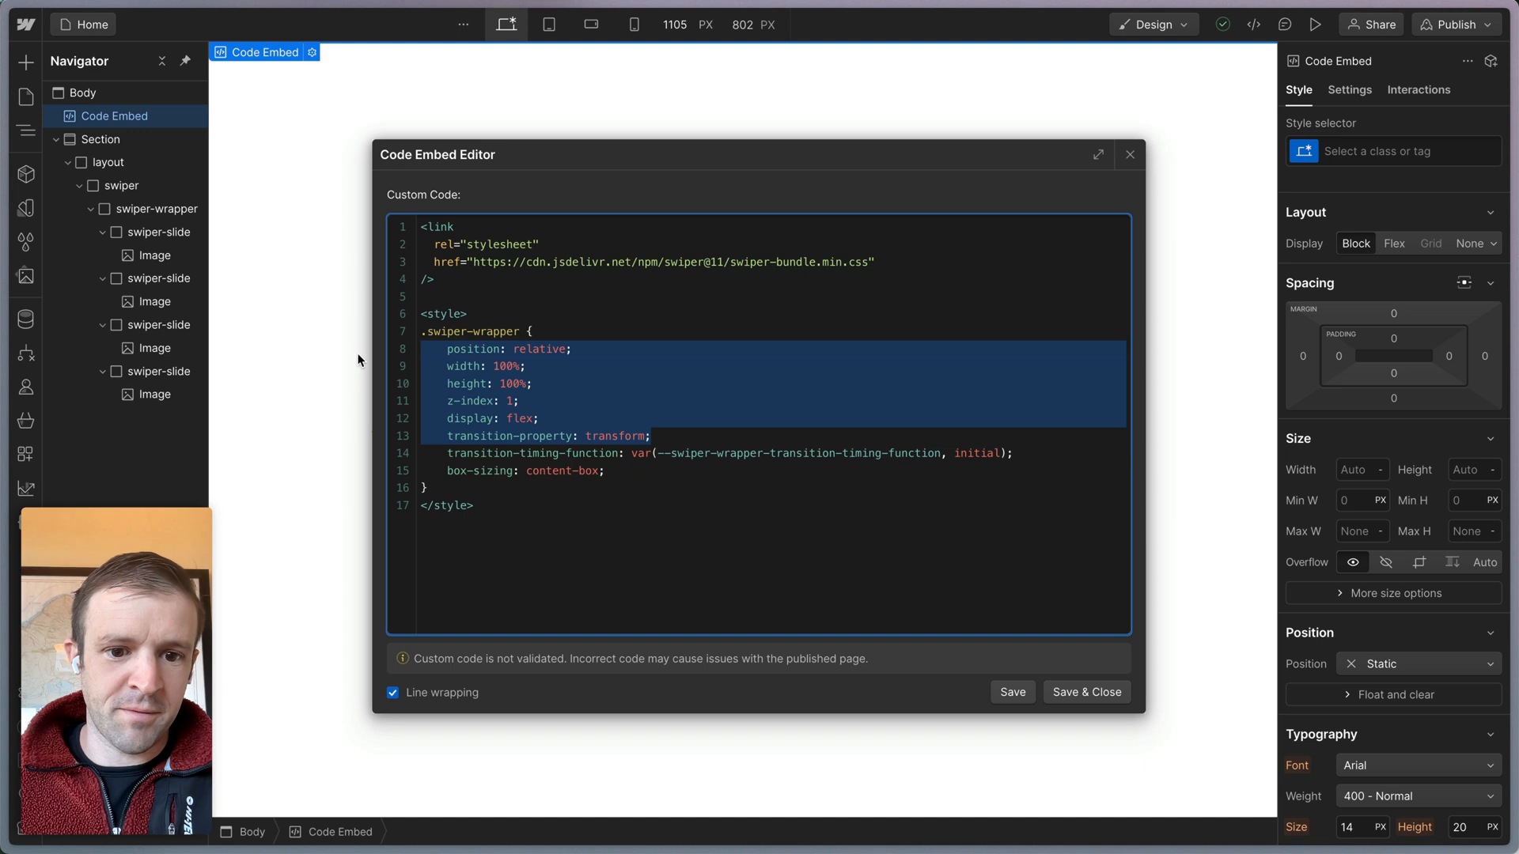
pyautogui.press('Delete')
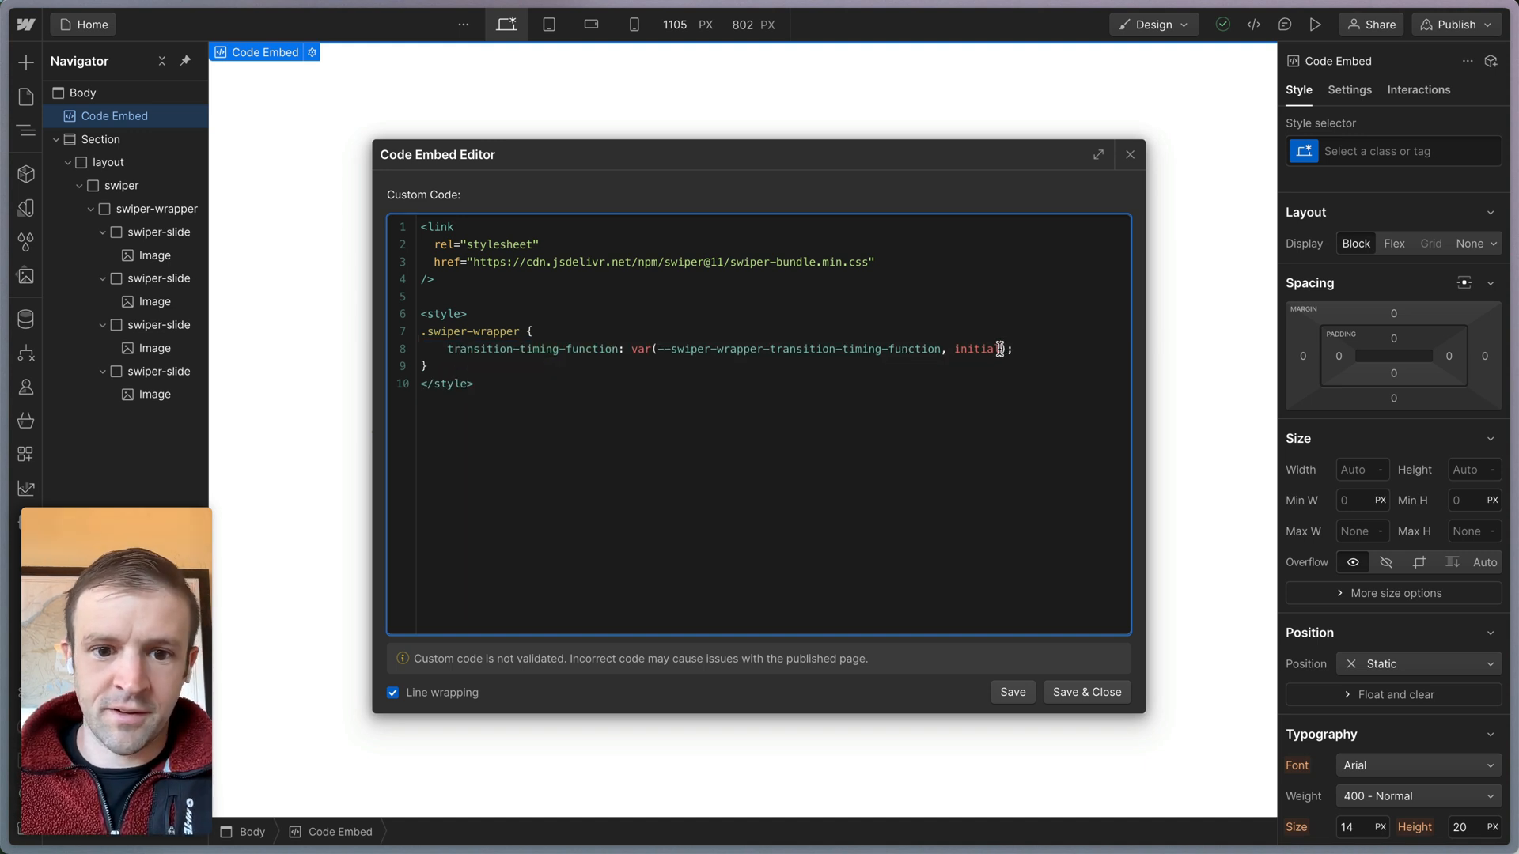
pyautogui.press('Backspace')
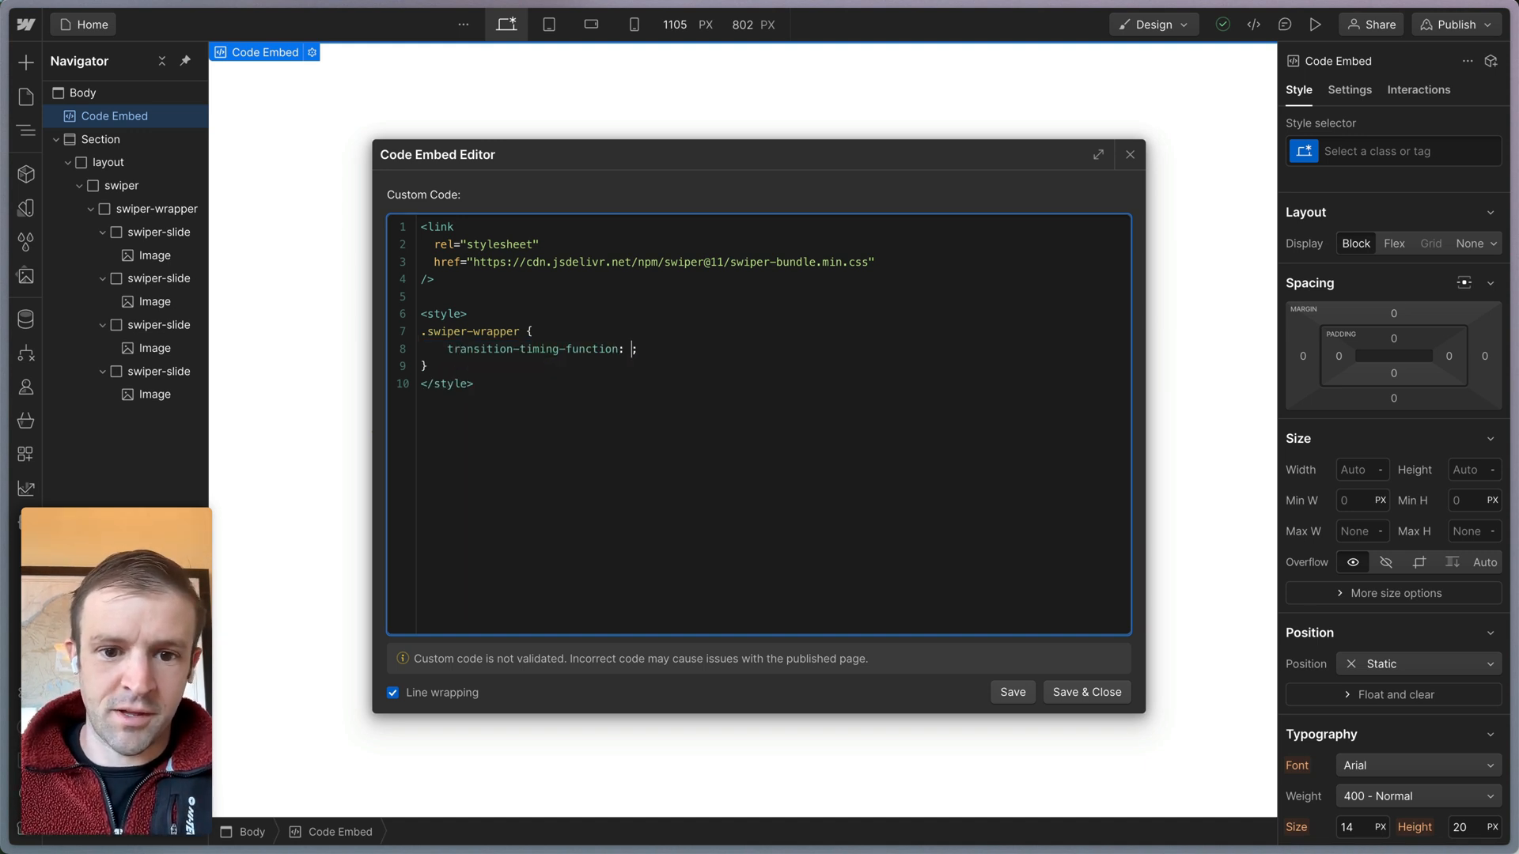
pyautogui.write('linear !important')
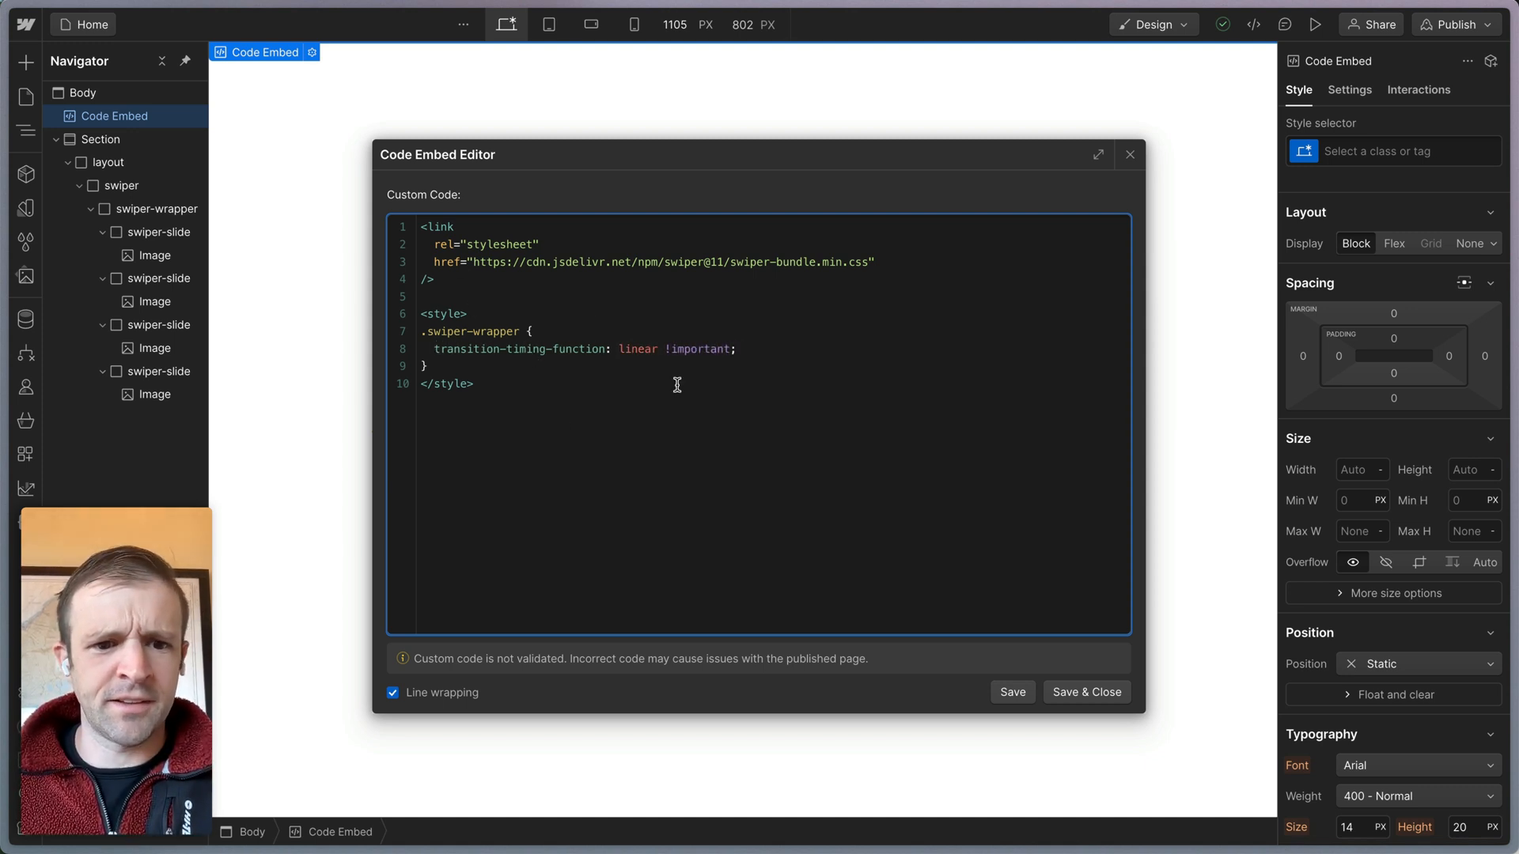
pyautogui.click(1084, 692)
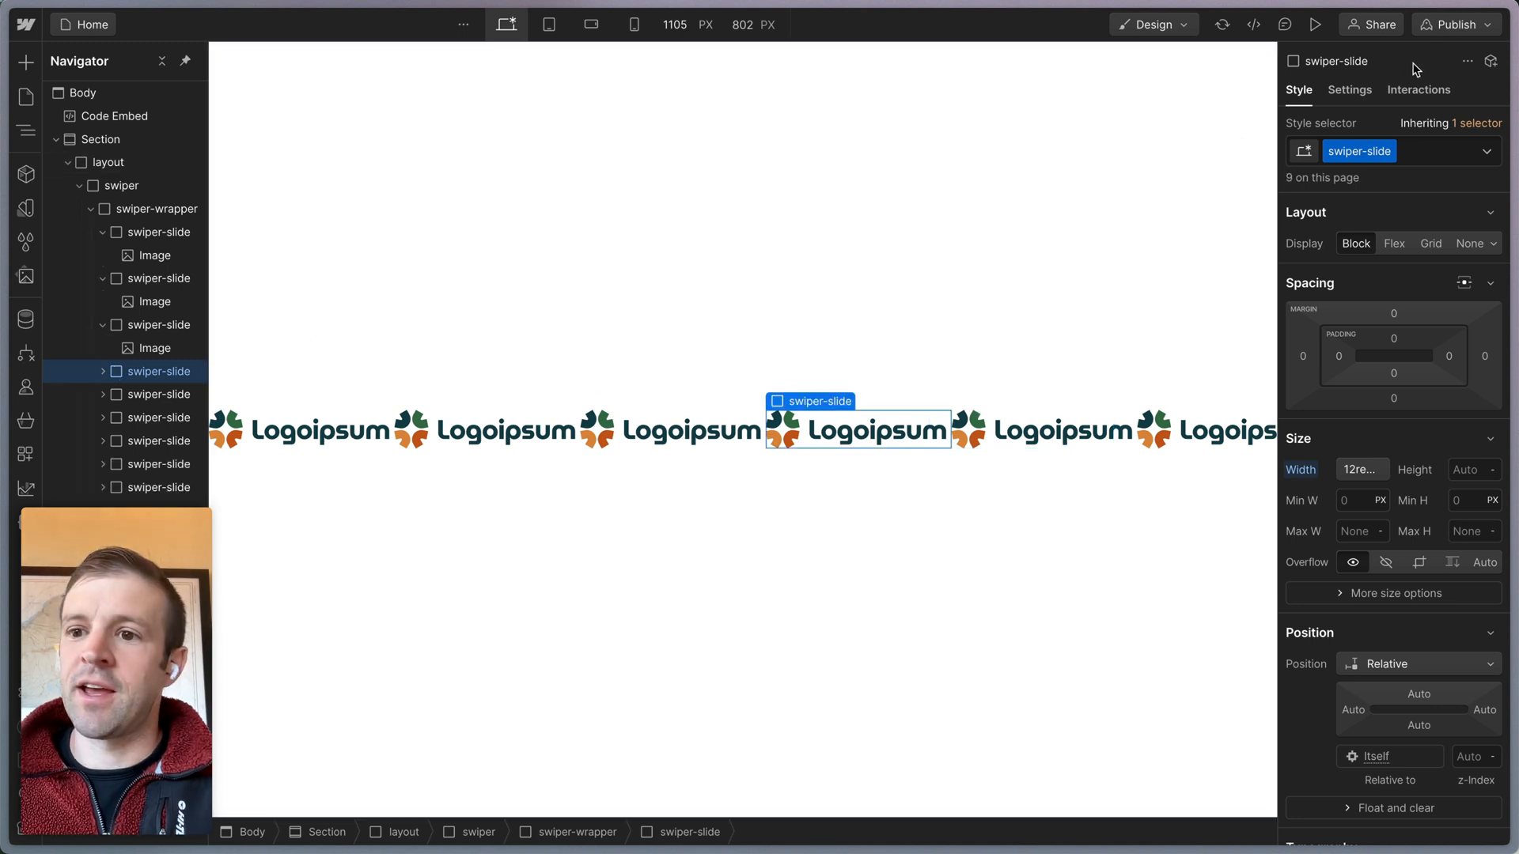
# Clear the 12rem Width from the swiper-slide class, reverting slides to auto width.
pyautogui.click(1454, 23)
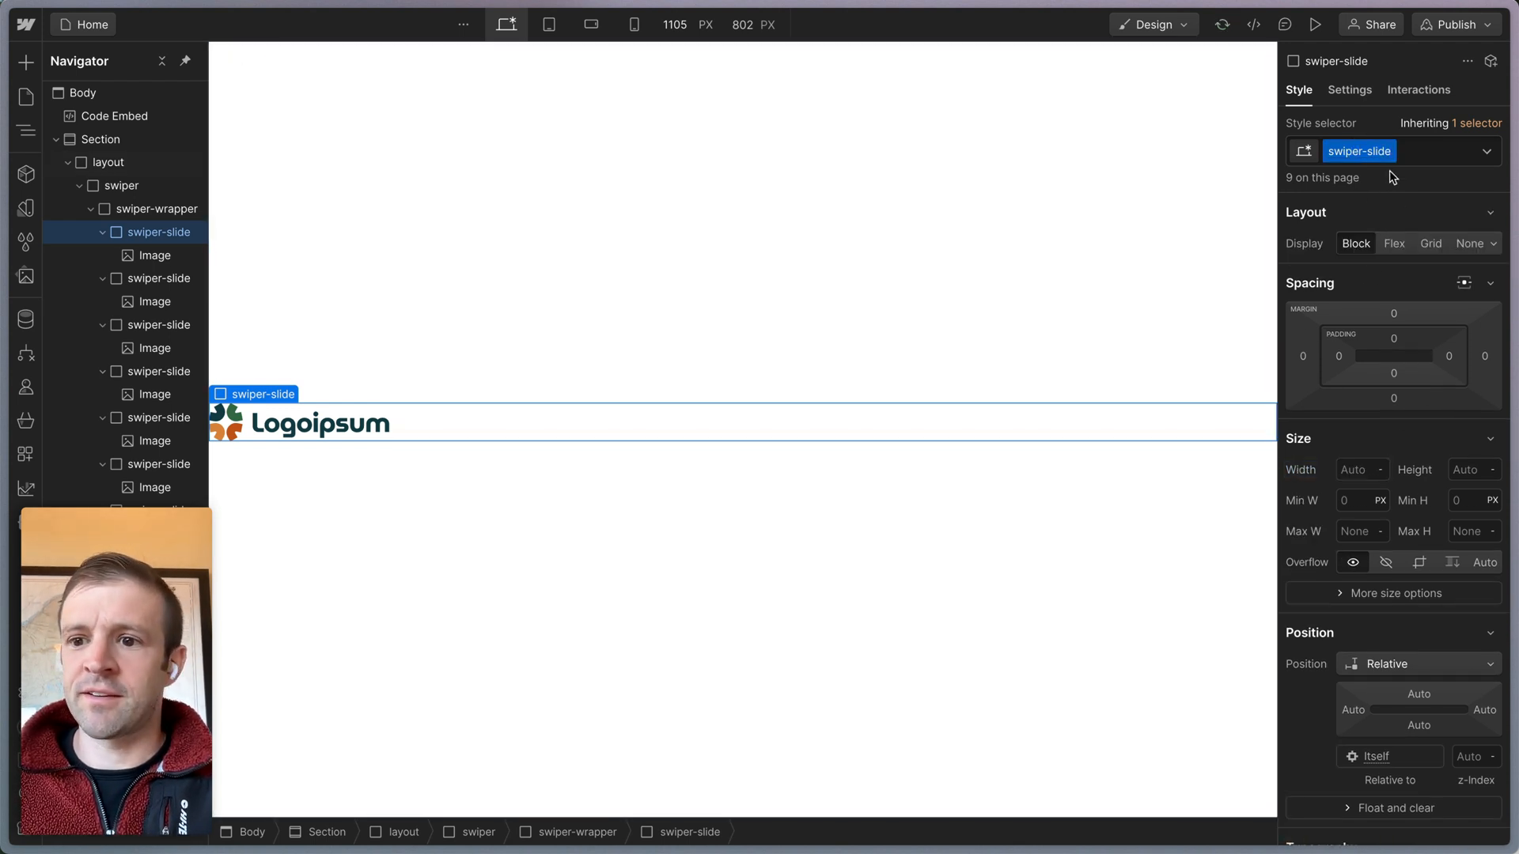
# Add a logo-slide combo class 12rem wide and centre each logo with flex.
pyautogui.write('logo-slide')
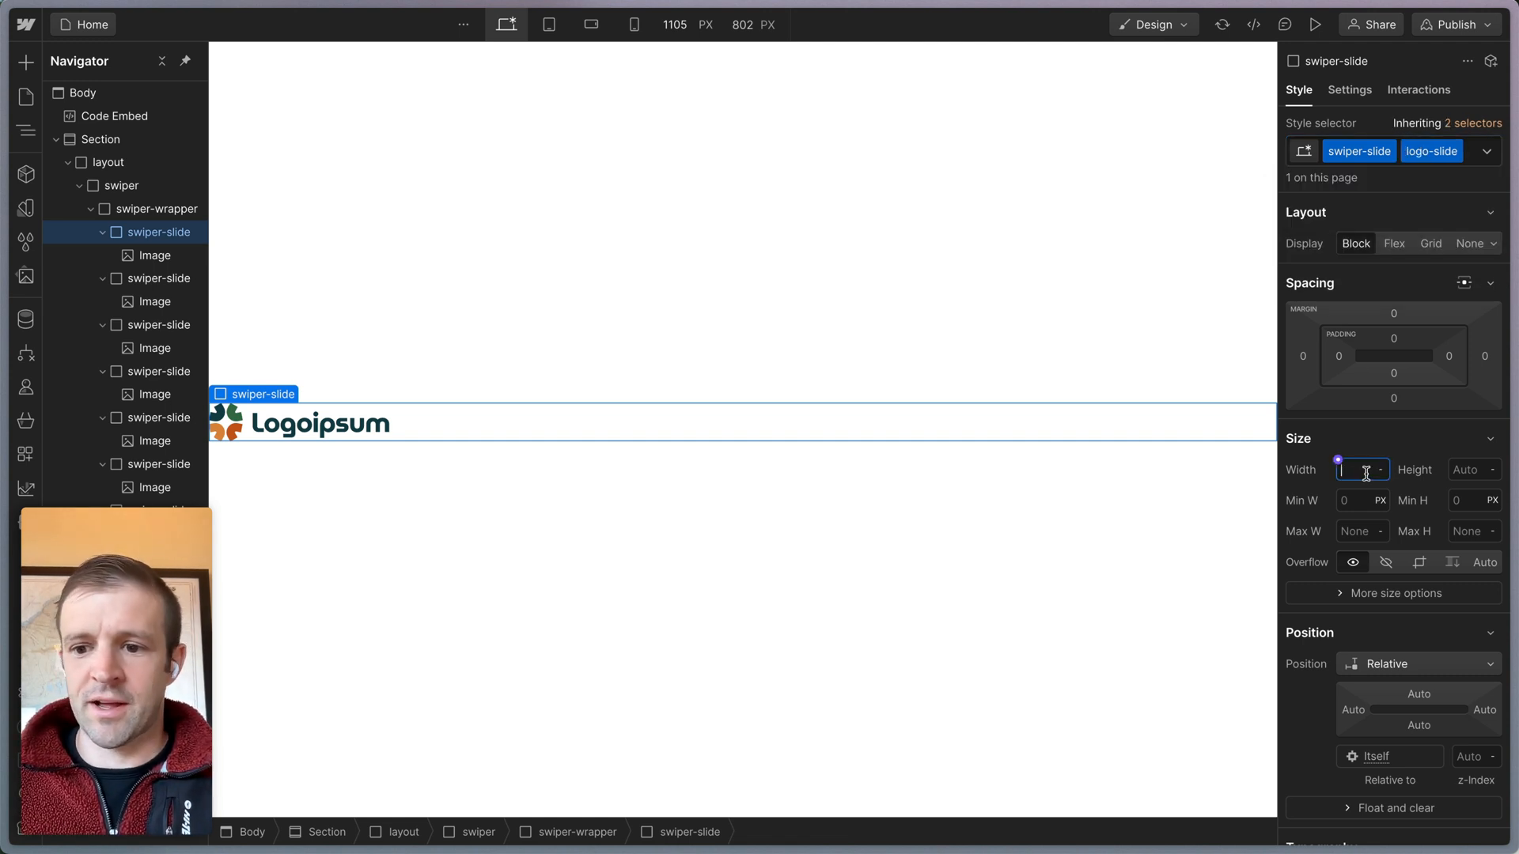
pyautogui.write('12')
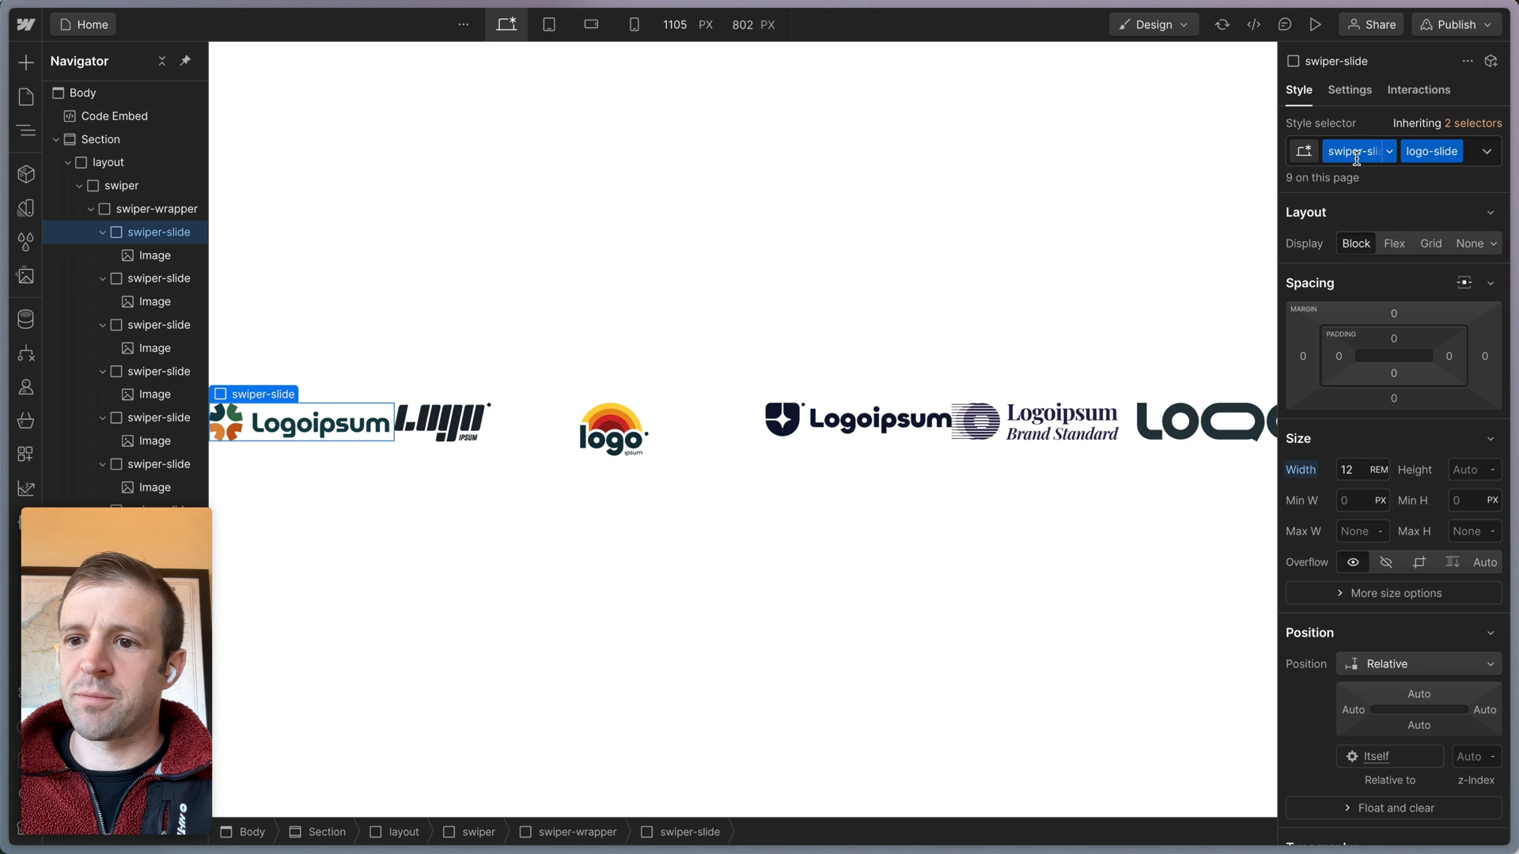
pyautogui.click(1393, 243)
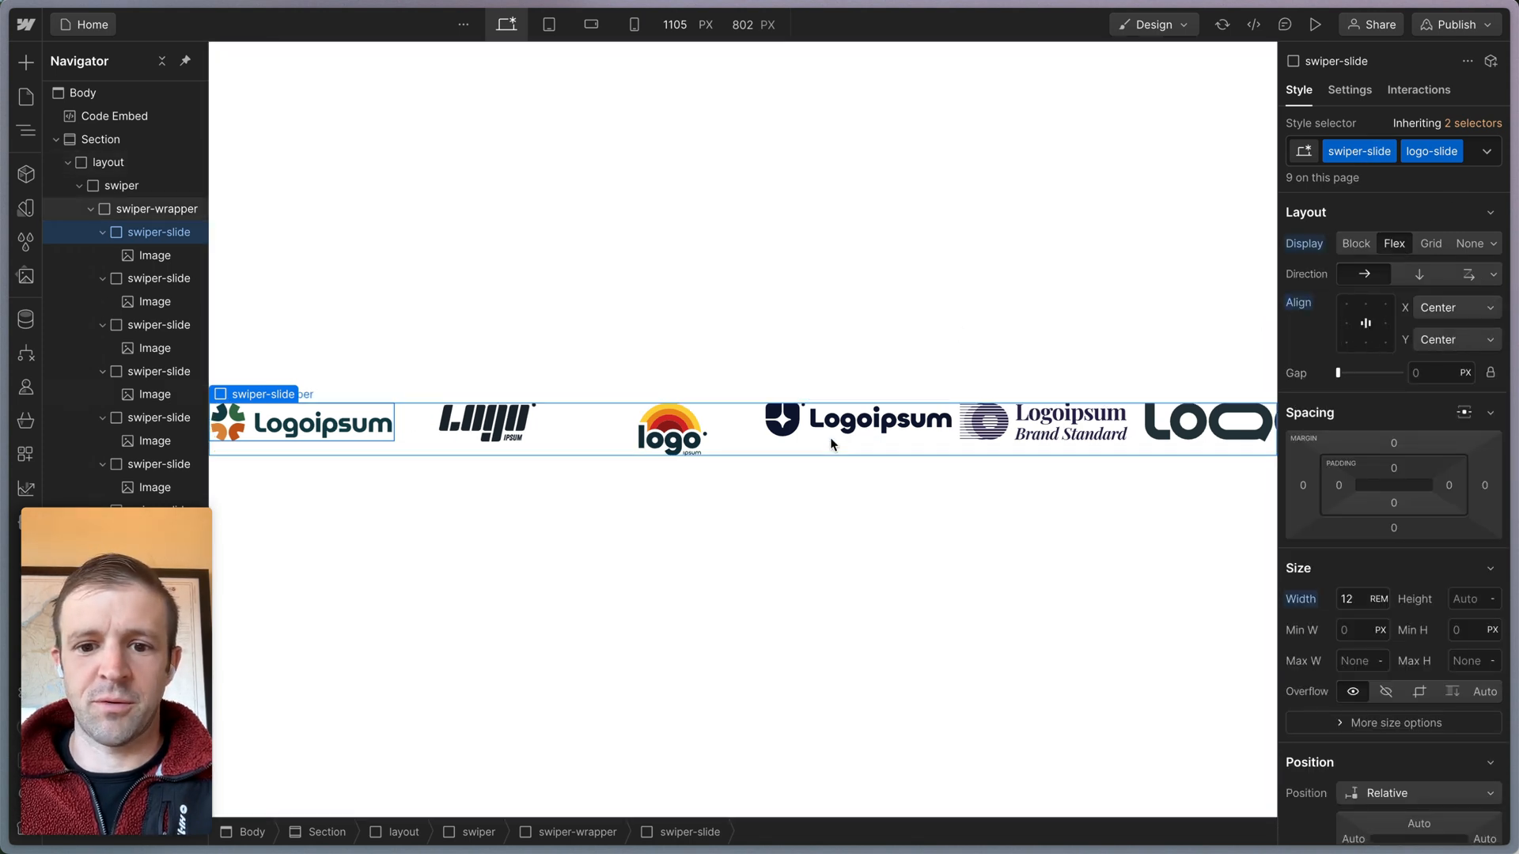
# Set Align Y Center on the swiper-wrapper so logos sit vertically centred.
pyautogui.click(159, 208)
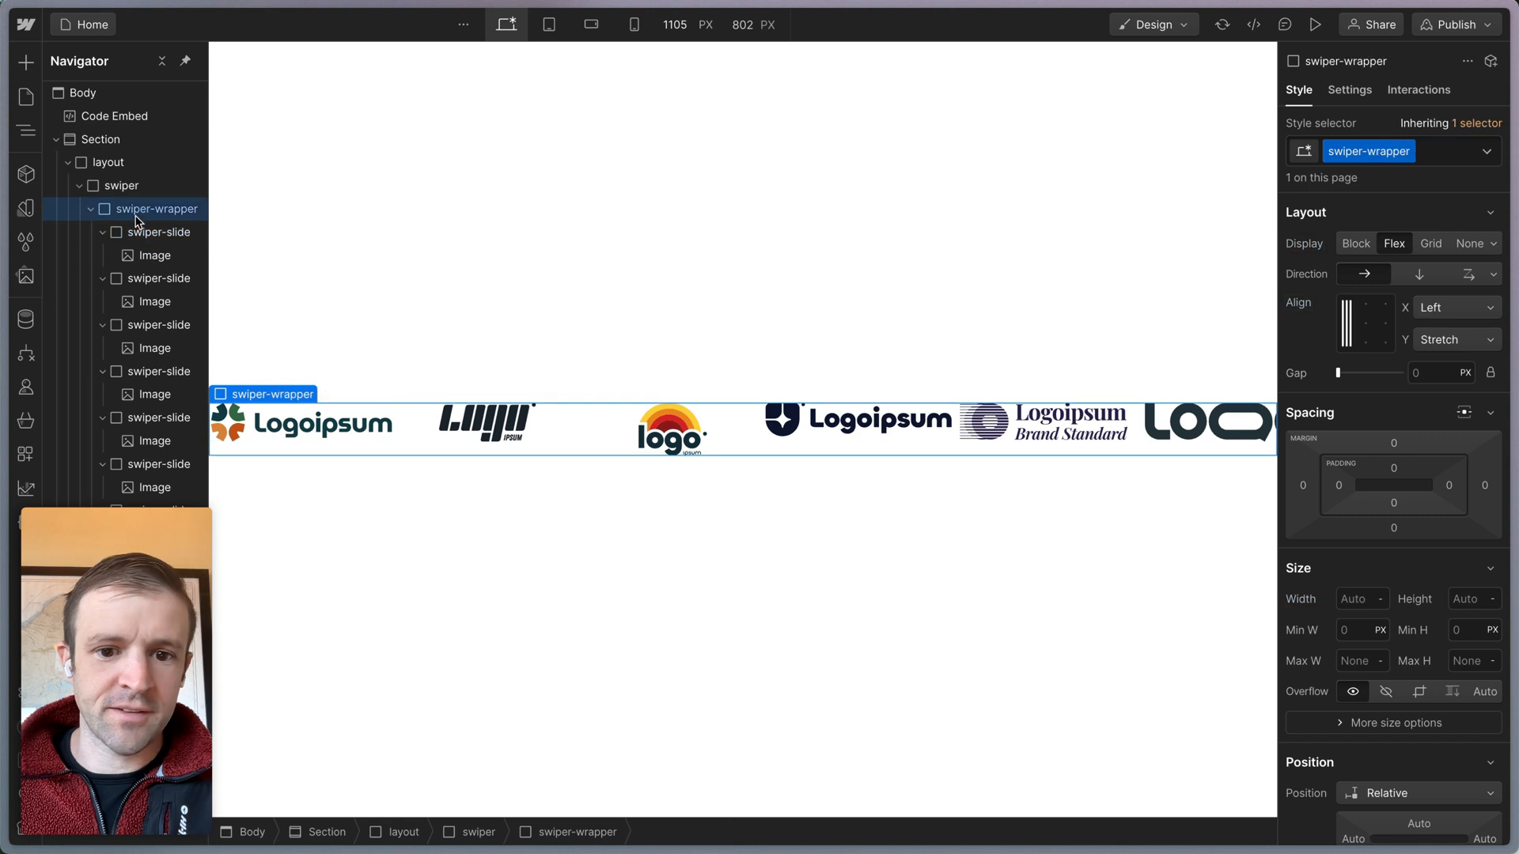
pyautogui.click(1453, 340)
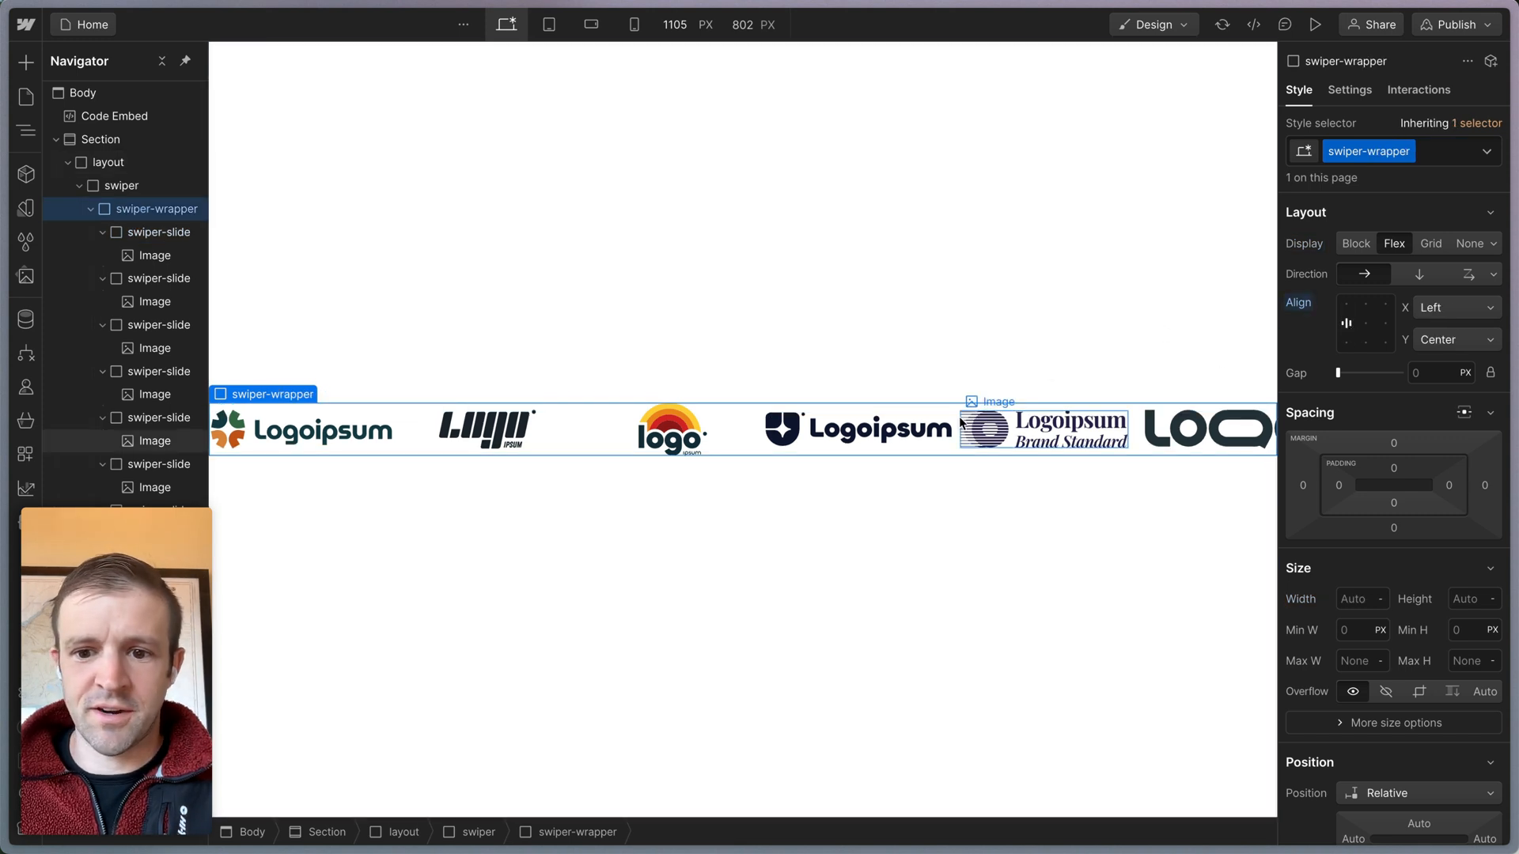
pyautogui.click(1453, 25)
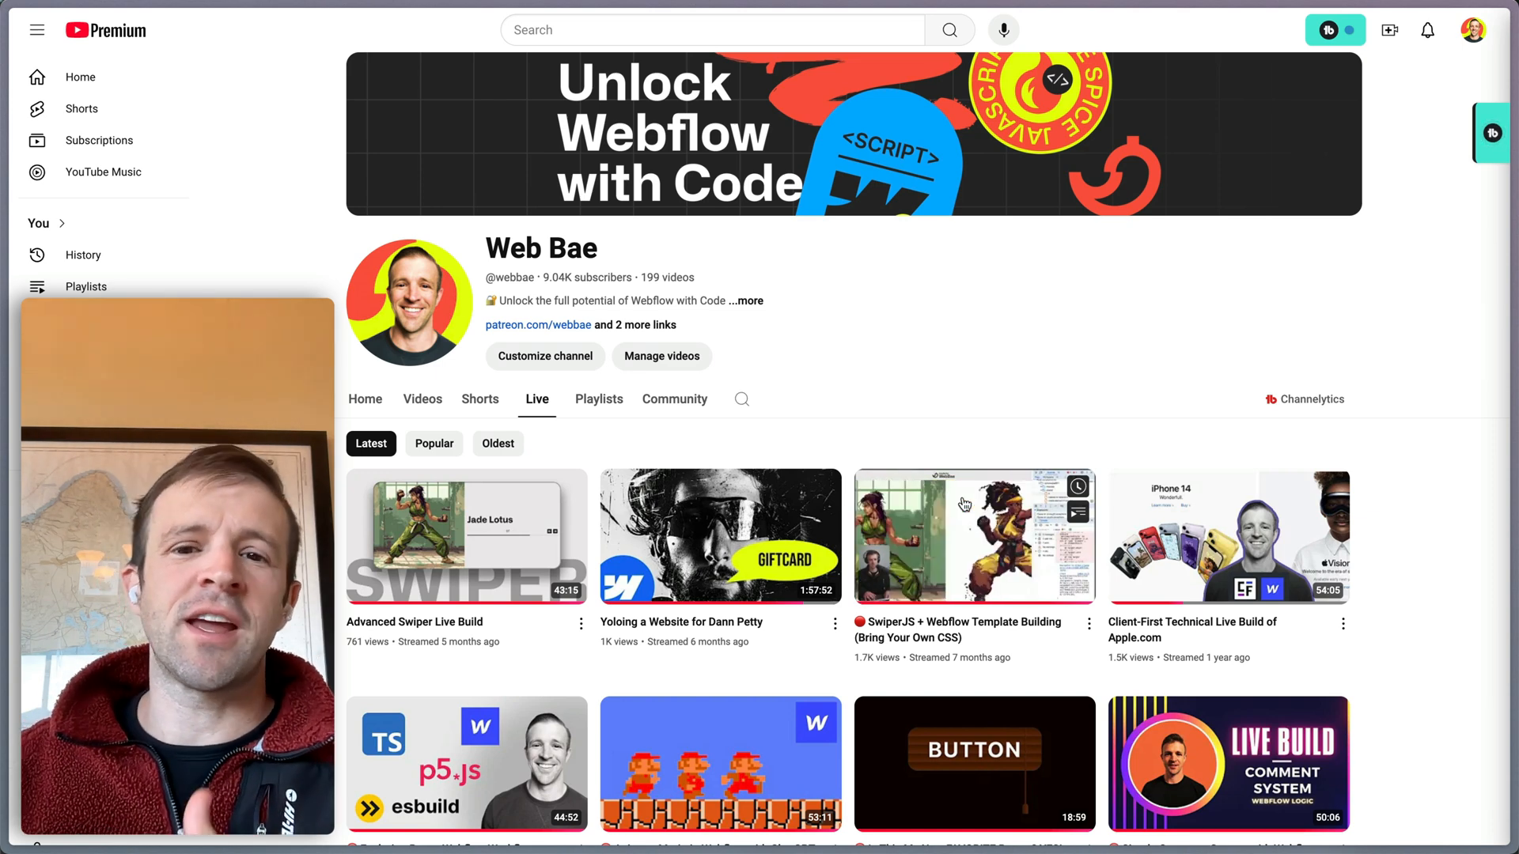
pyautogui.moveTo(964, 503)
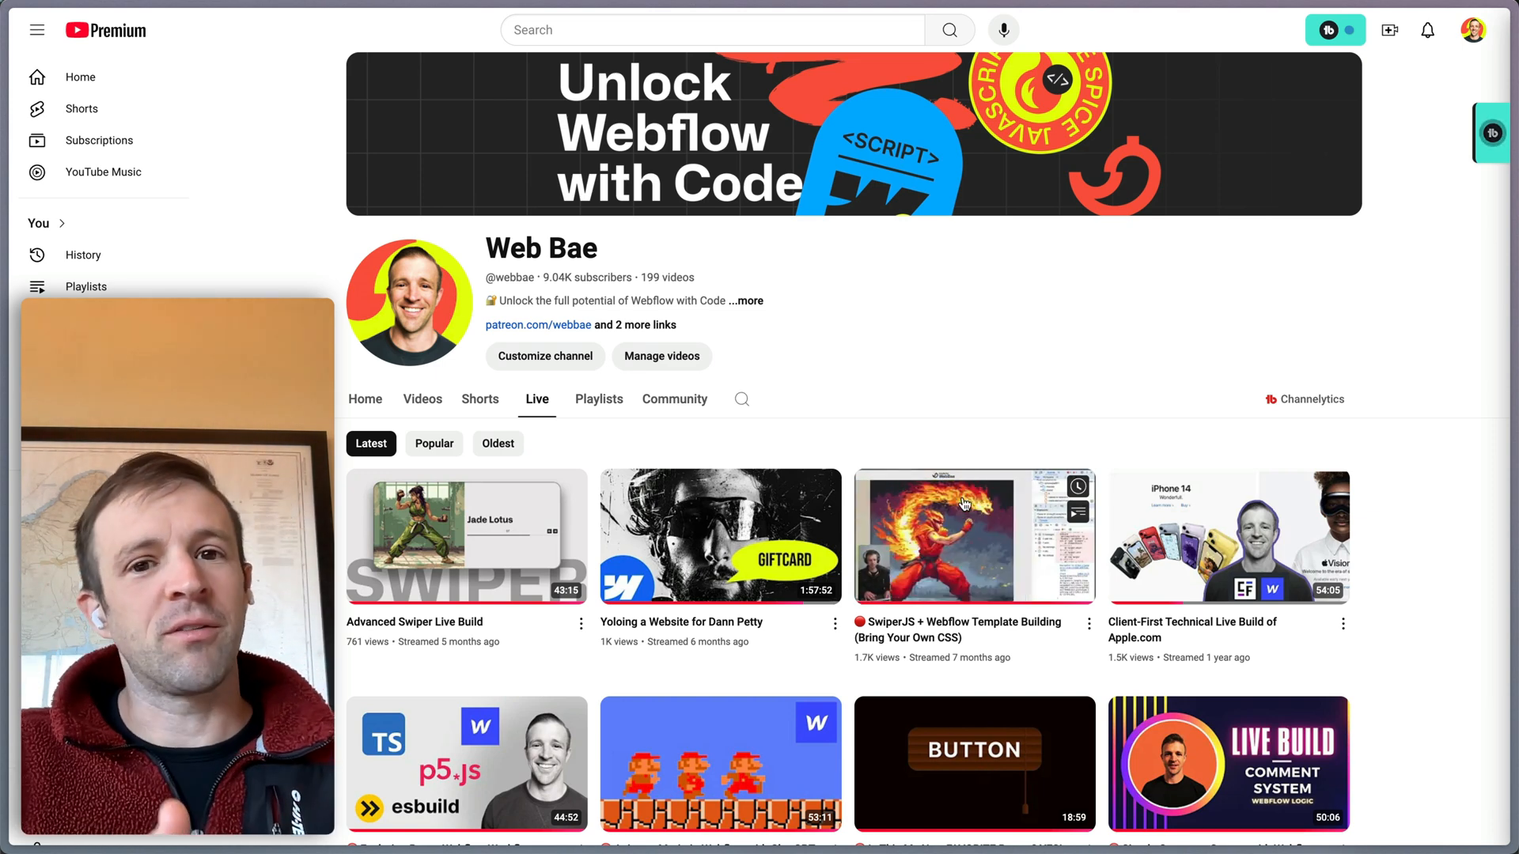